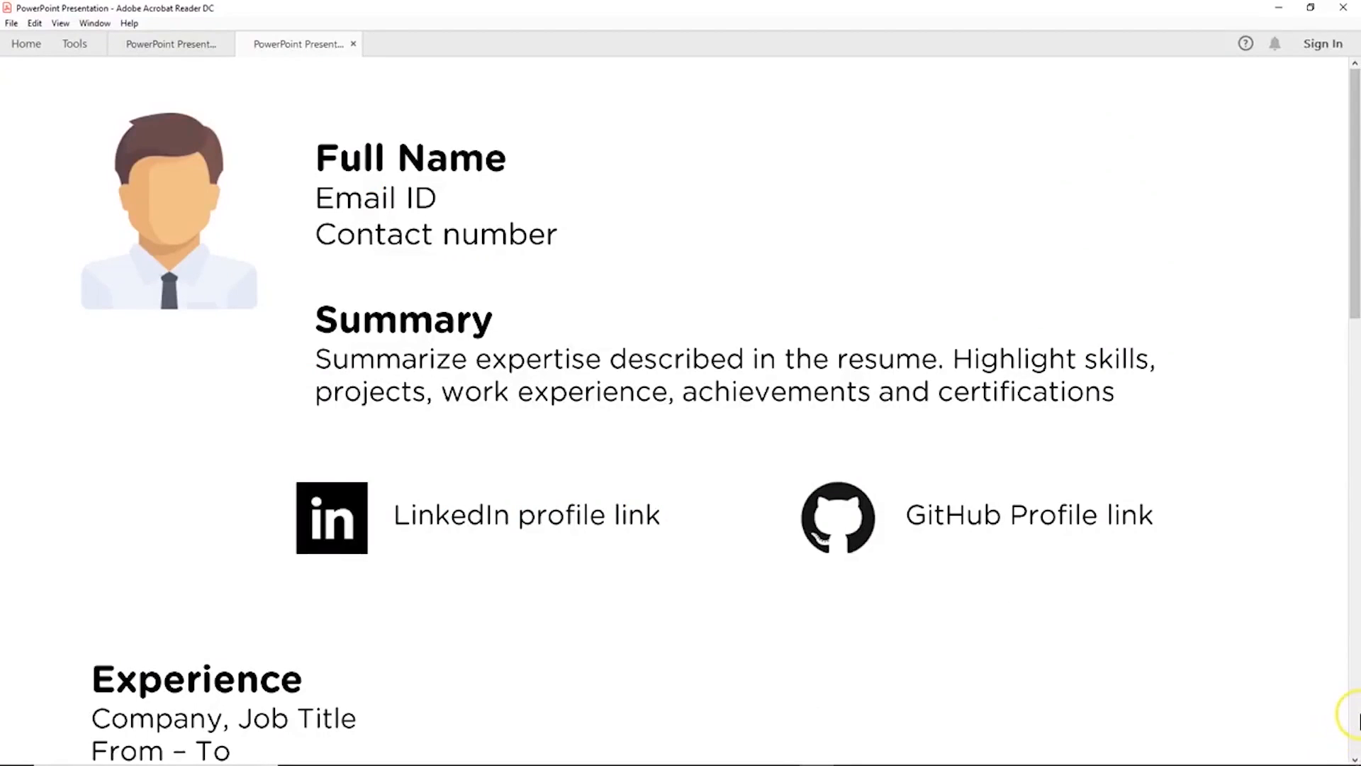
mouse_move(1350, 716)
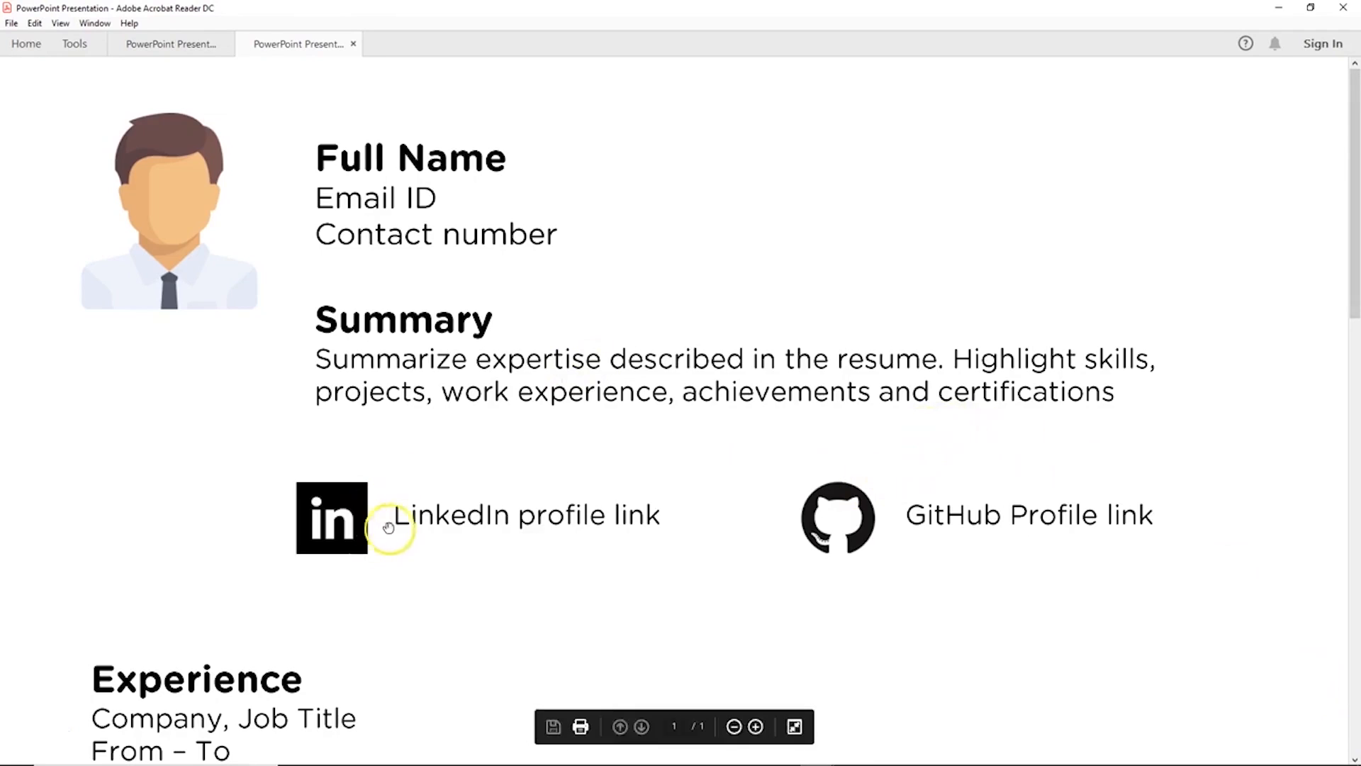
mouse_move(653, 521)
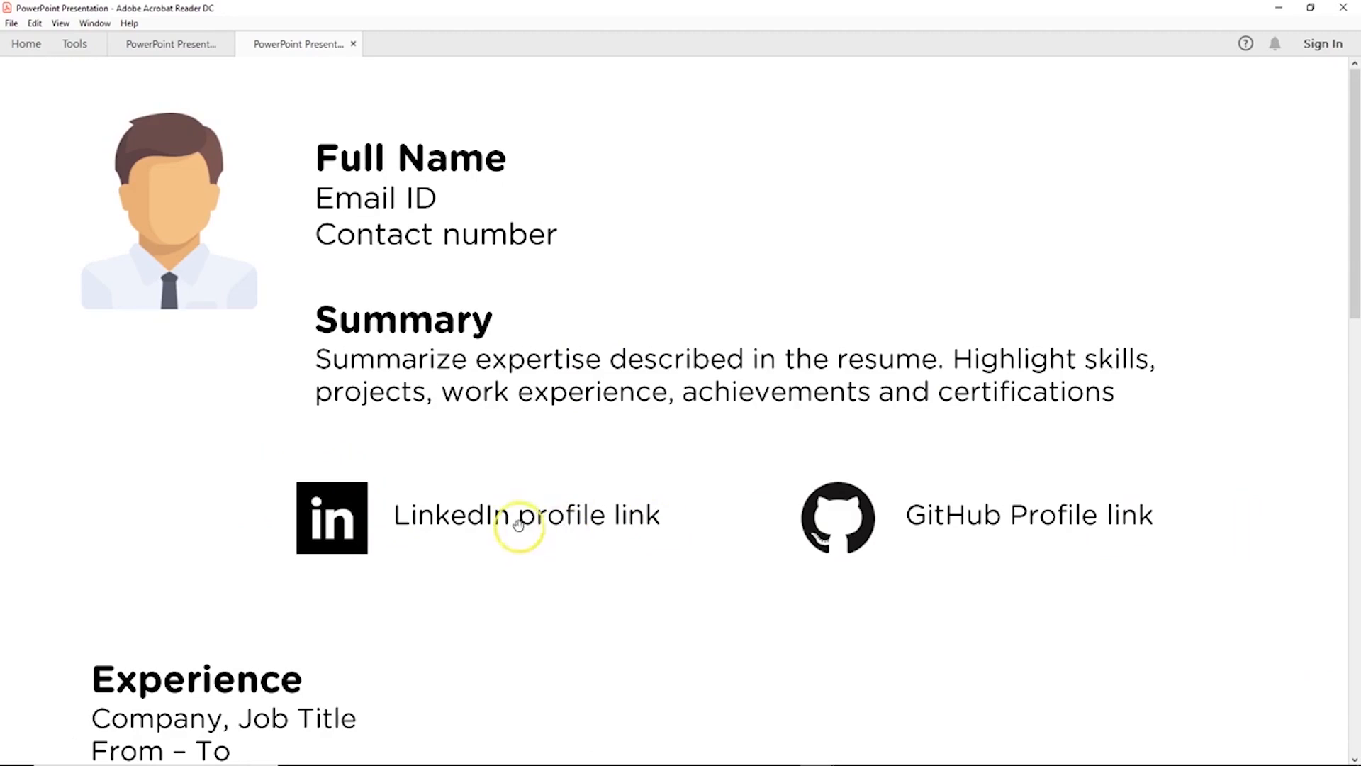
mouse_move(173, 229)
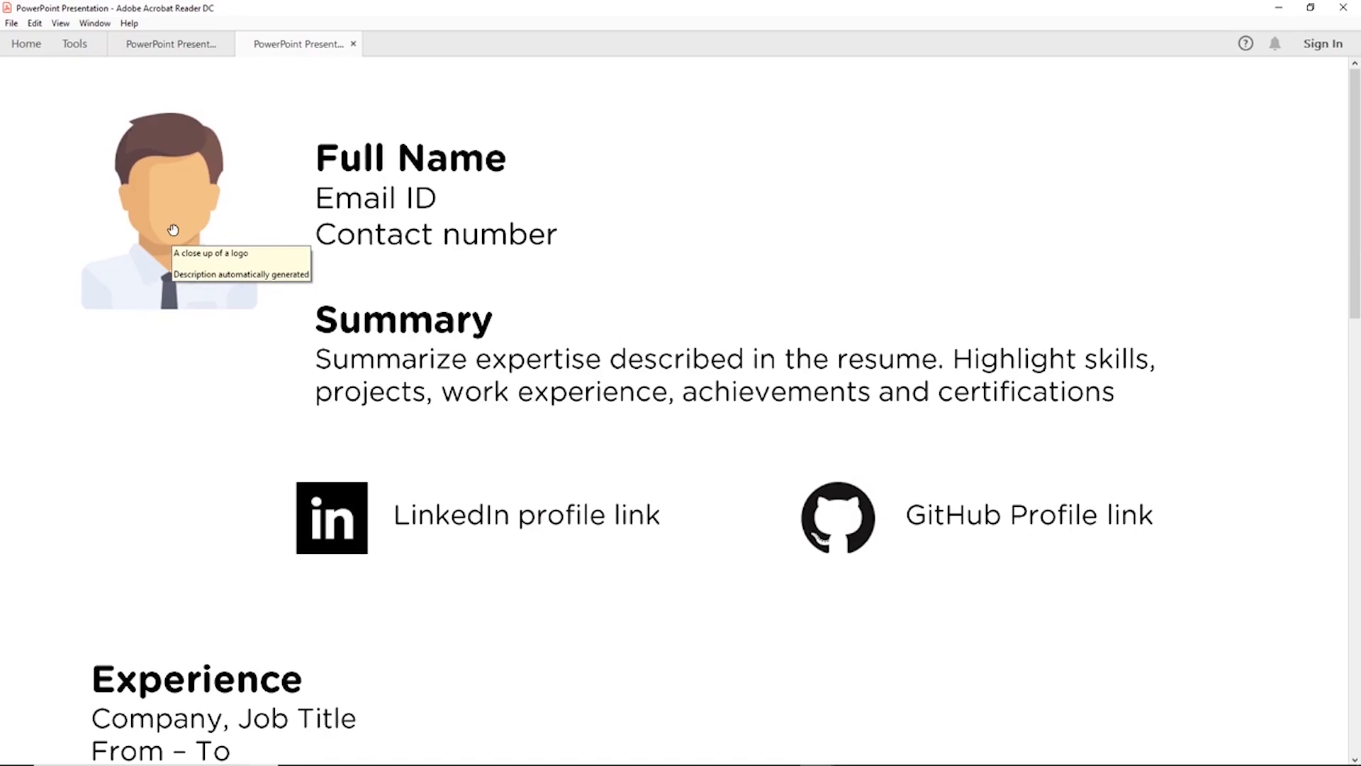
mouse_move(237, 393)
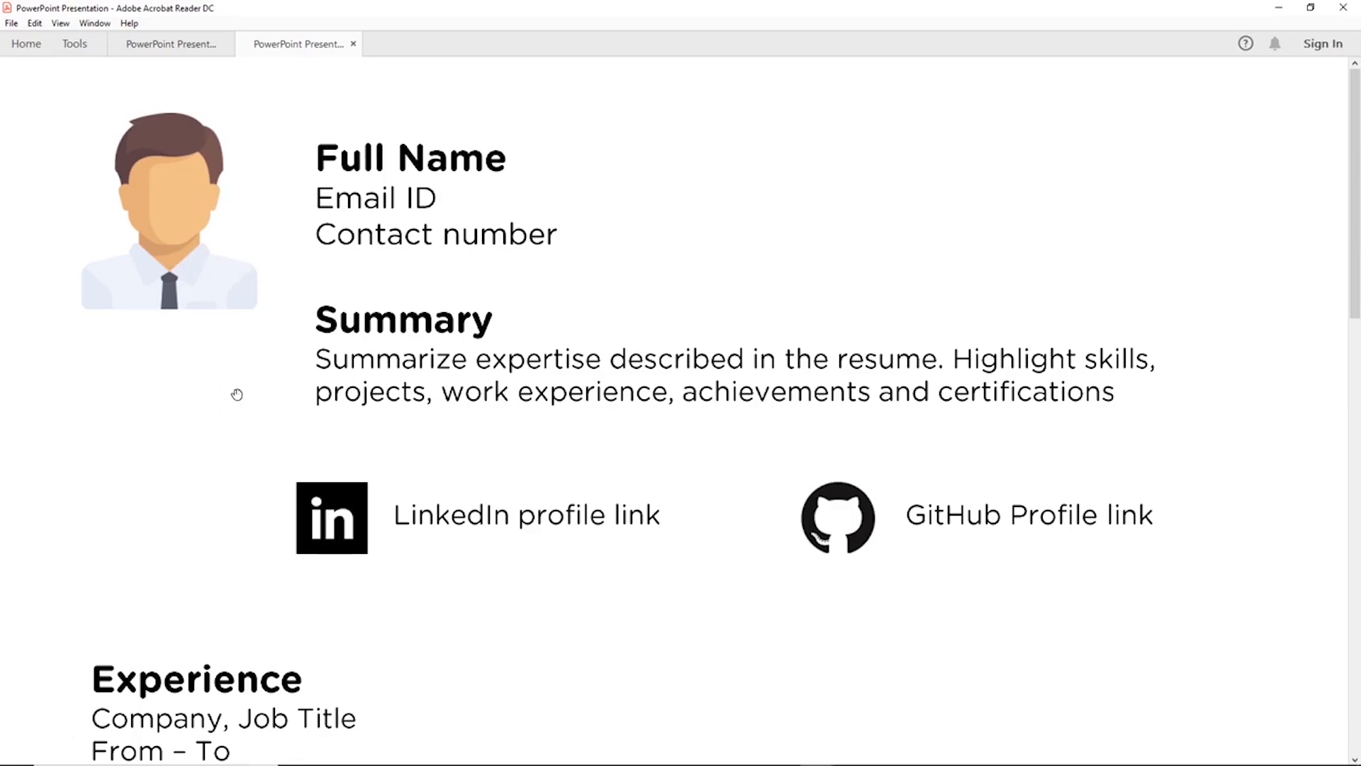
mouse_move(297, 409)
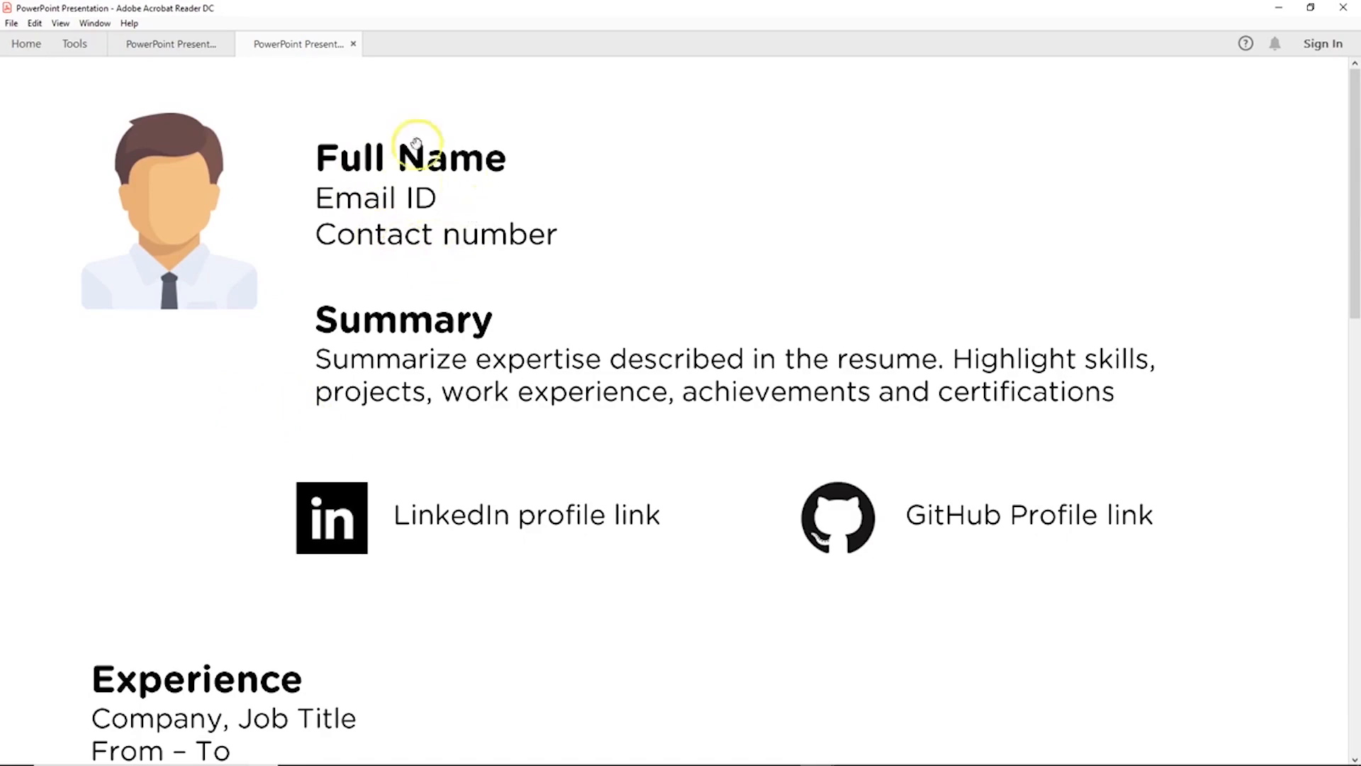
mouse_move(452, 521)
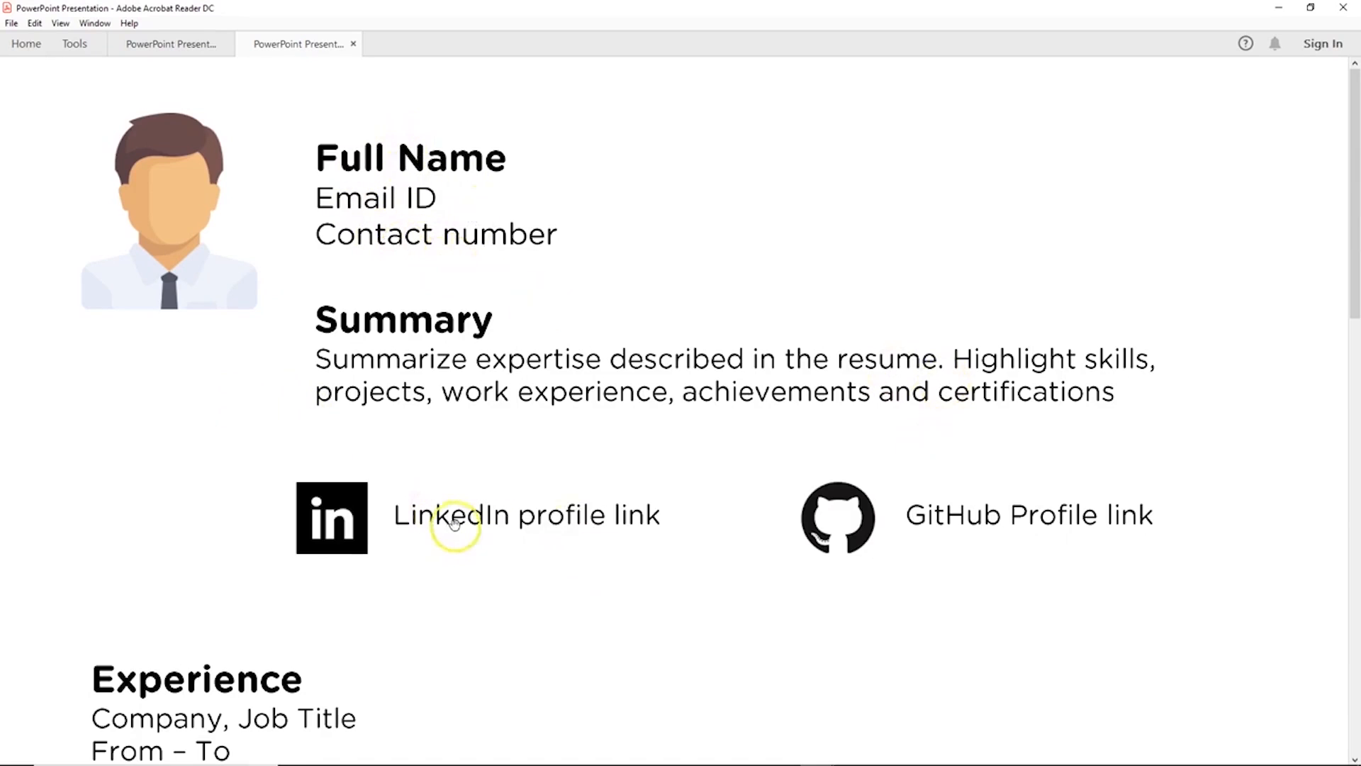
mouse_move(438, 632)
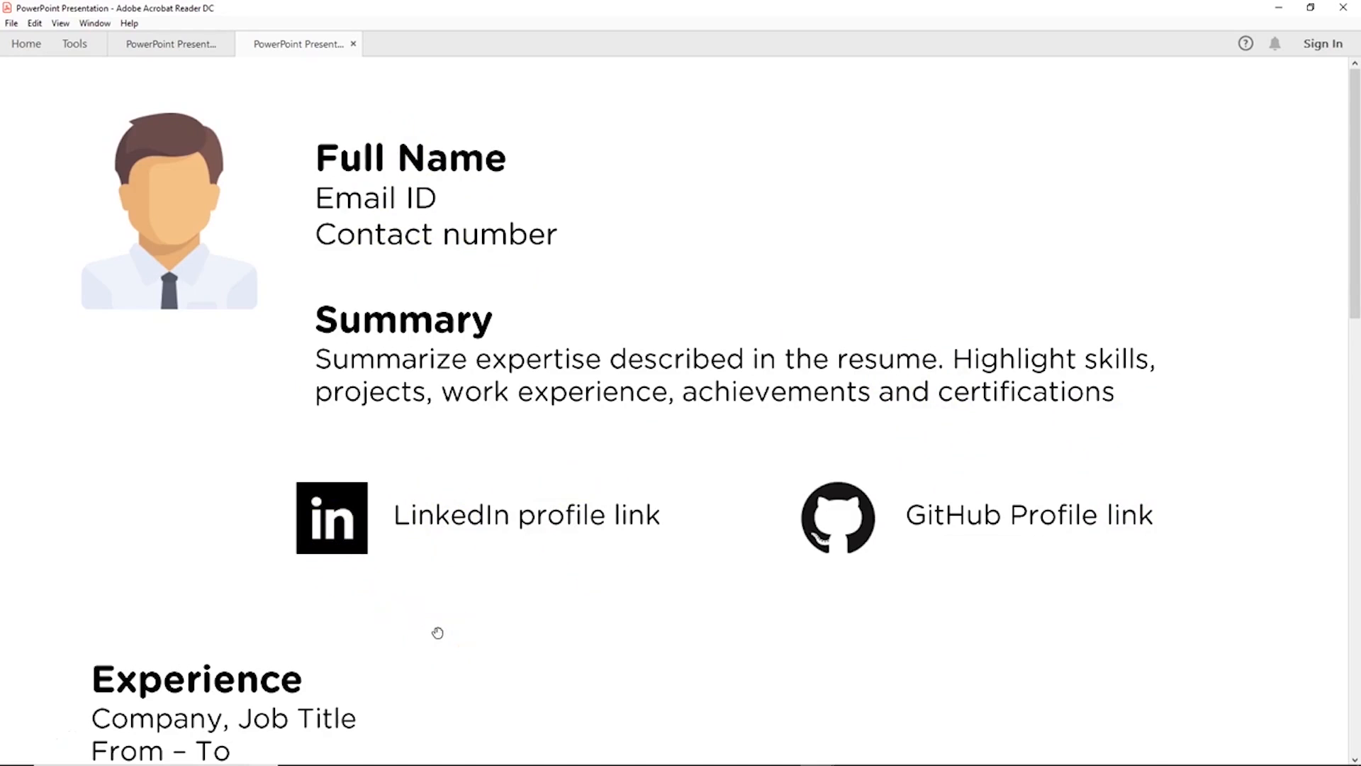
mouse_move(1026, 363)
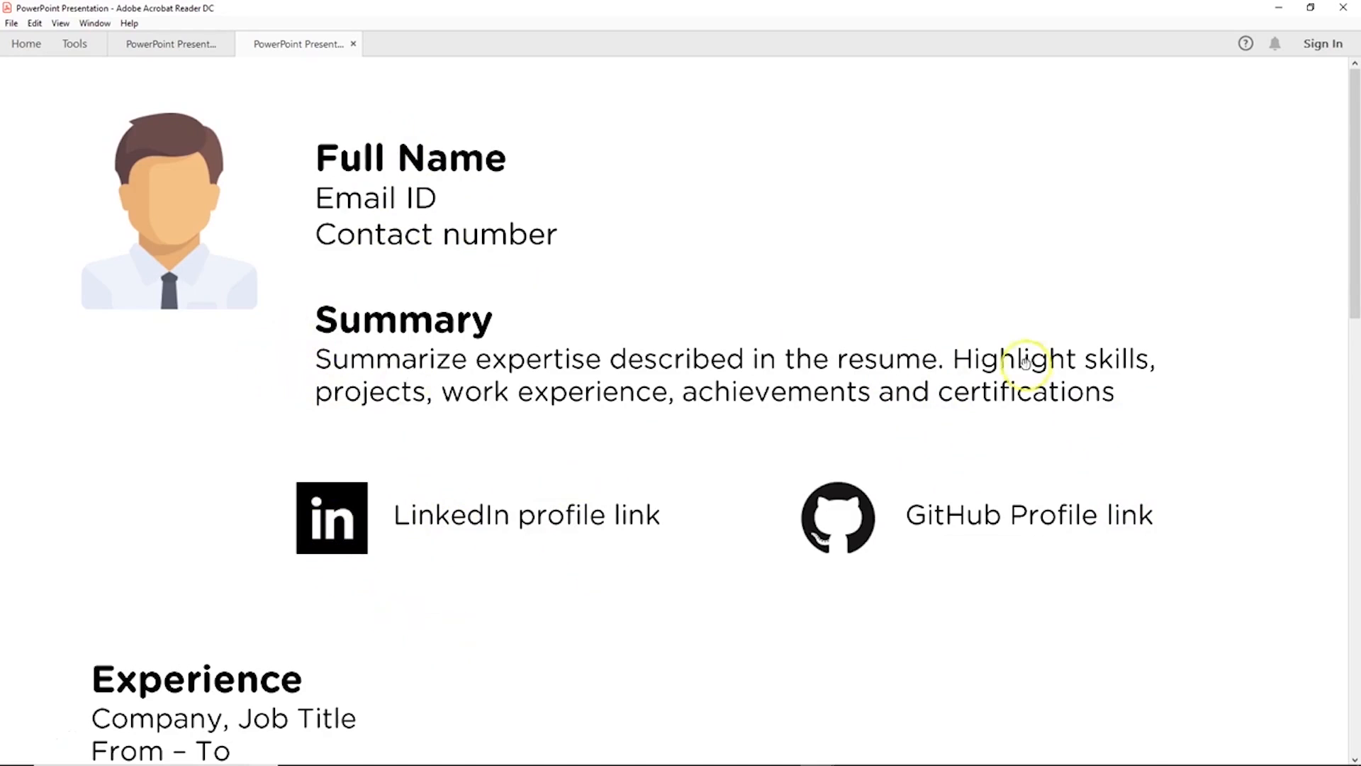
scroll(down, 3)
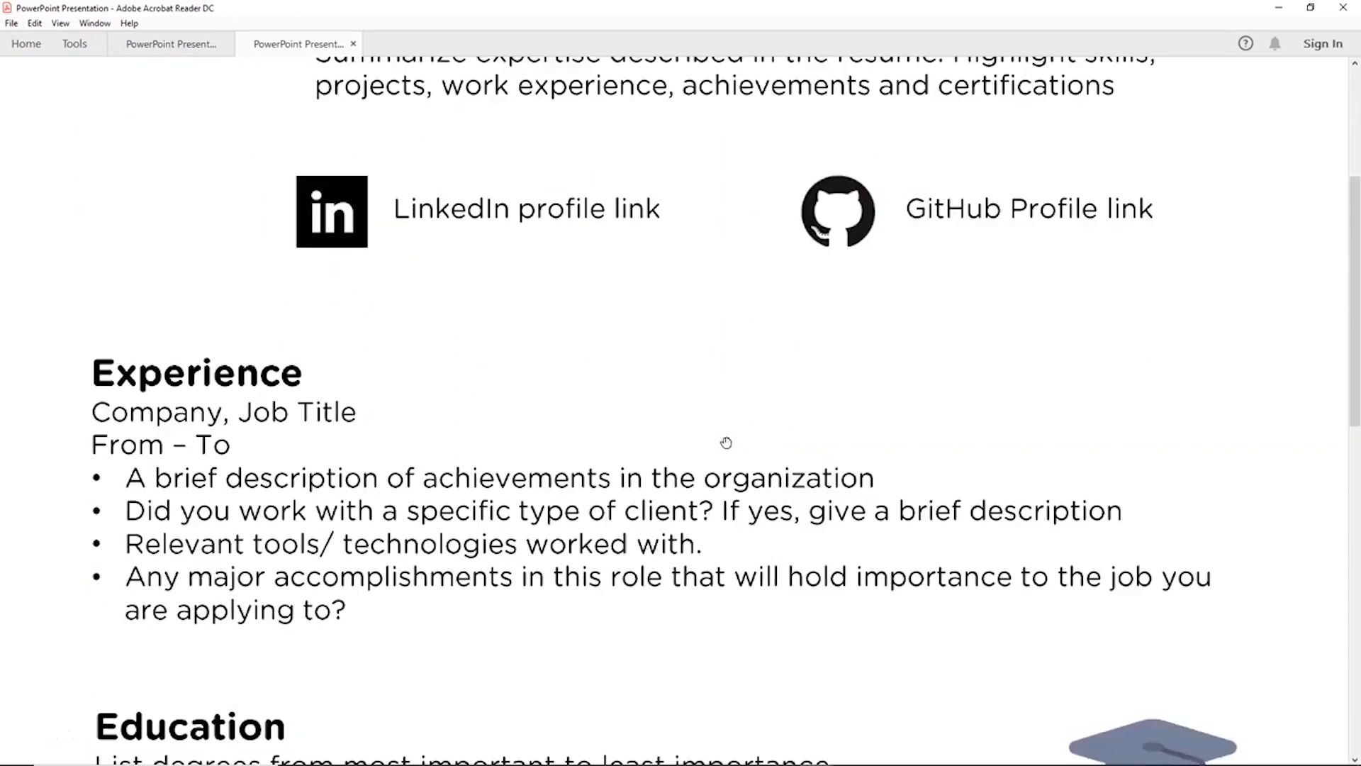
scroll(down, 3)
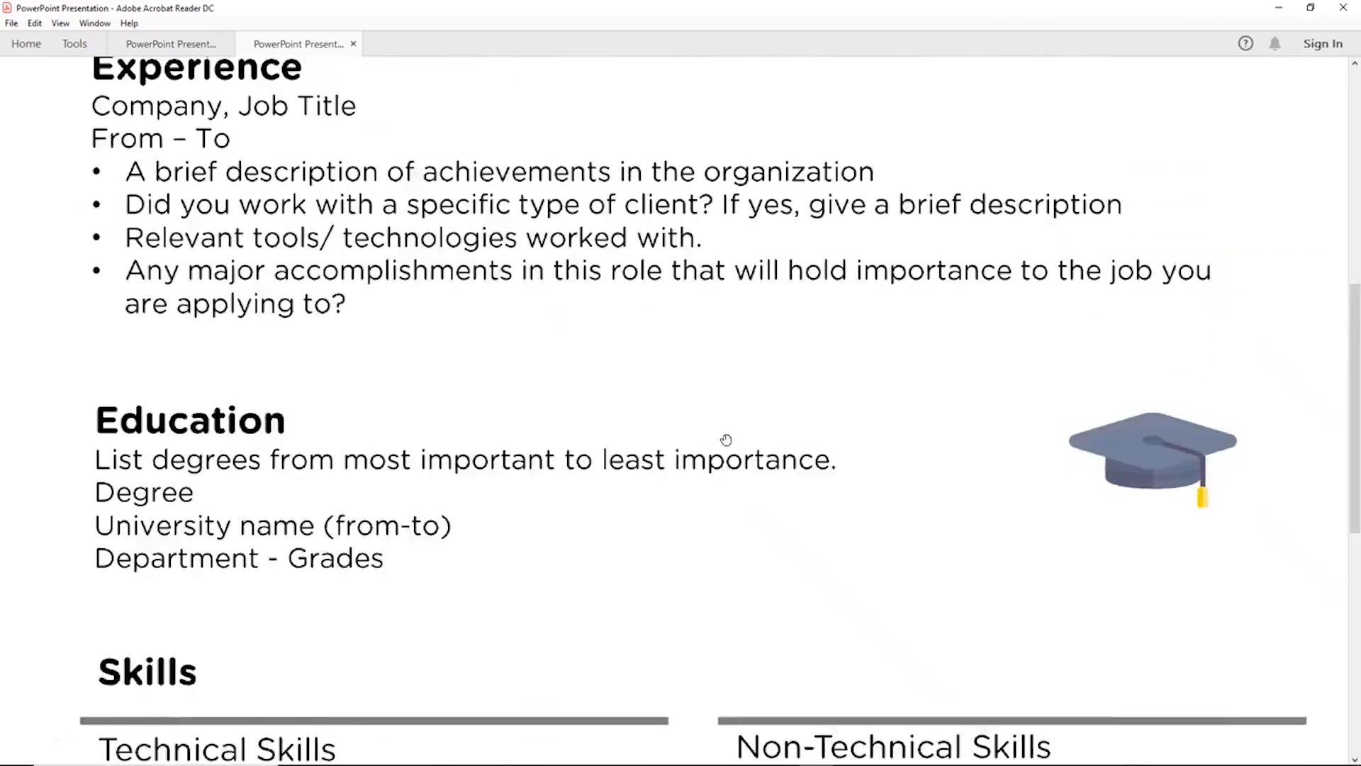
scroll(up, 3)
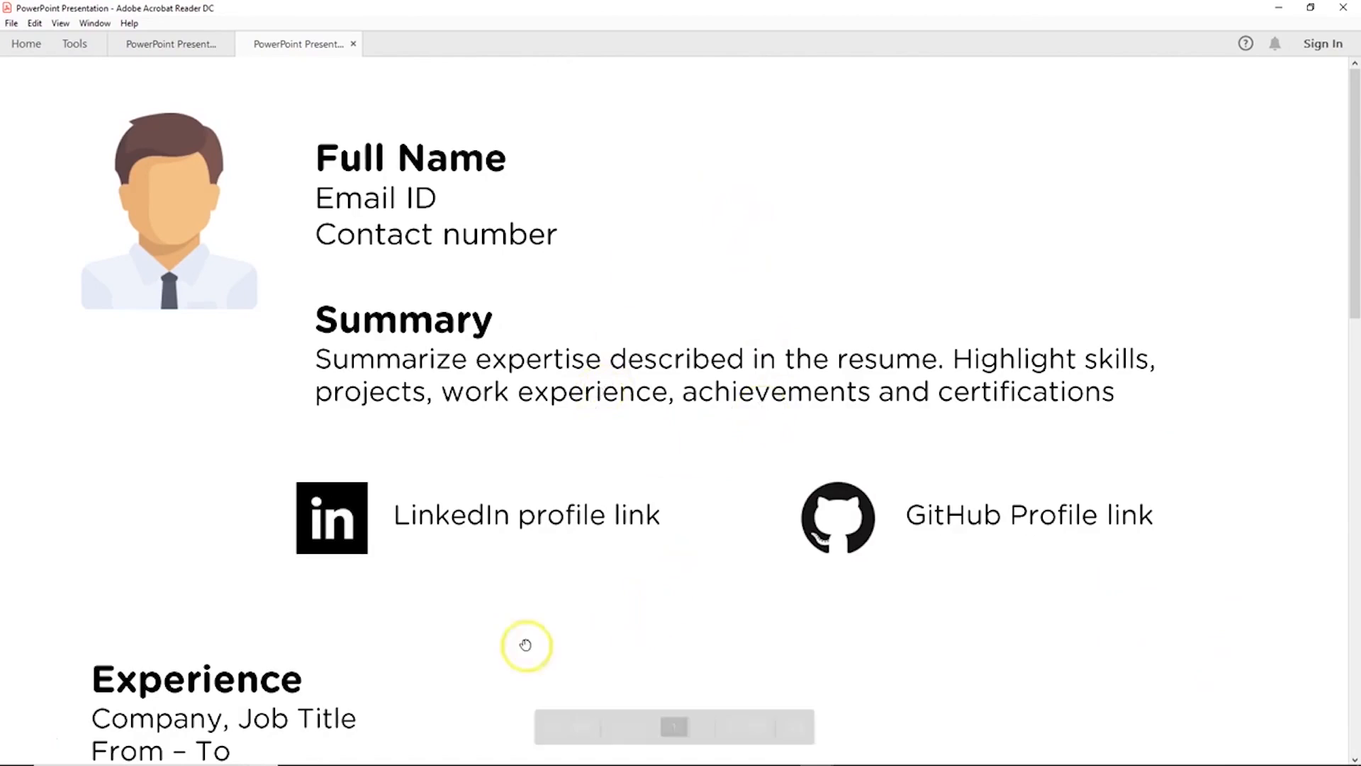
mouse_move(237, 576)
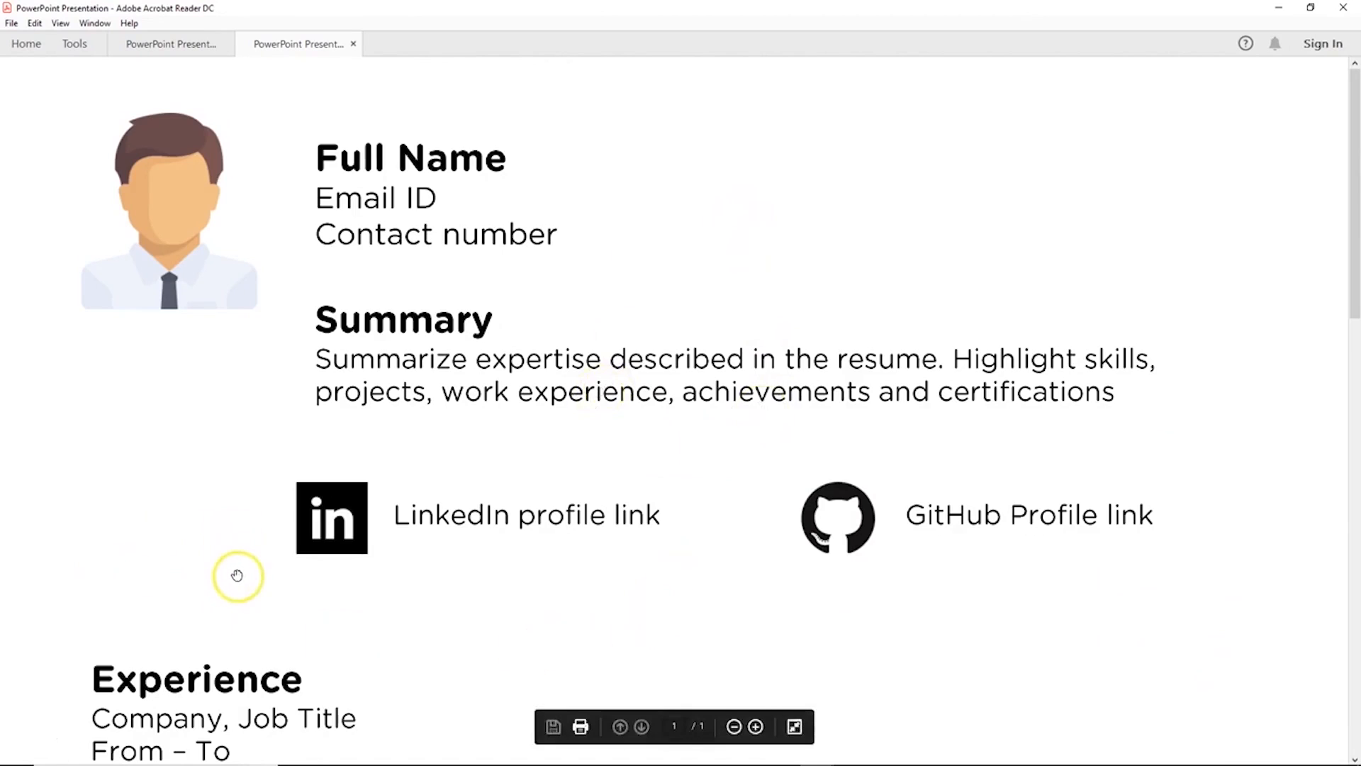
mouse_move(235, 599)
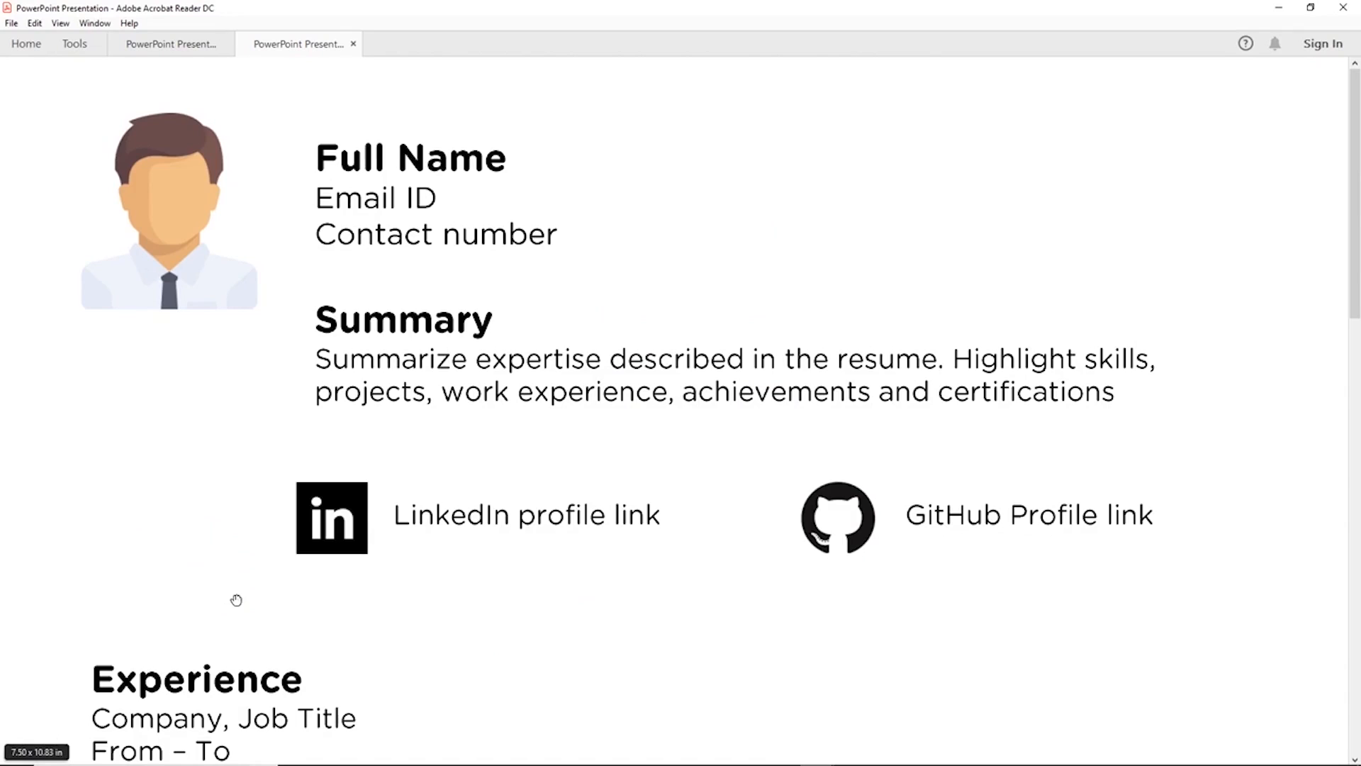
mouse_move(689, 538)
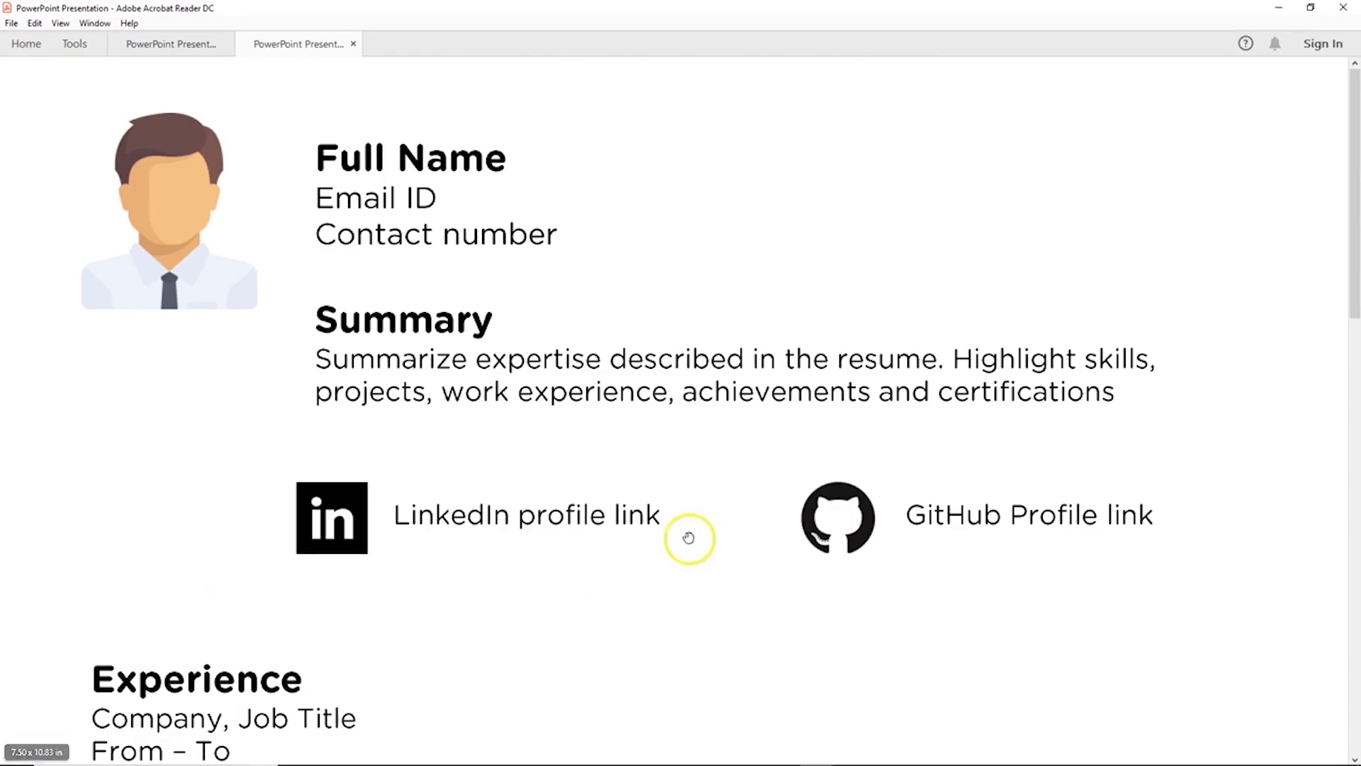
mouse_move(541, 549)
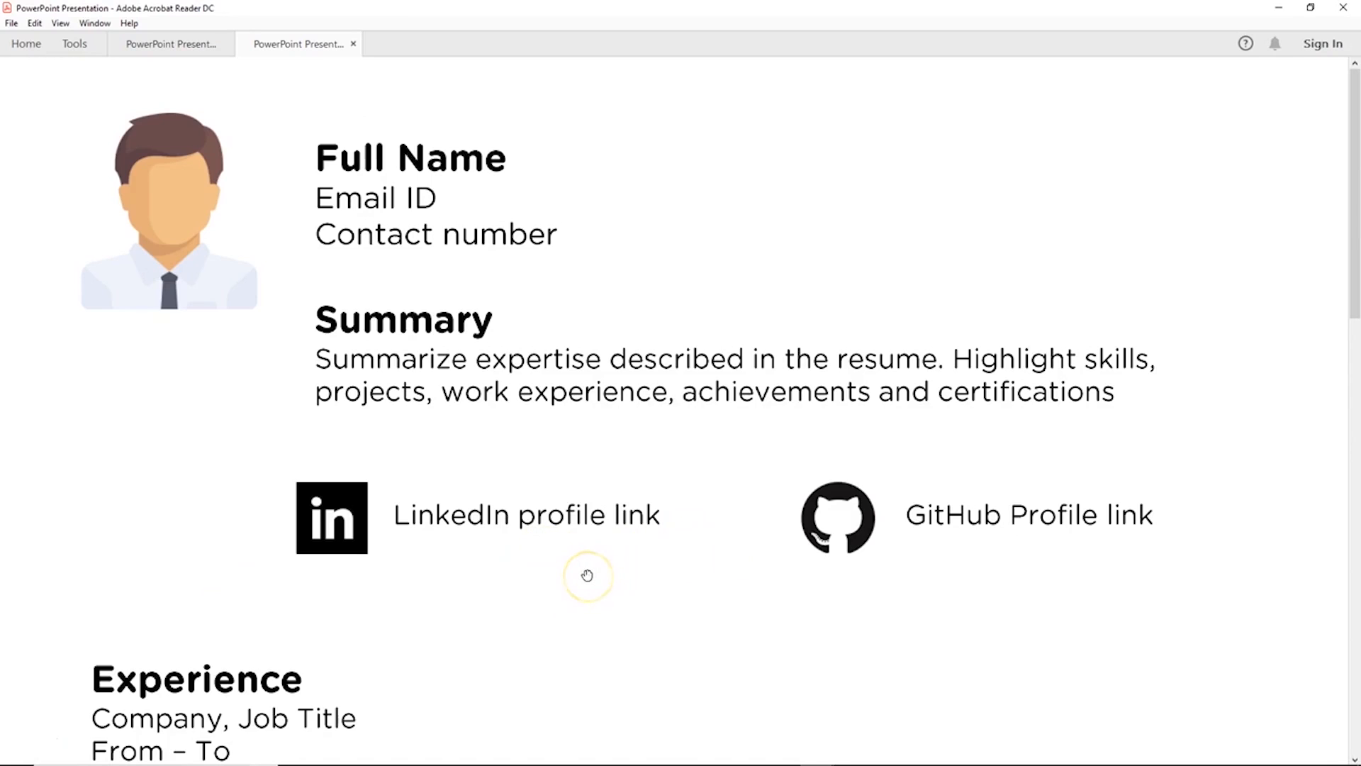
mouse_move(587, 575)
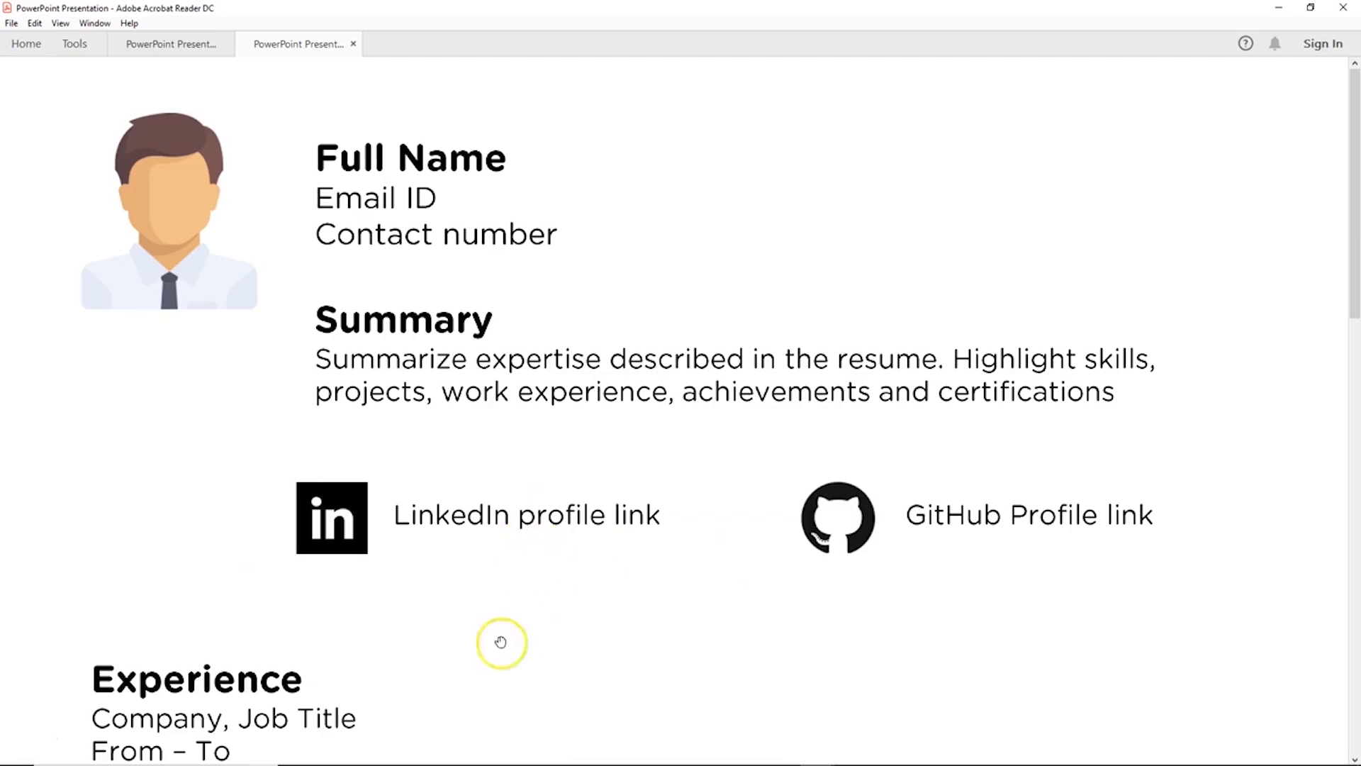
mouse_move(328, 639)
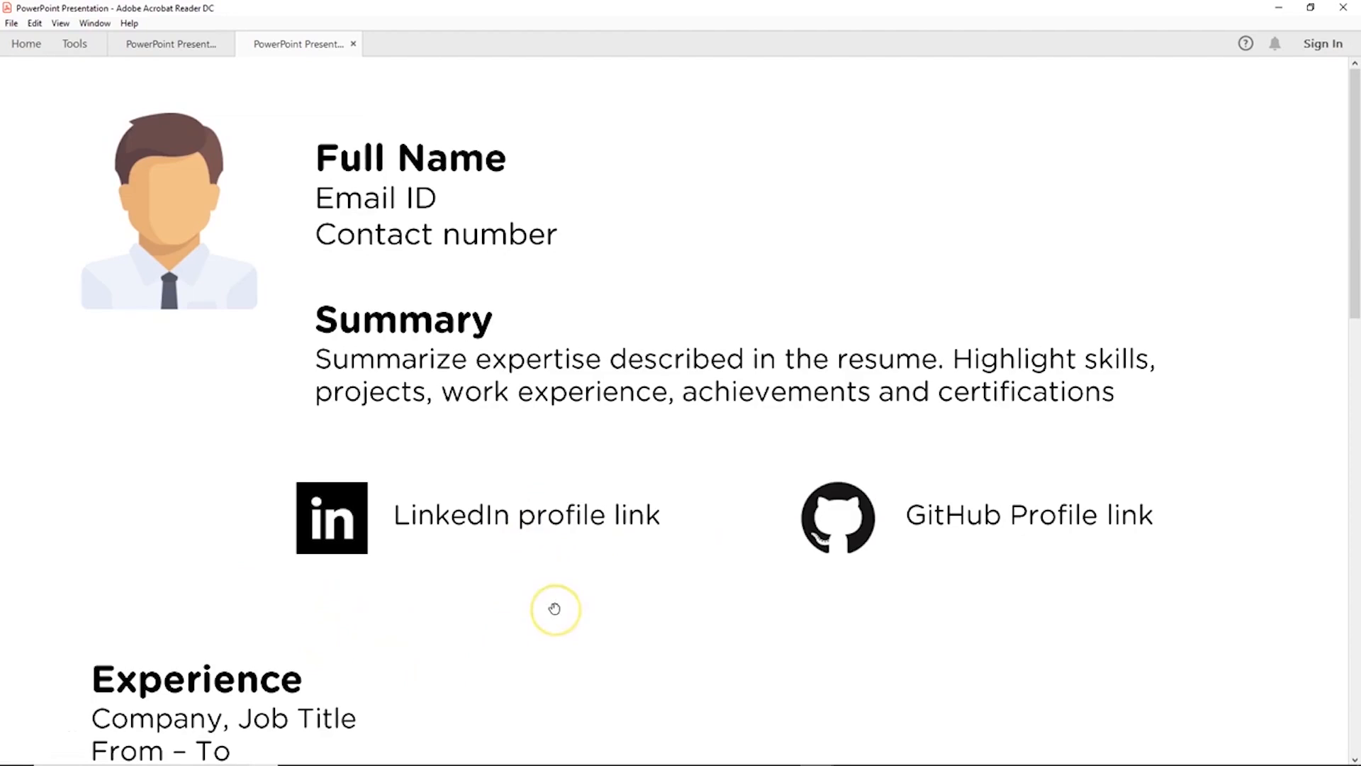
mouse_move(555, 609)
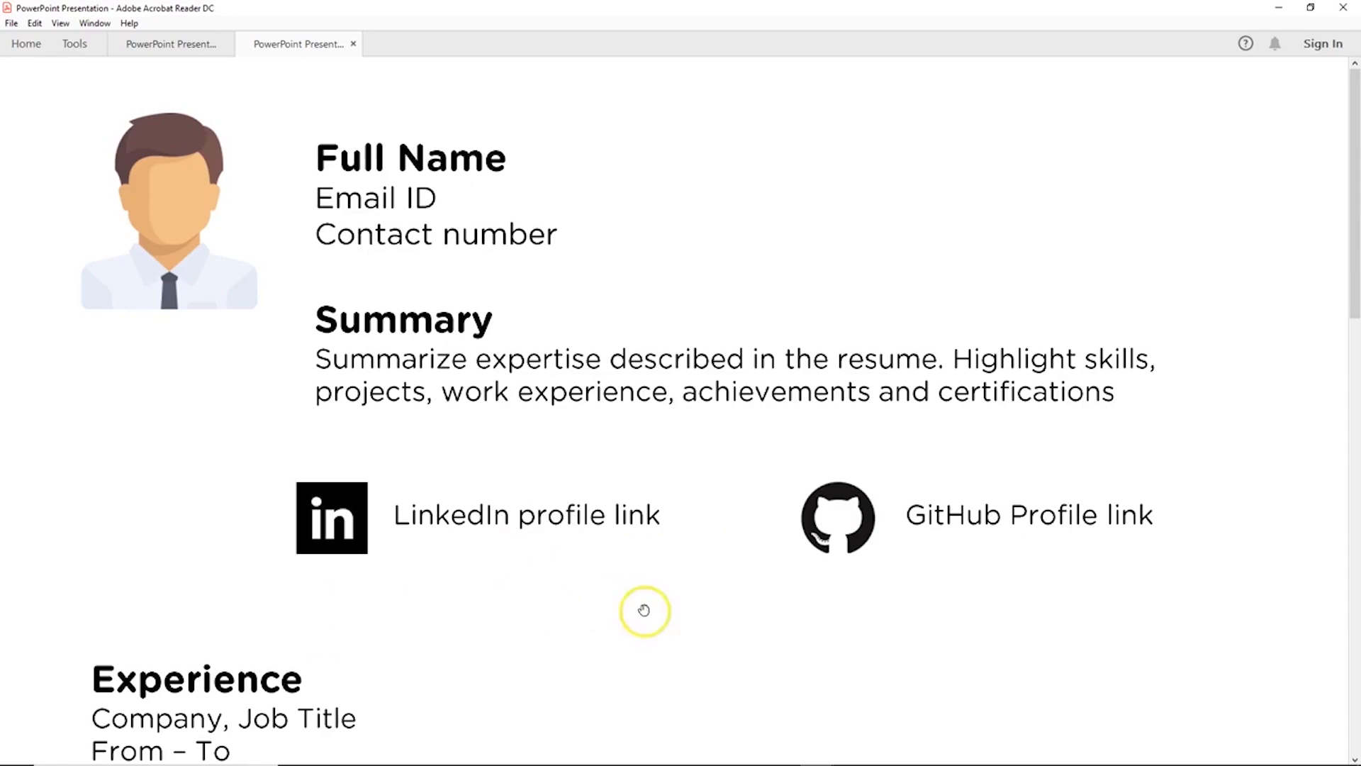
mouse_move(453, 615)
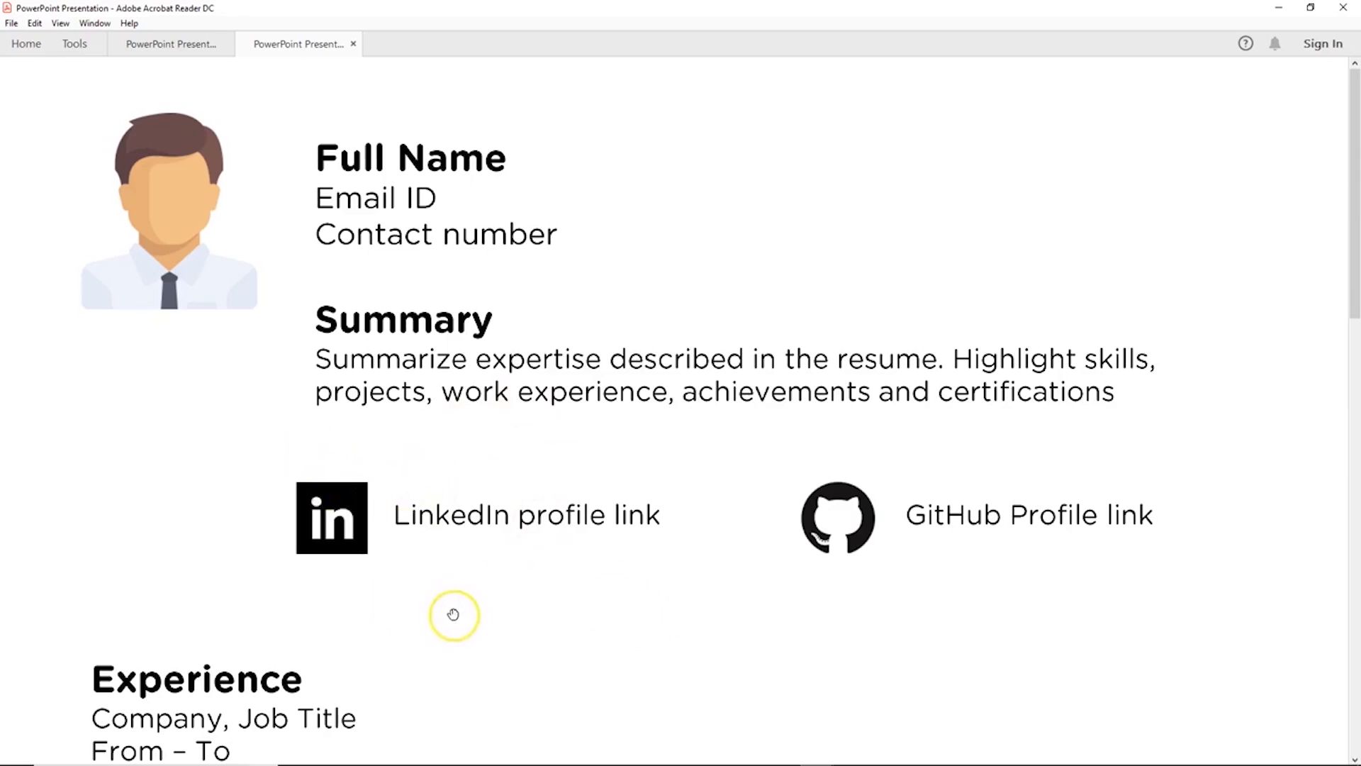
mouse_move(453, 614)
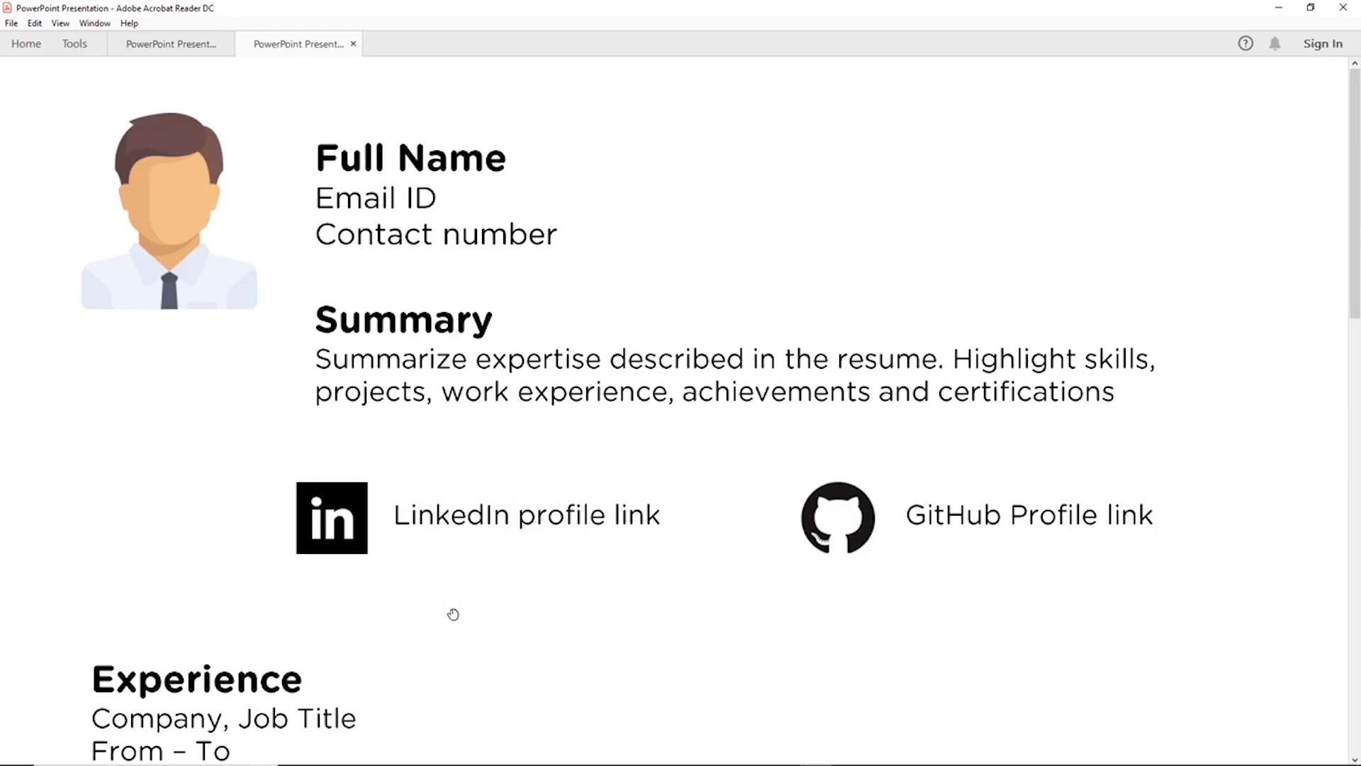
mouse_move(575, 422)
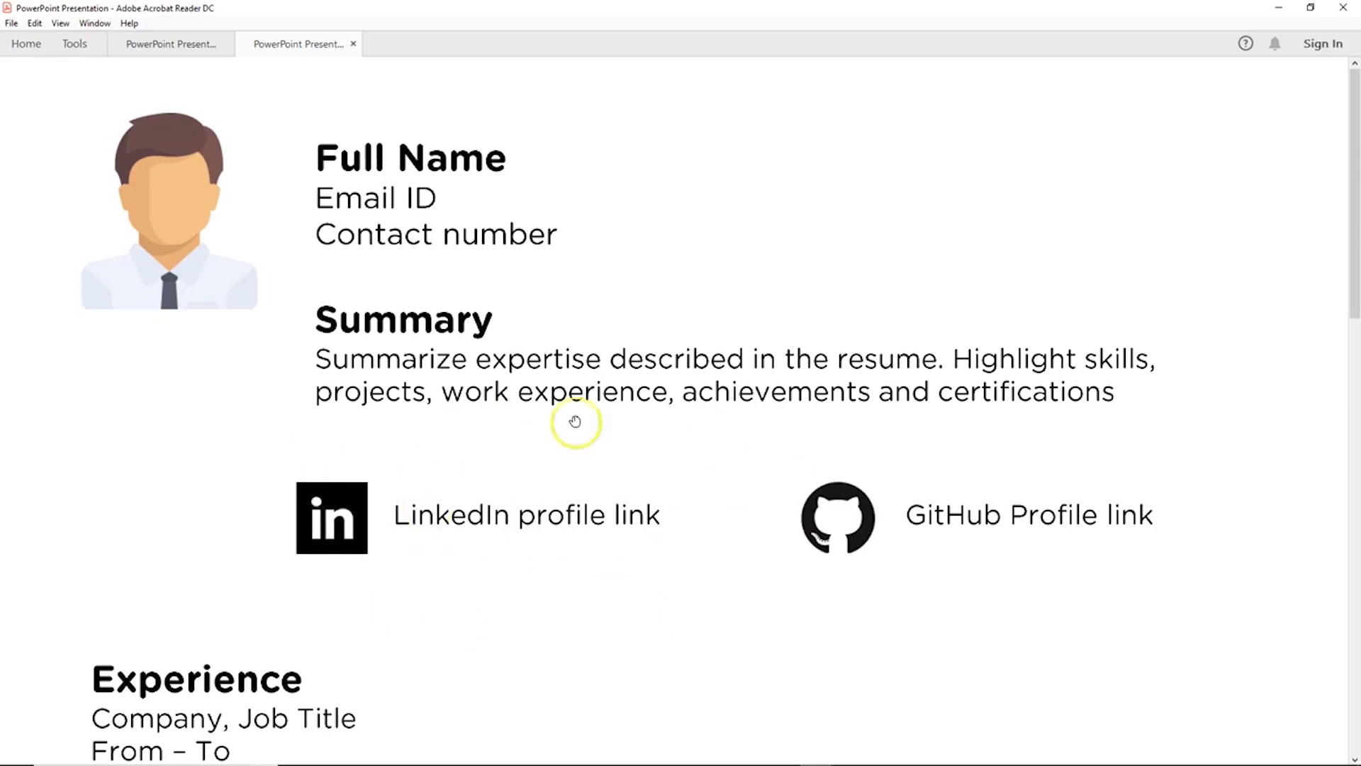
mouse_move(434, 521)
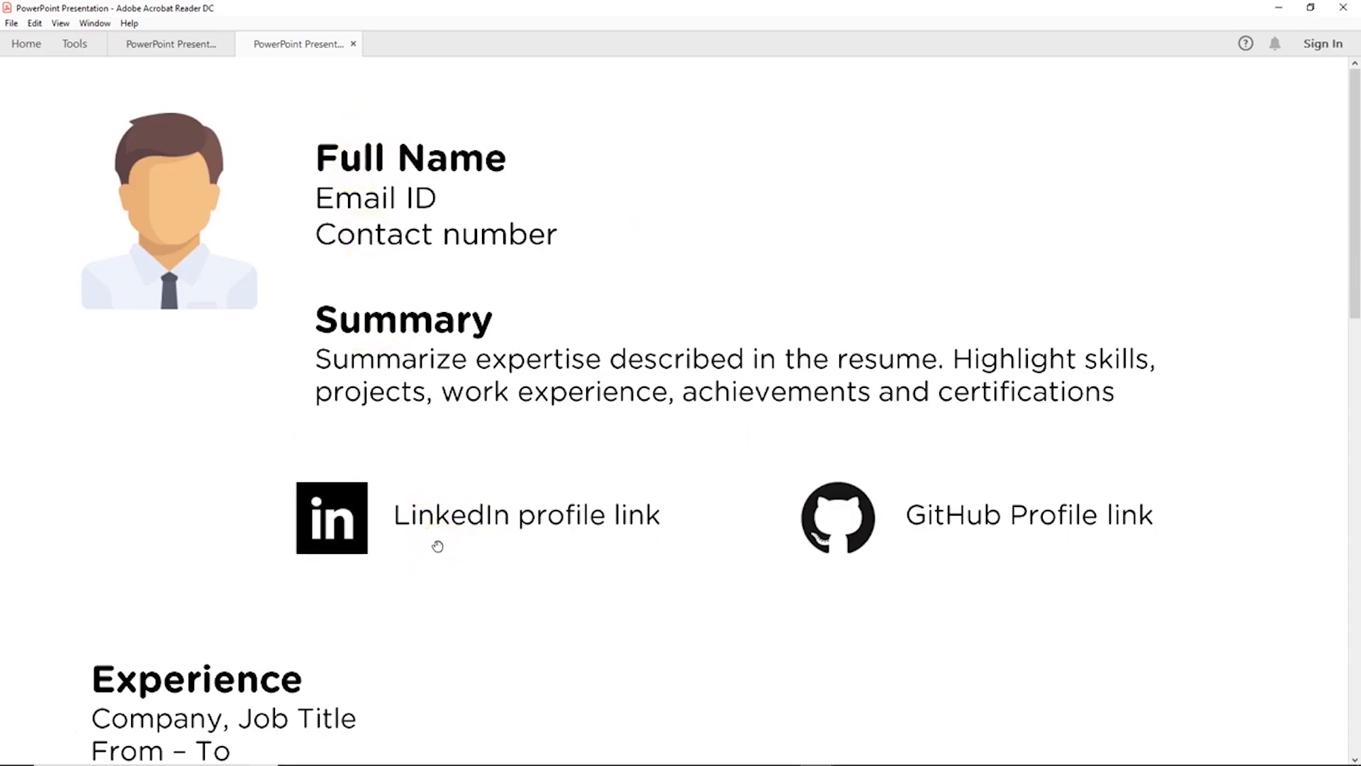
mouse_move(581, 501)
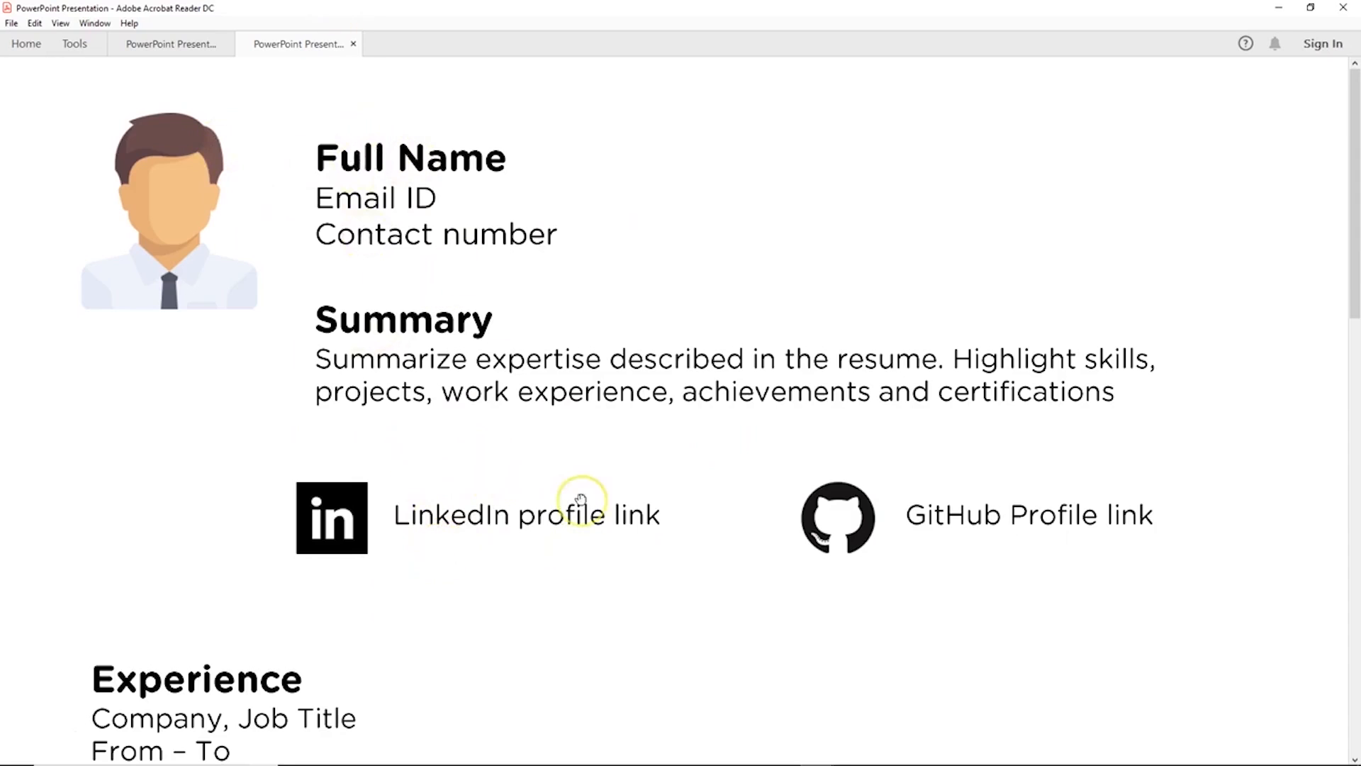
scroll(down, 3)
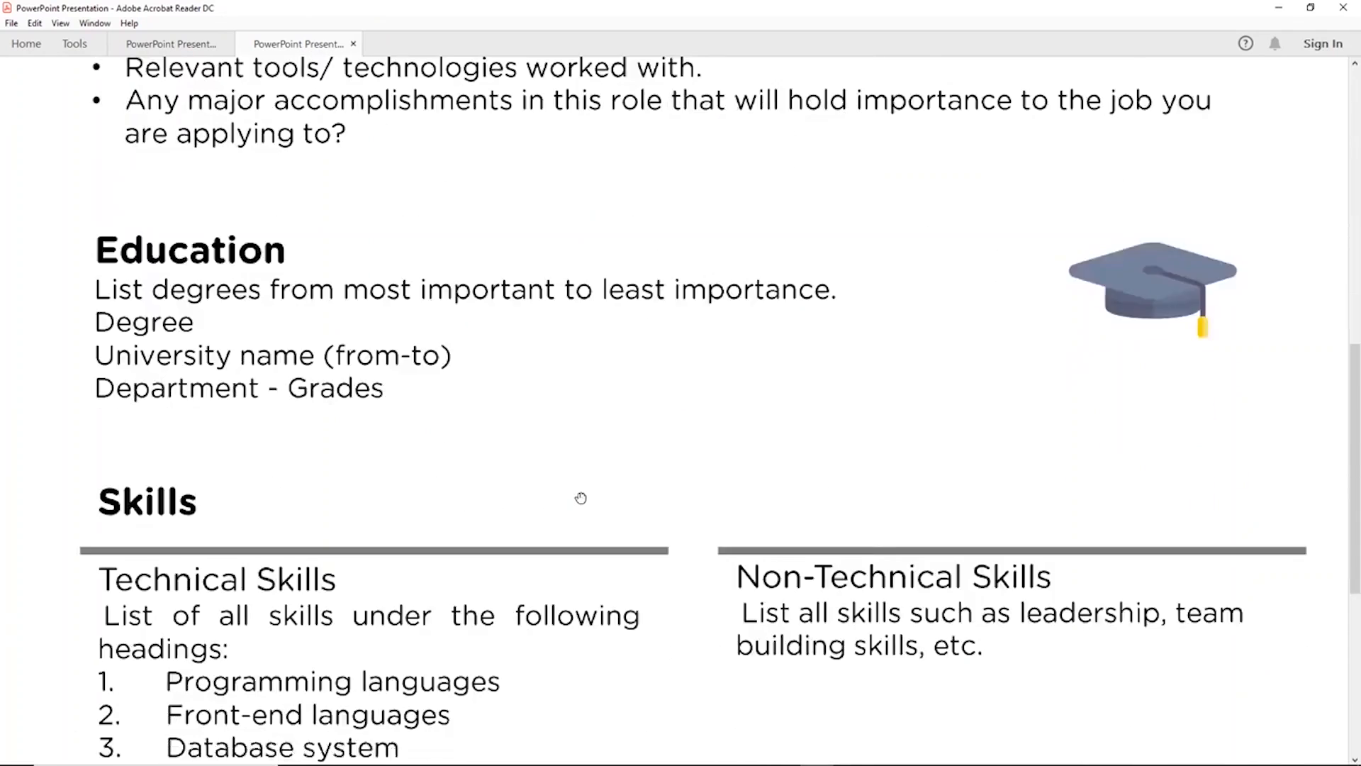
scroll(up, 3)
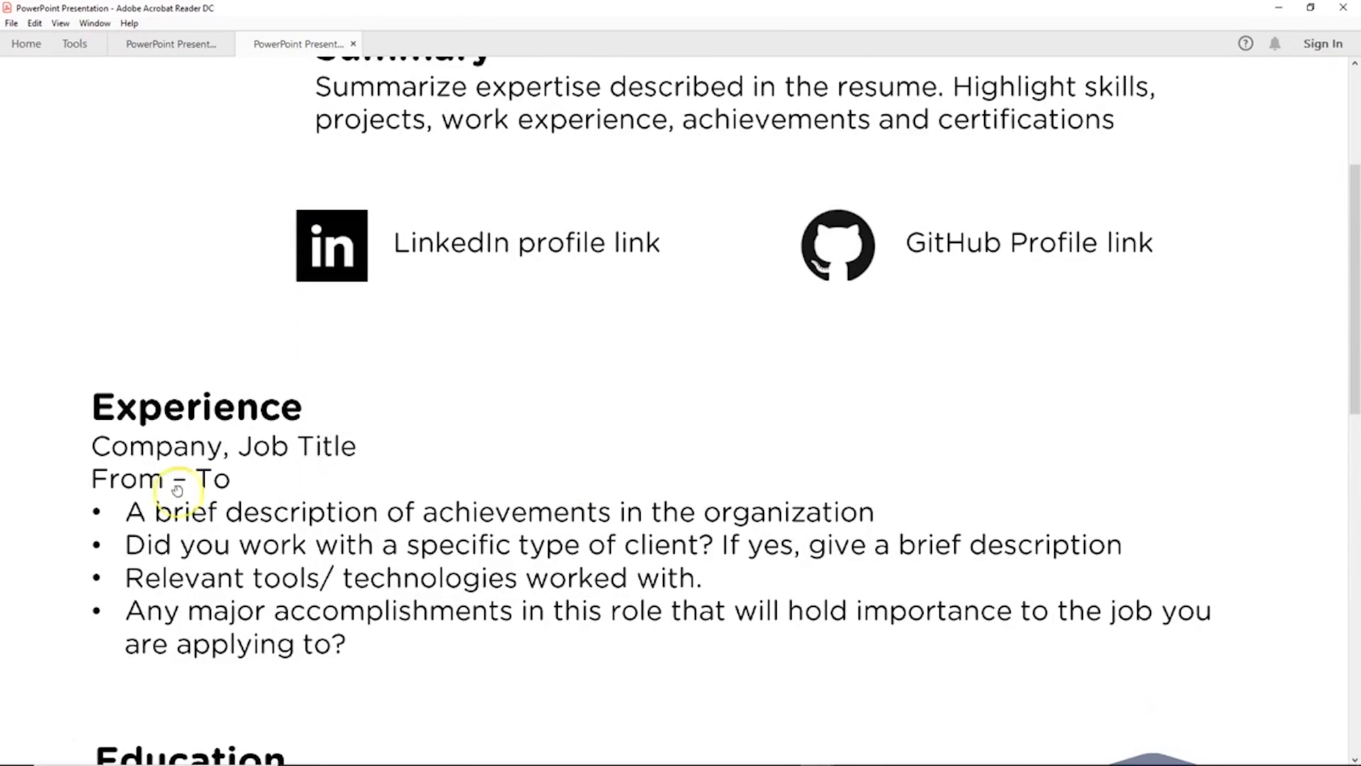
scroll(down, 3)
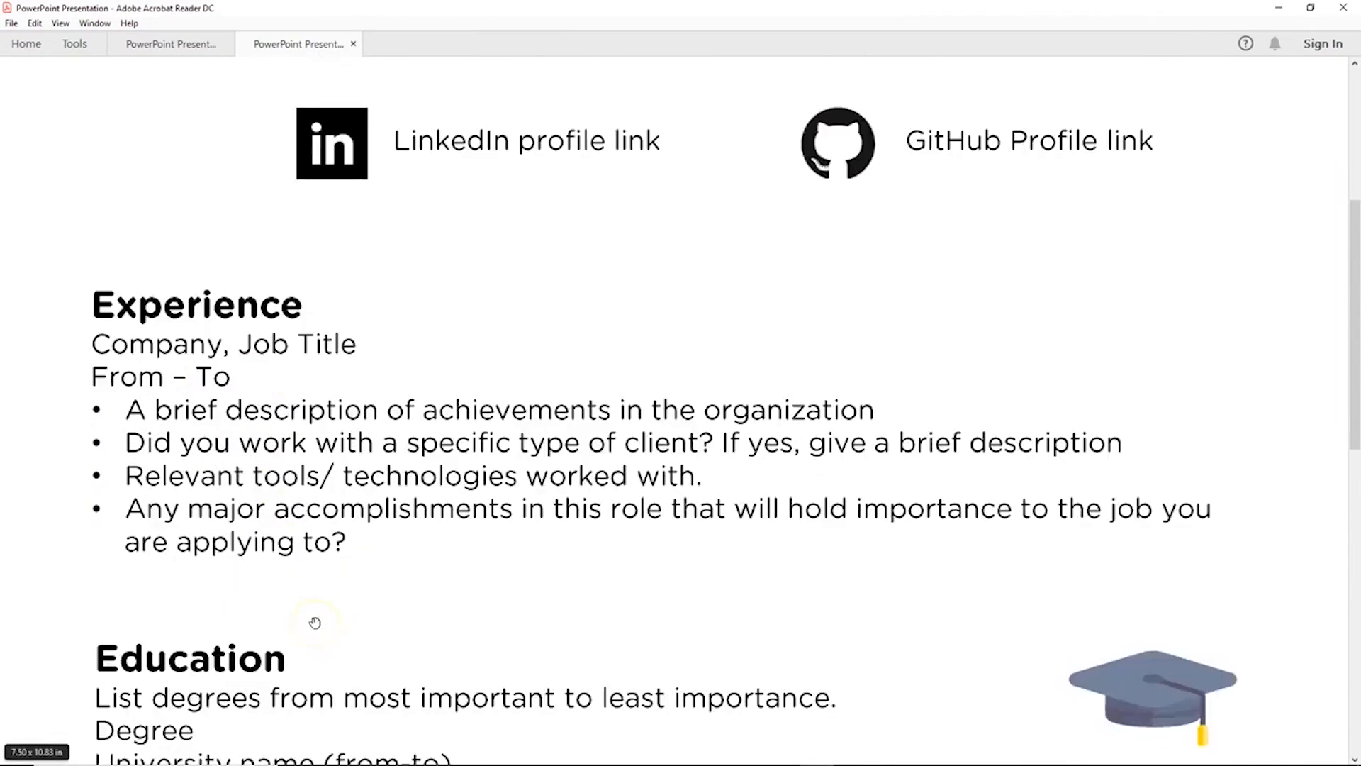
scroll(down, 3)
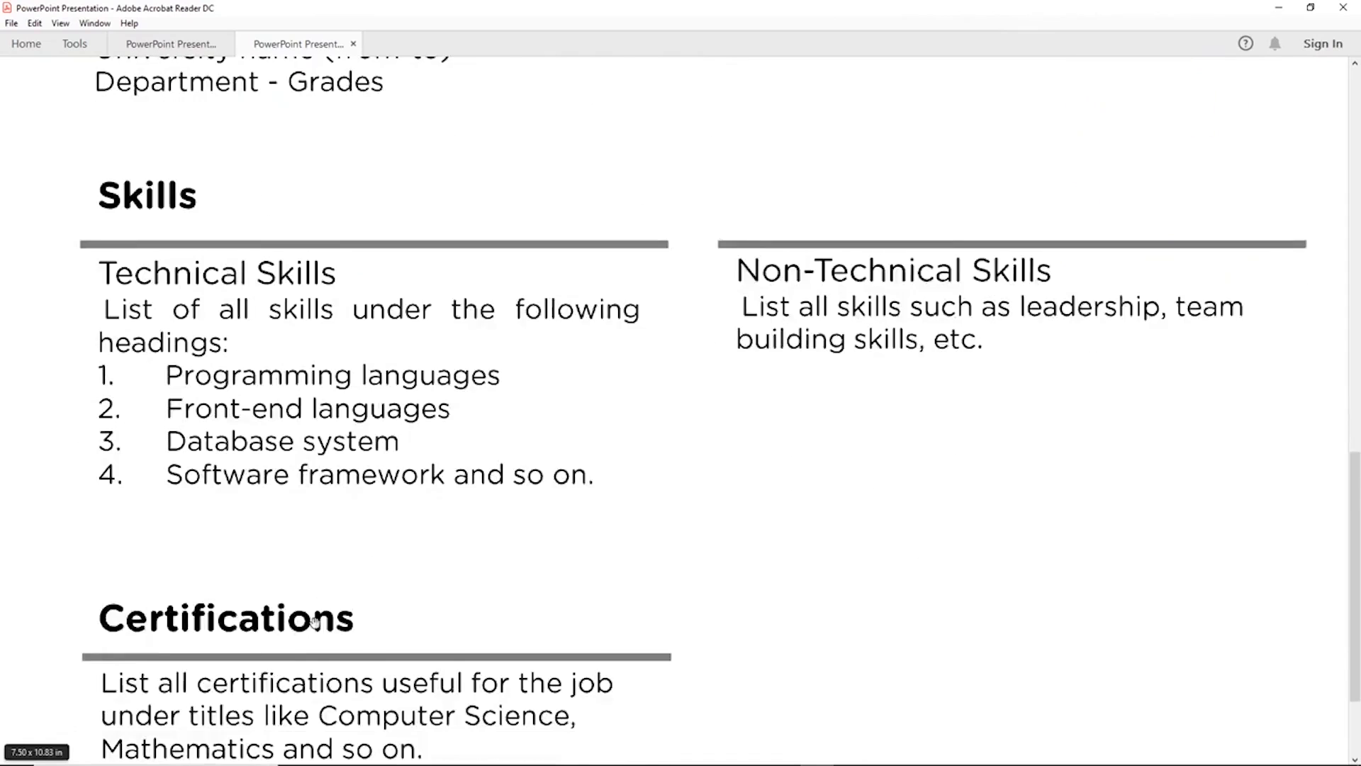
scroll(down, 3)
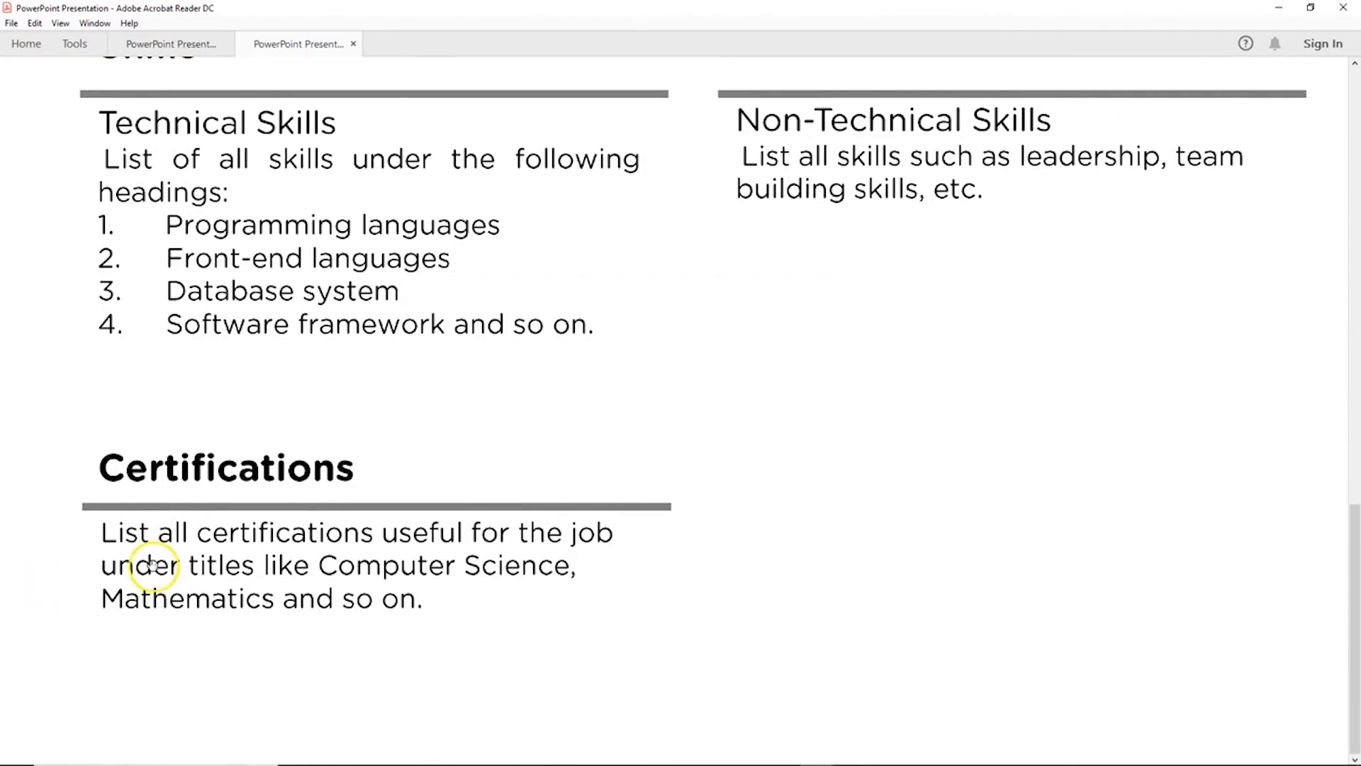
scroll(up, 3)
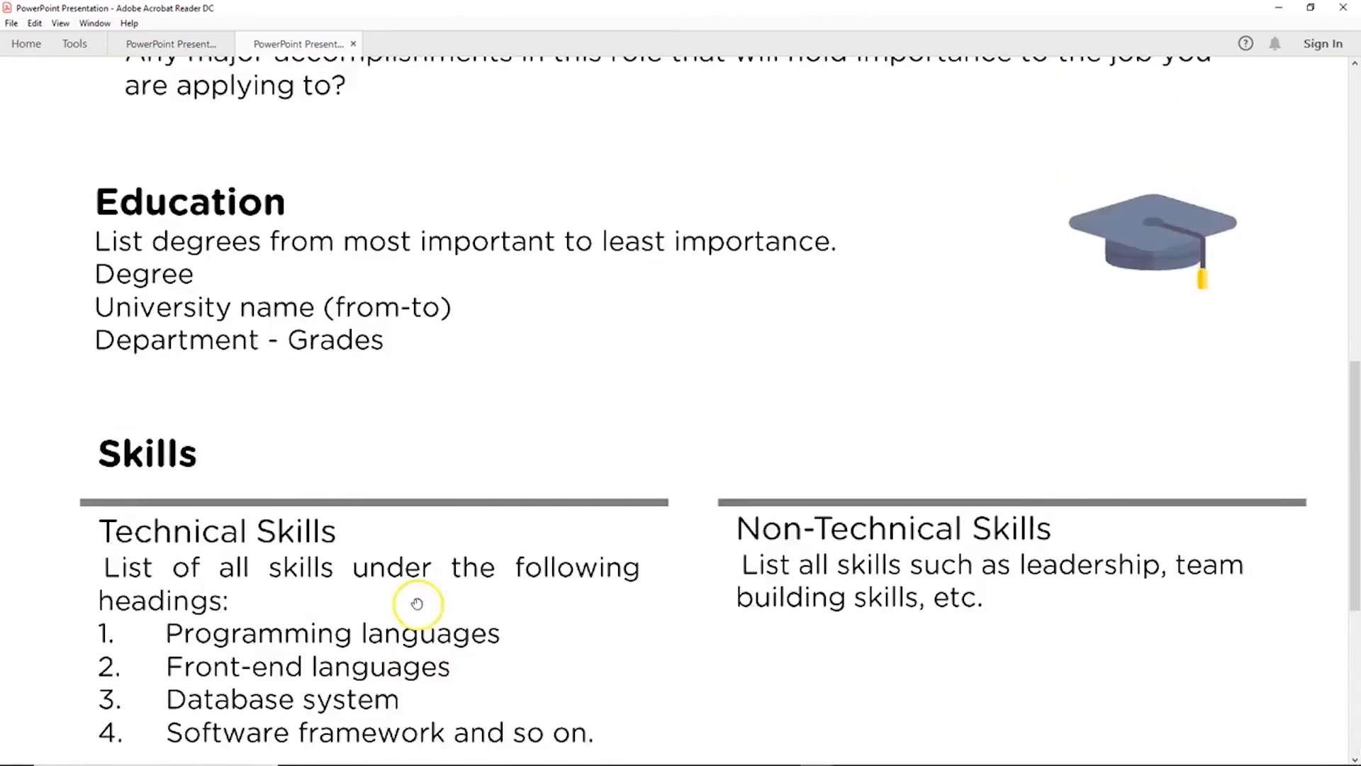
scroll(up, 3)
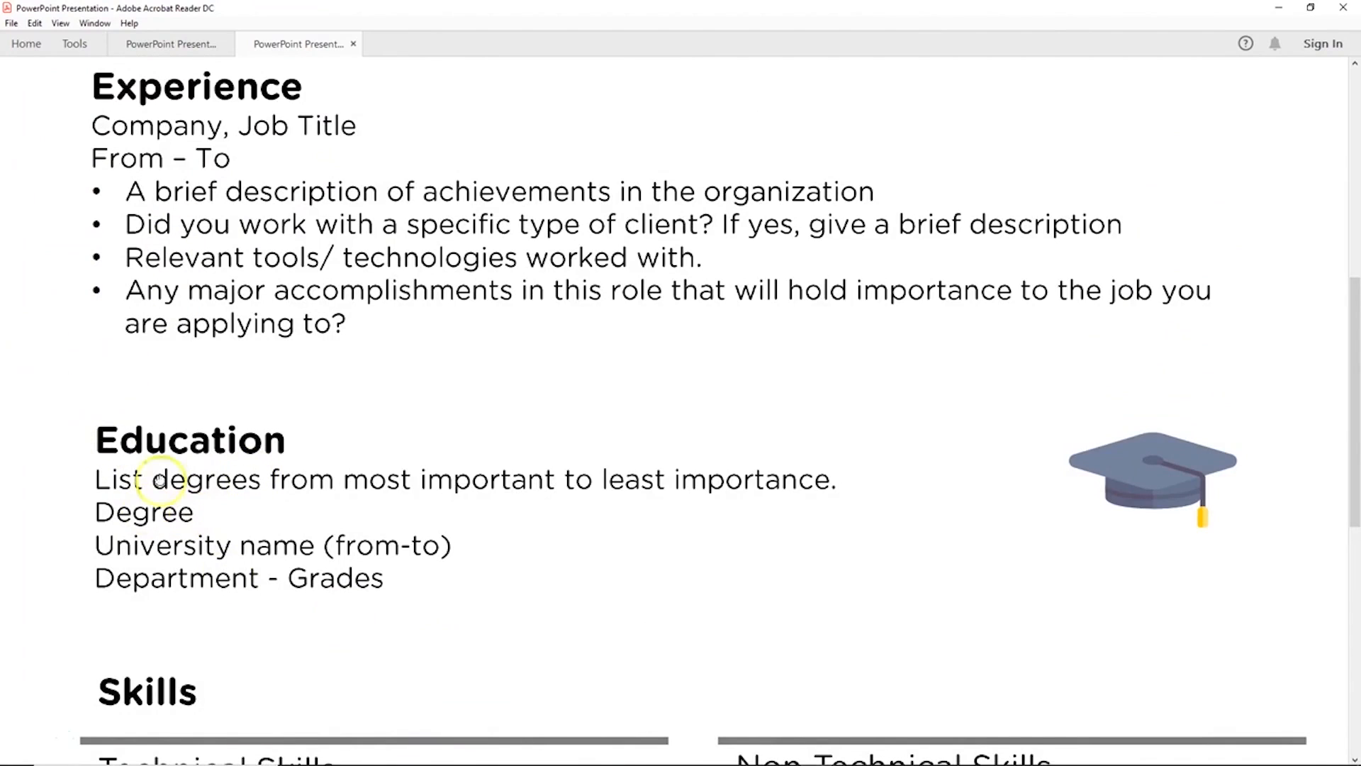
mouse_move(350, 570)
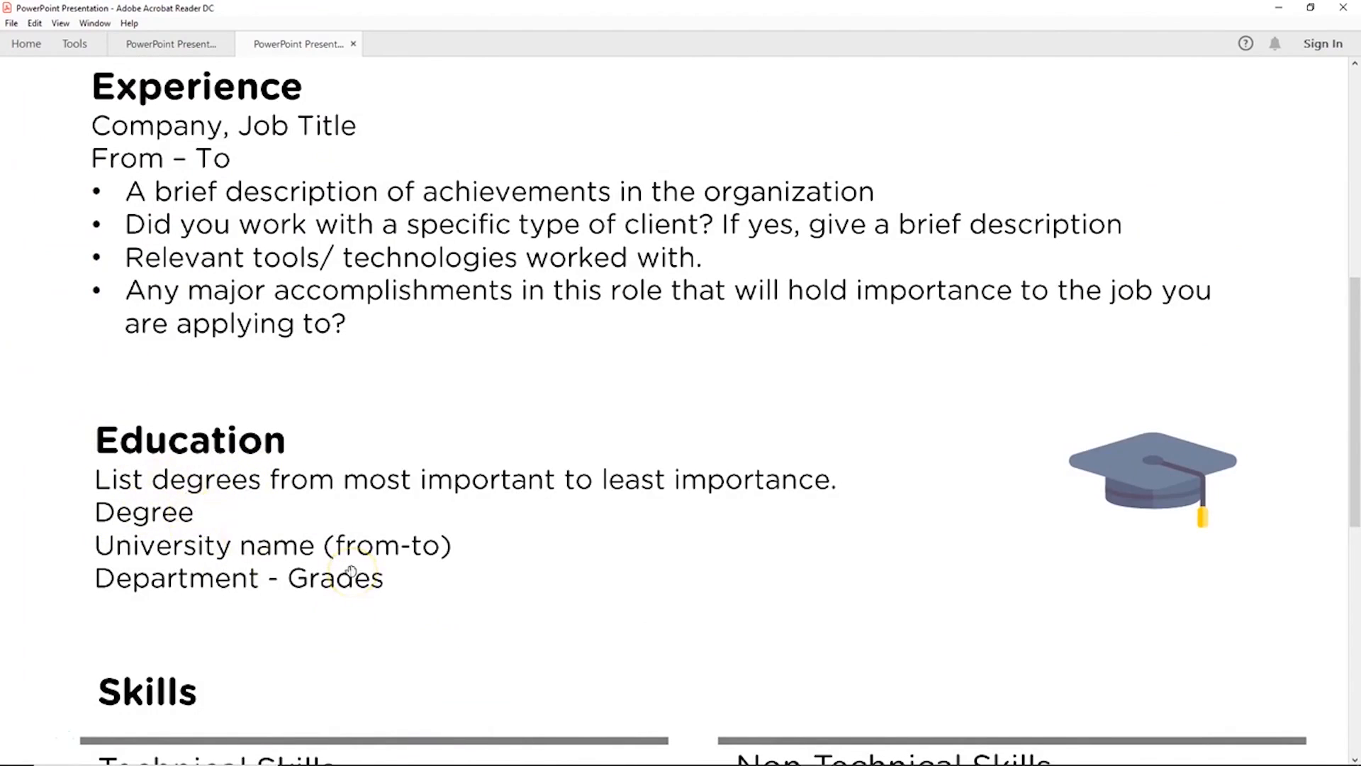
scroll(down, 3)
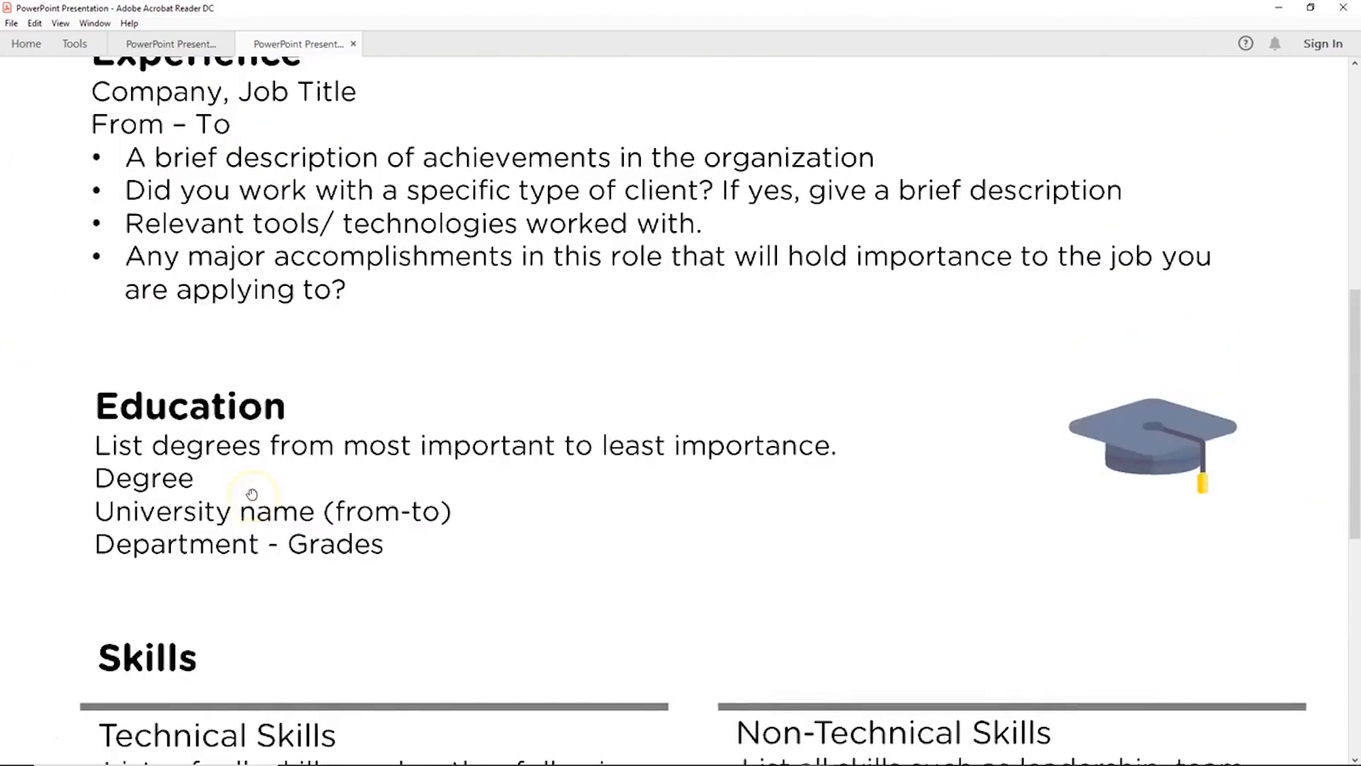
scroll(down, 3)
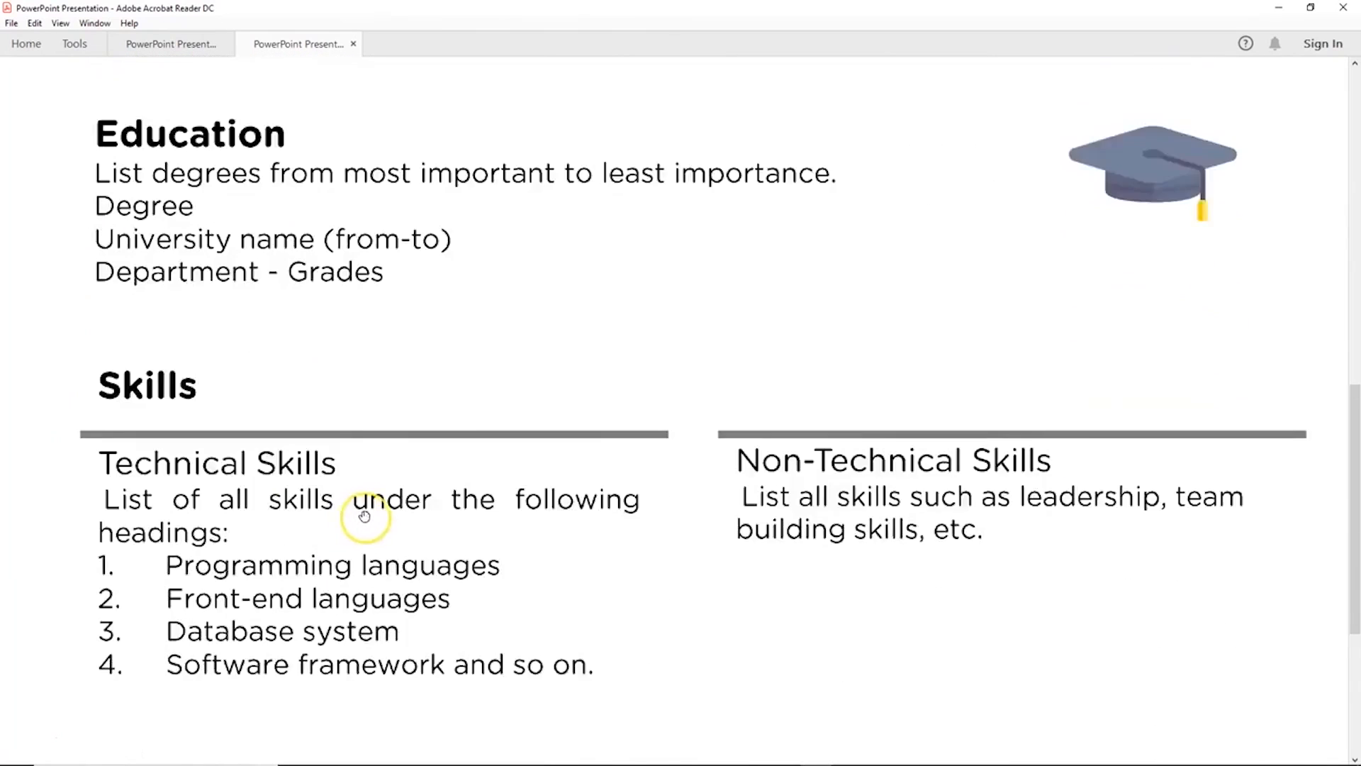
scroll(up, 3)
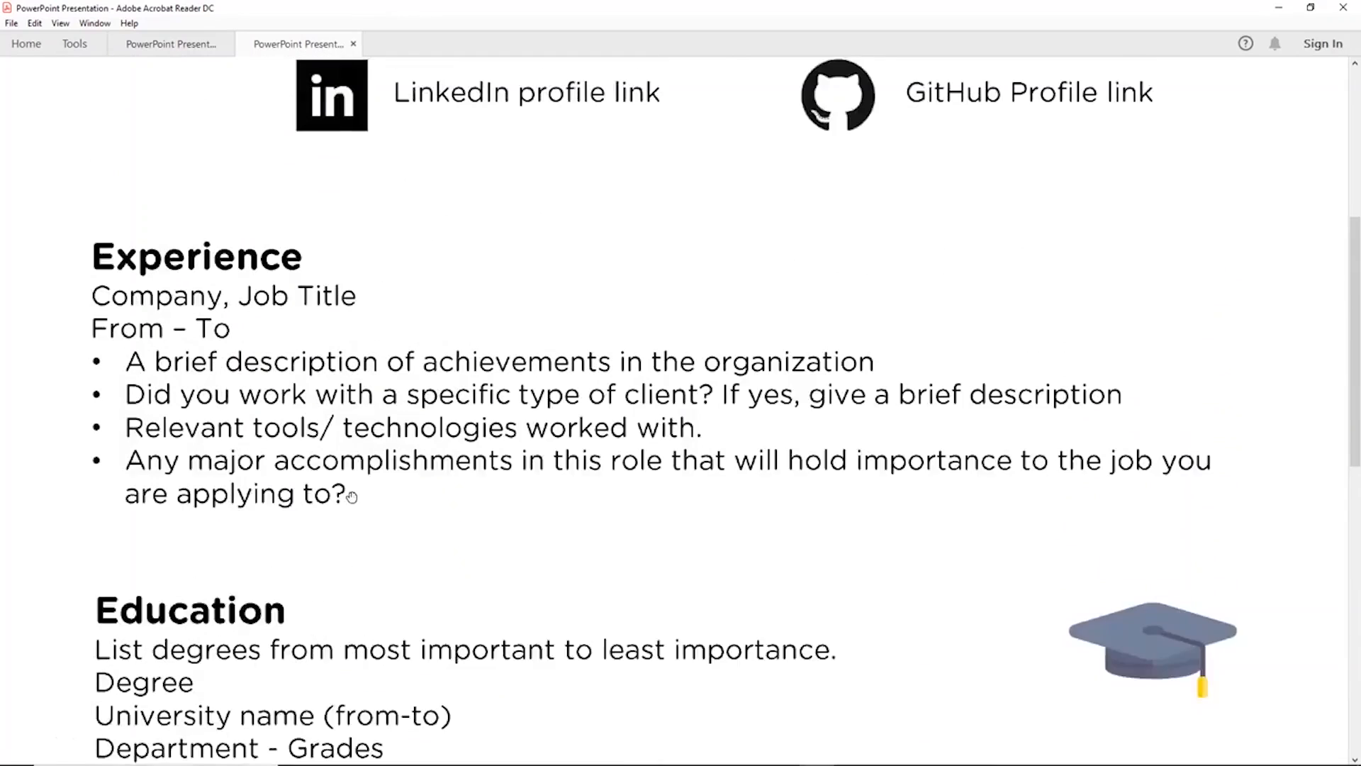
scroll(down, 3)
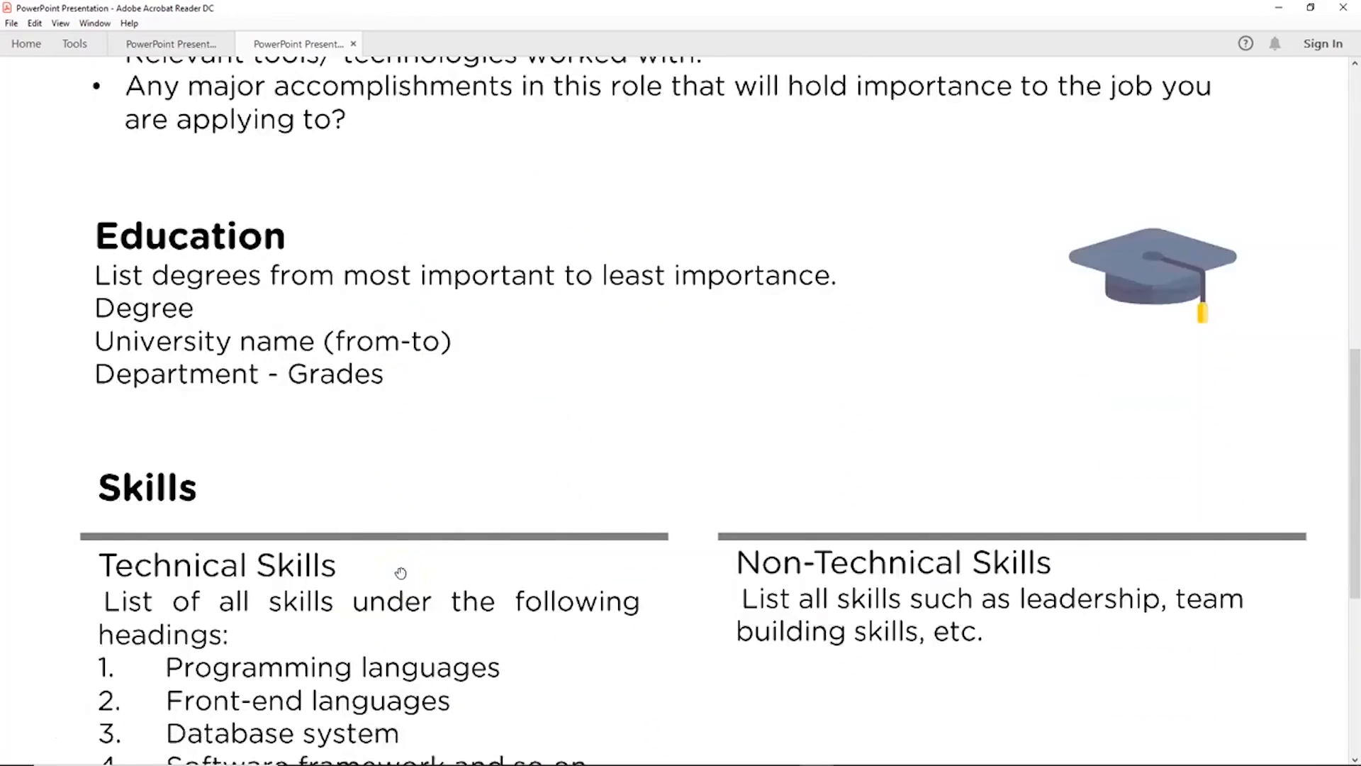
scroll(down, 3)
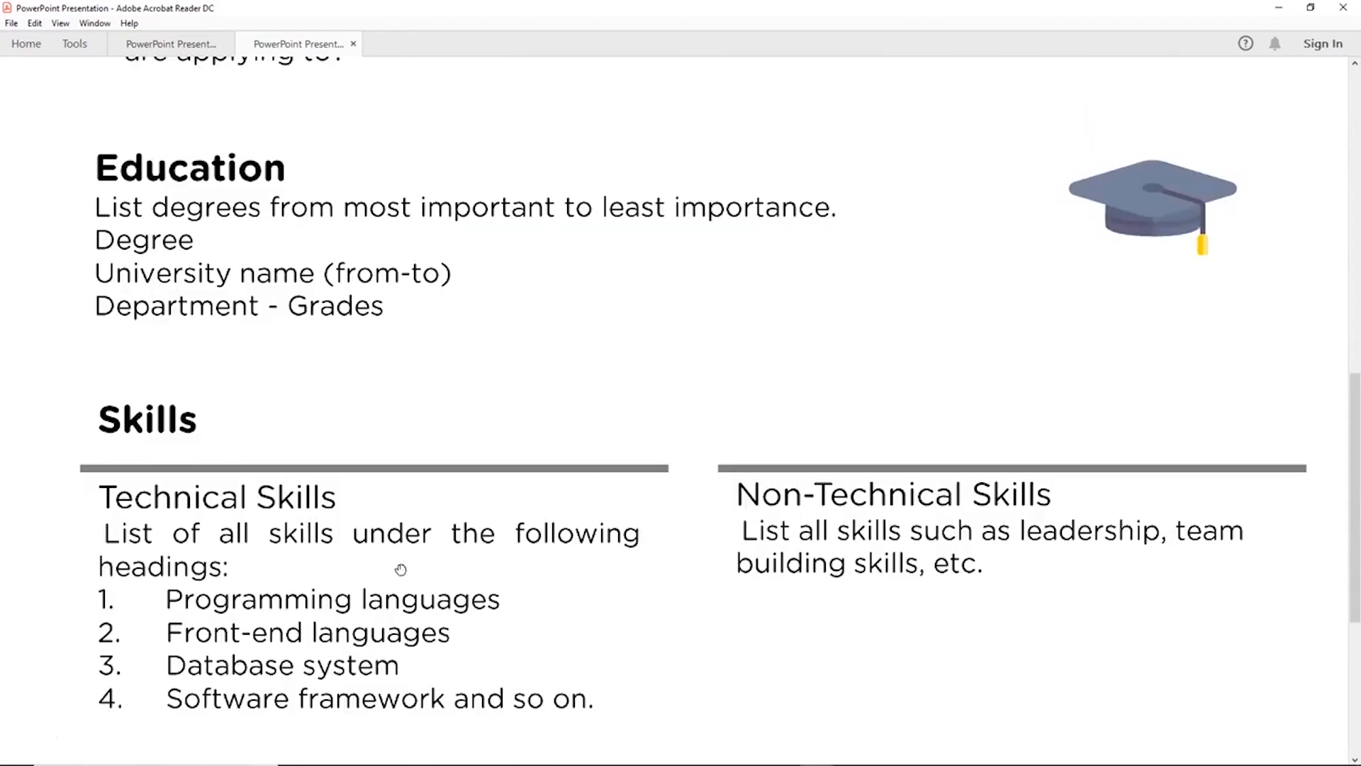
scroll(up, 3)
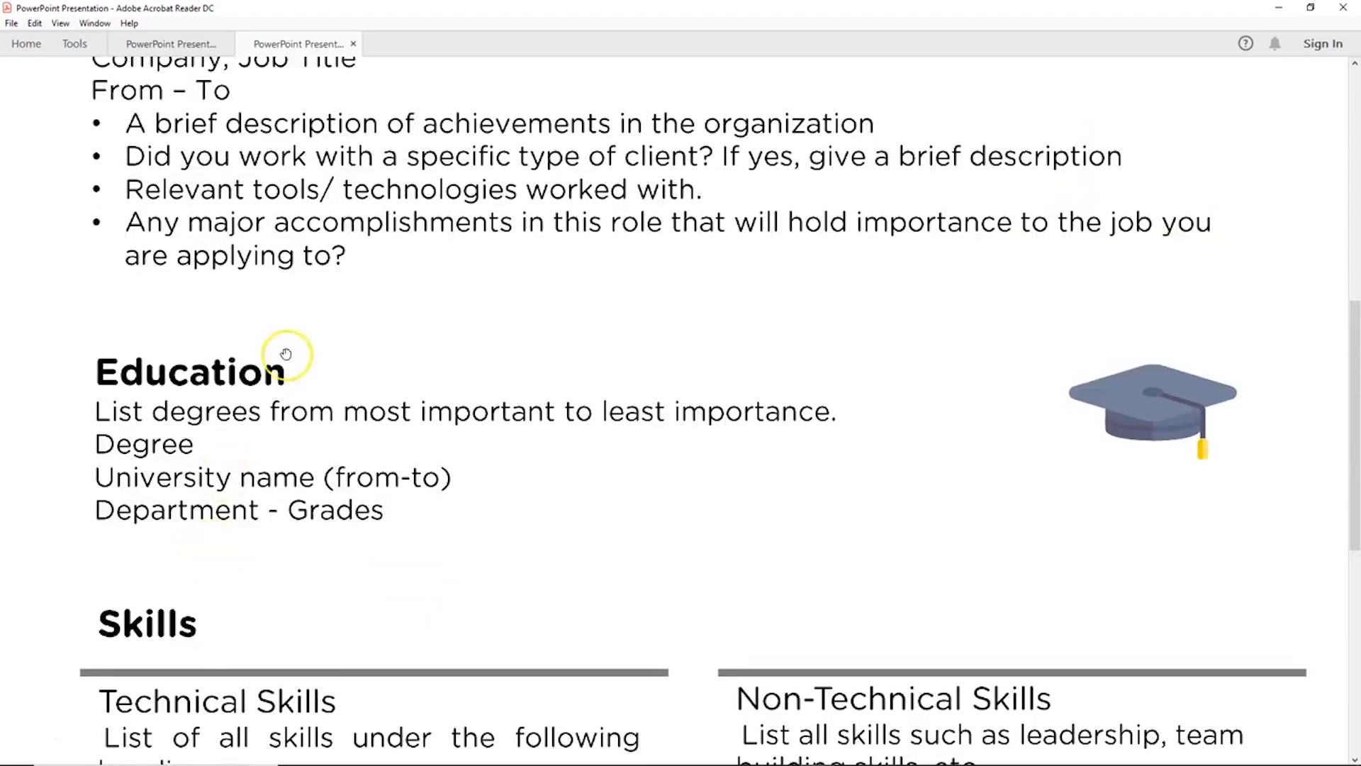
mouse_move(371, 510)
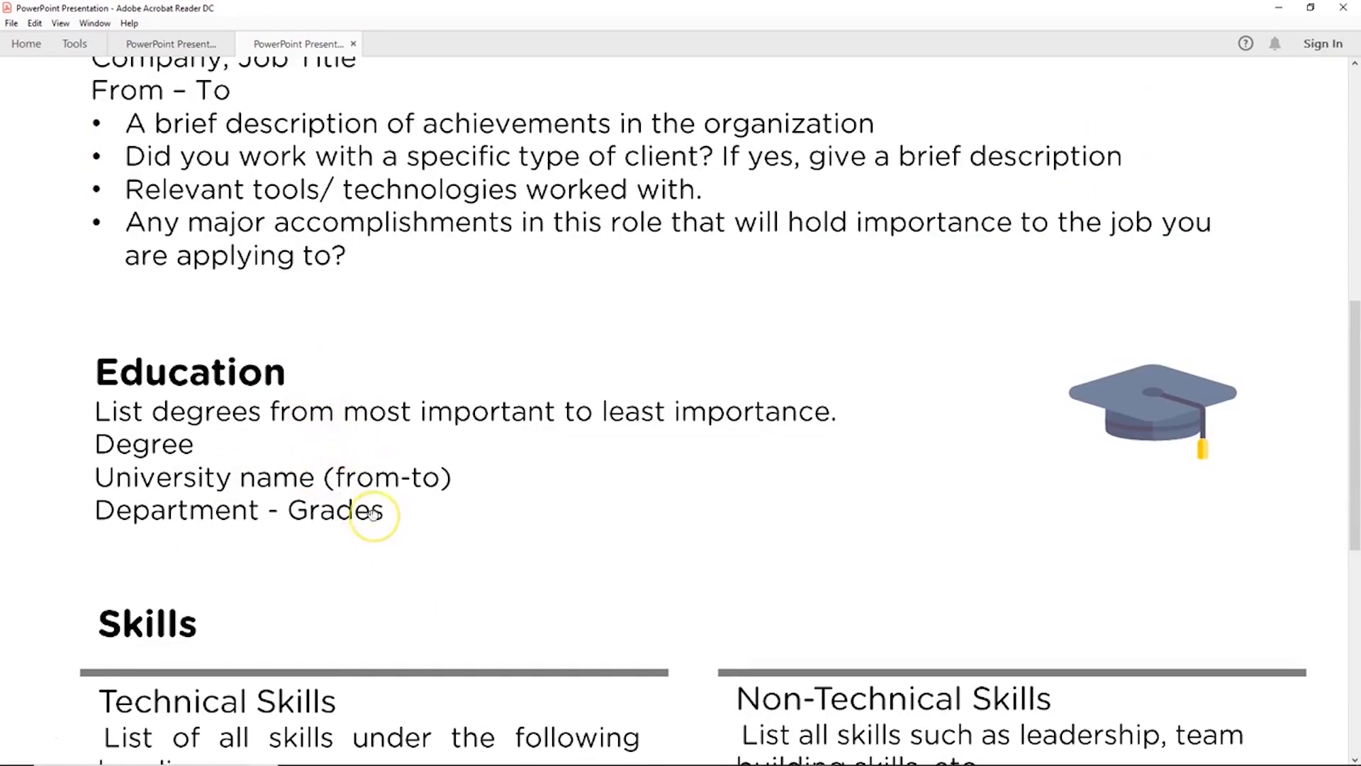
scroll(down, 3)
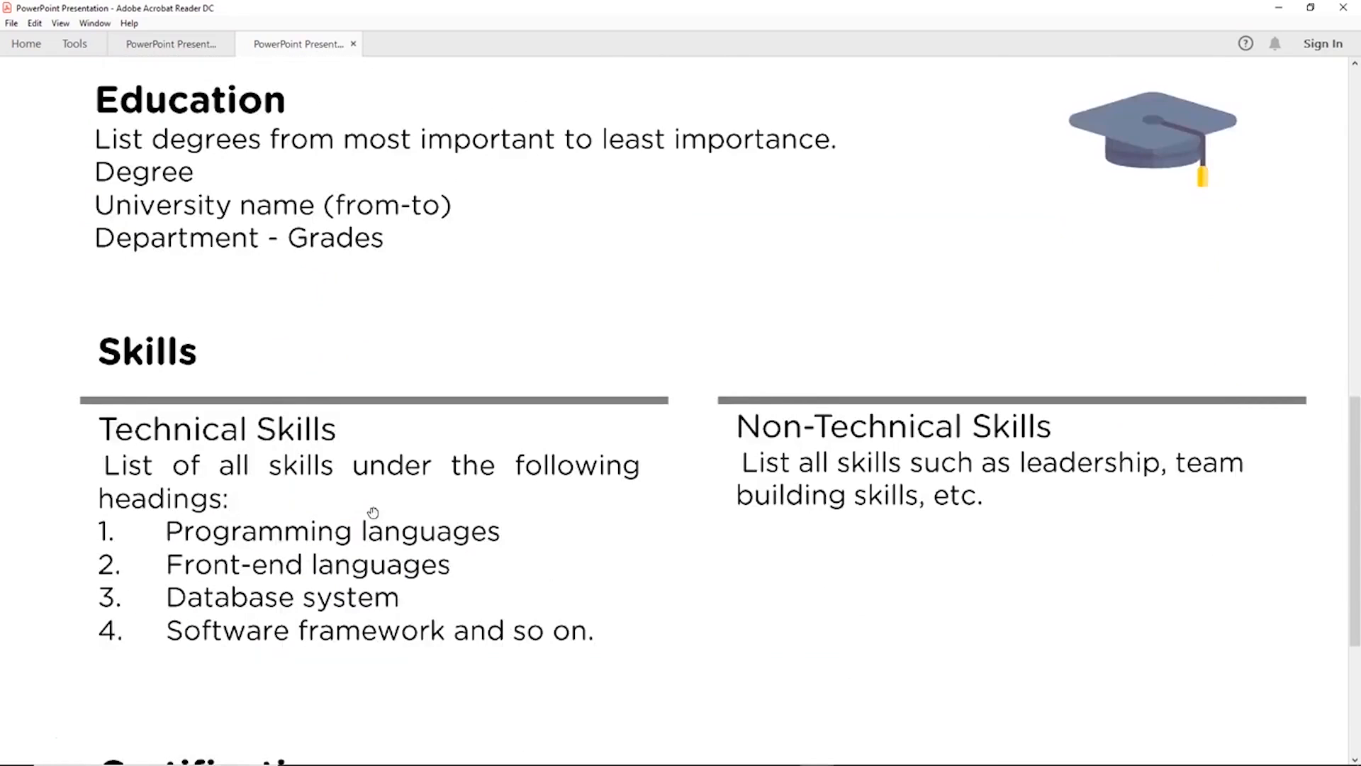
mouse_move(452, 560)
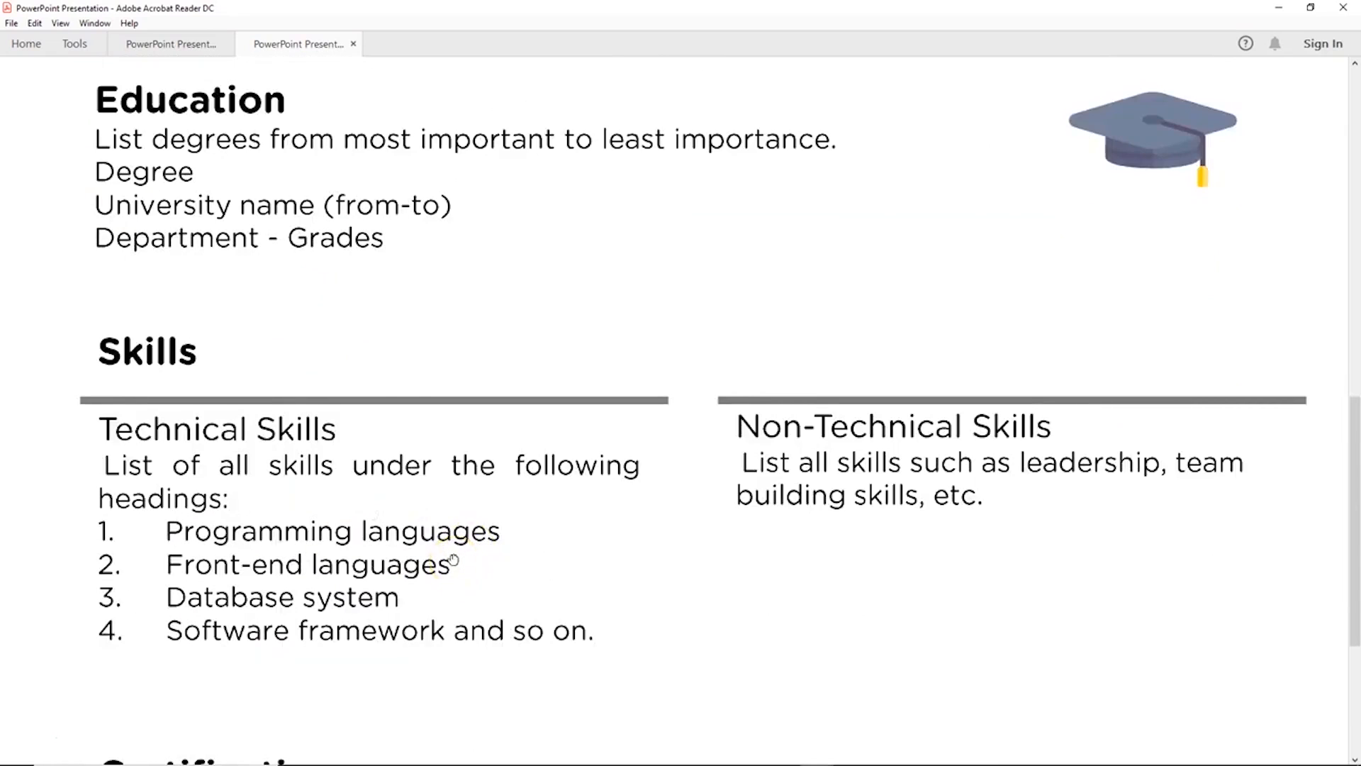
scroll(down, 3)
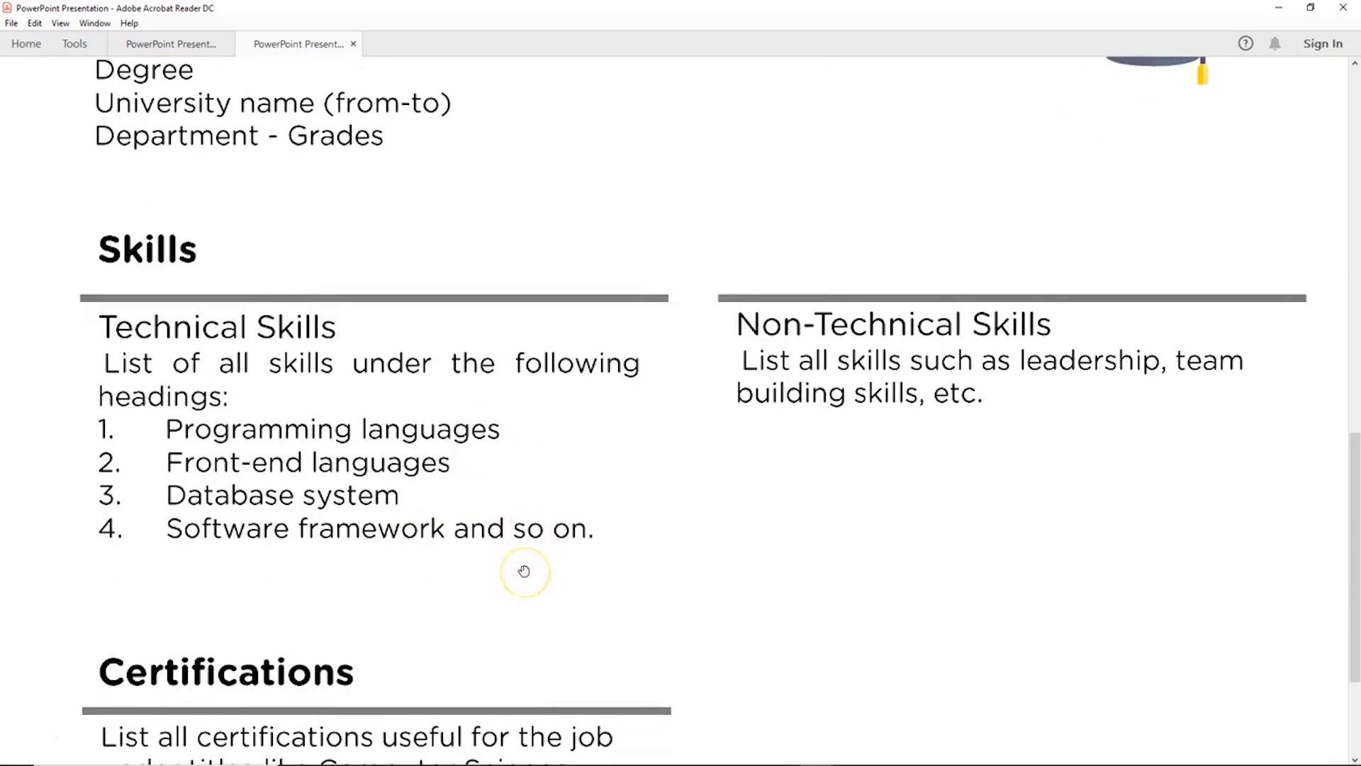
scroll(up, 3)
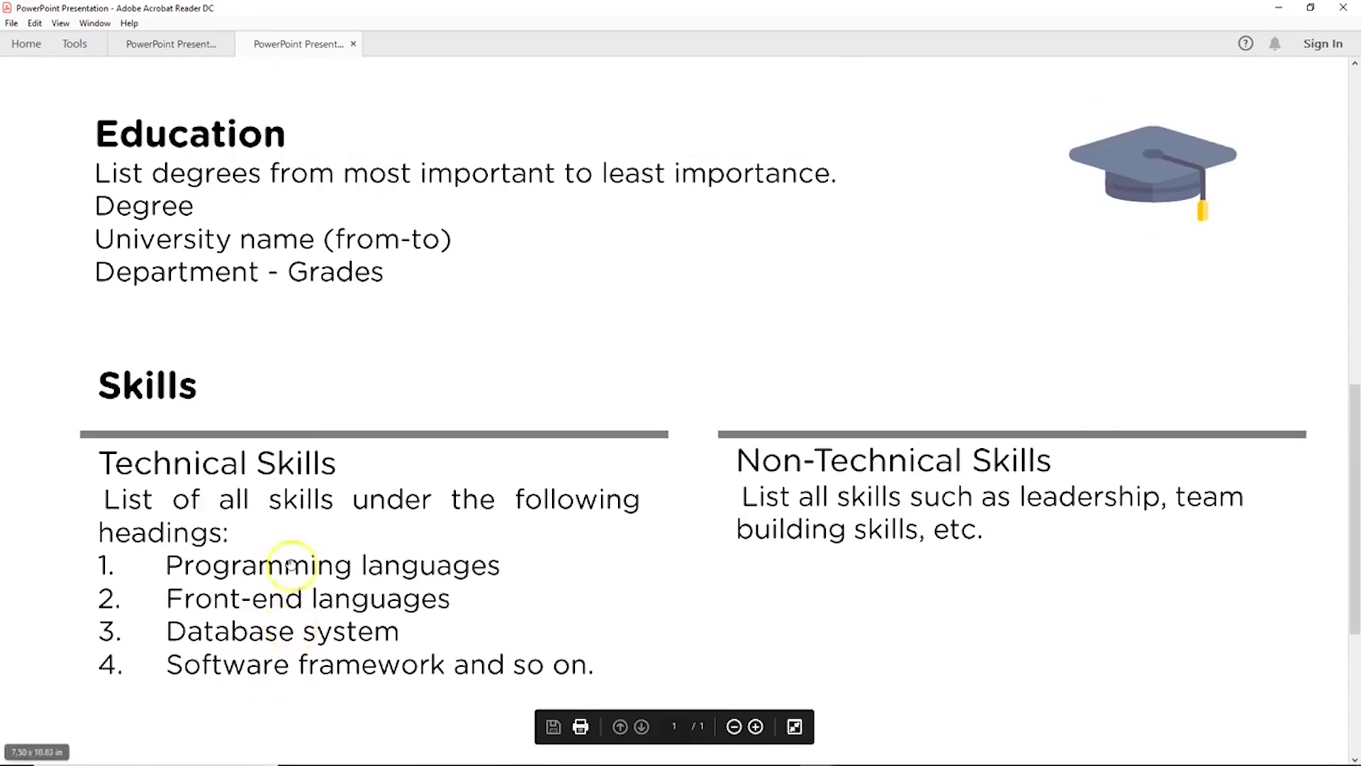
scroll(up, 3)
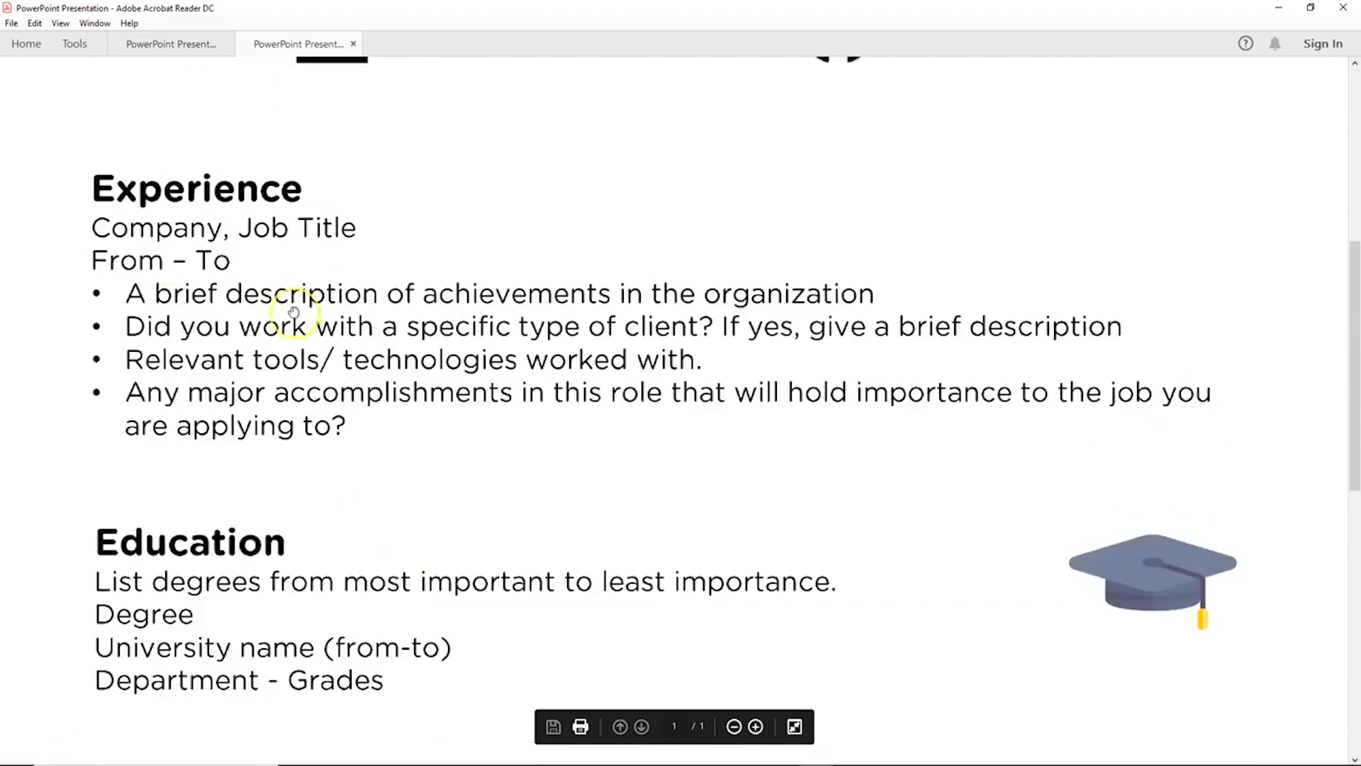
mouse_move(426, 356)
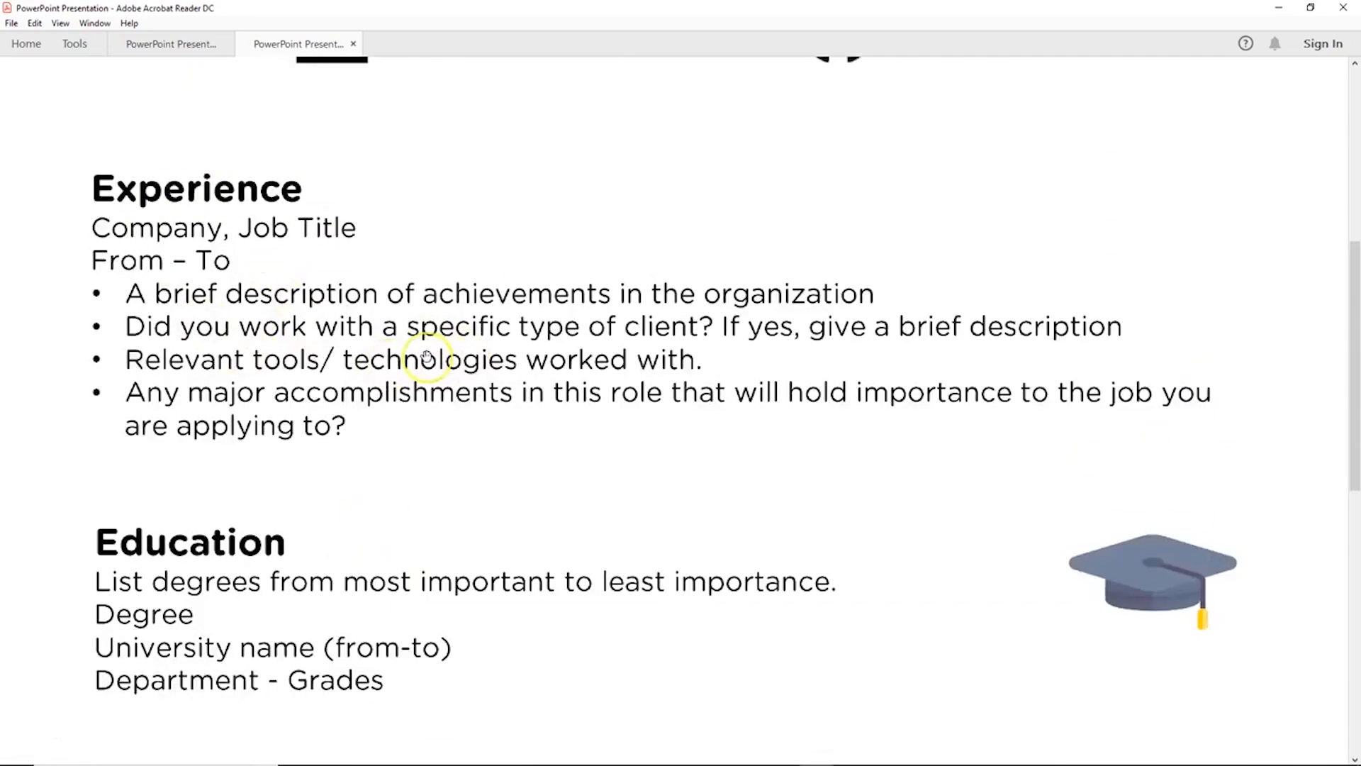
scroll(up, 3)
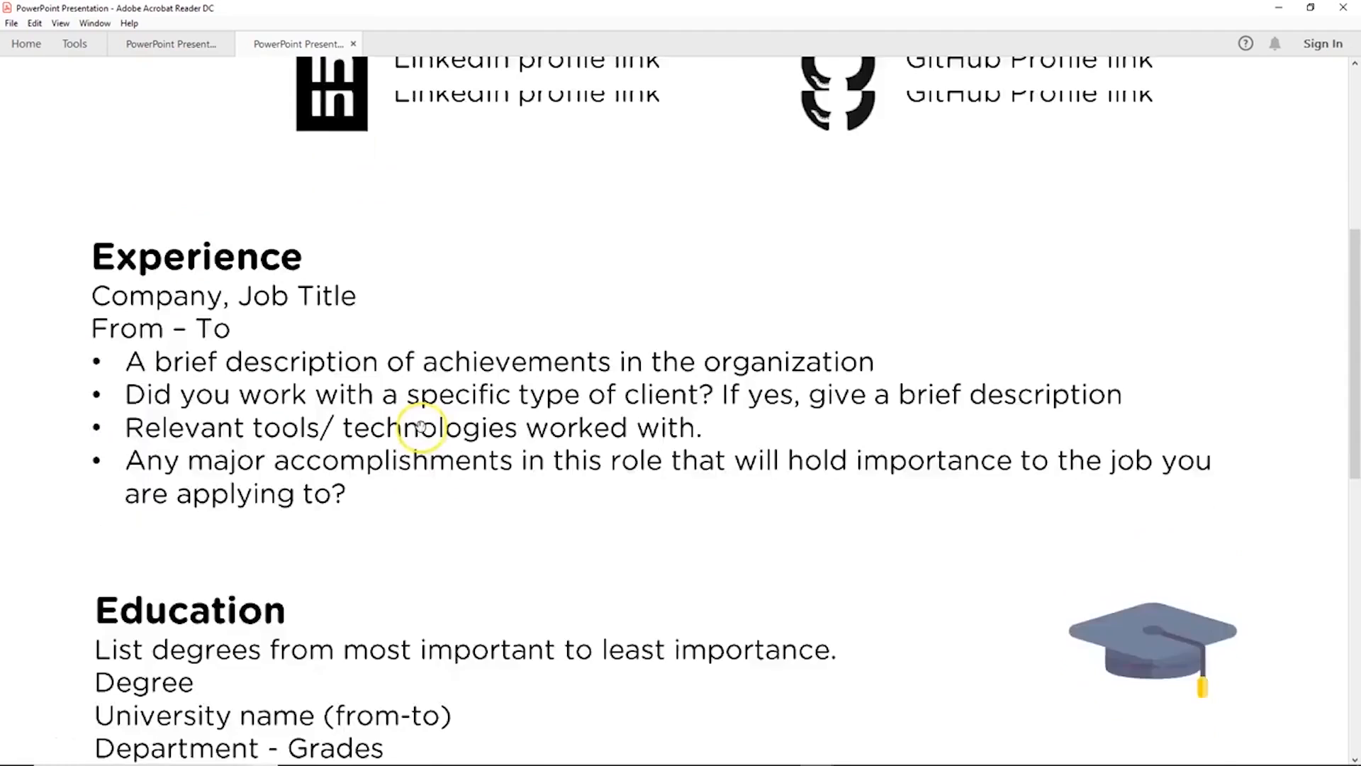
scroll(up, 3)
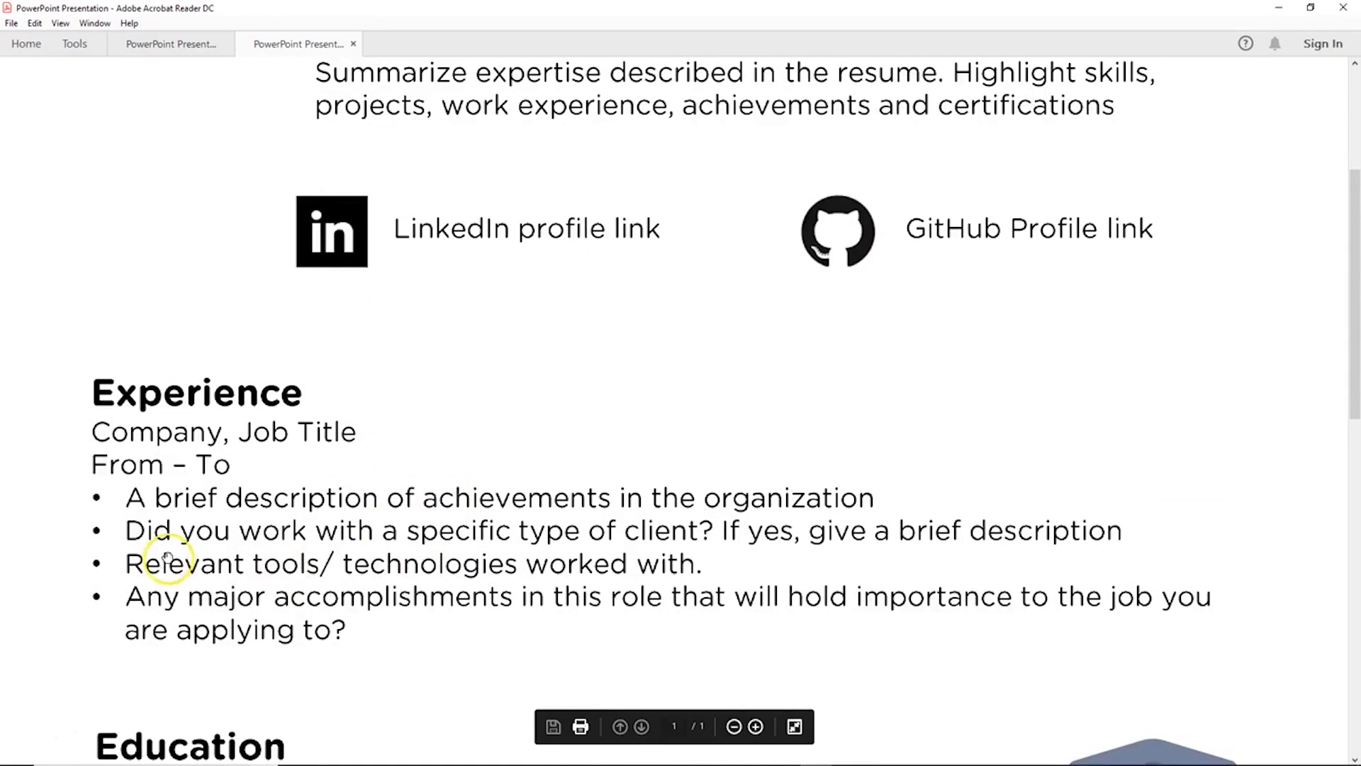
scroll(up, 3)
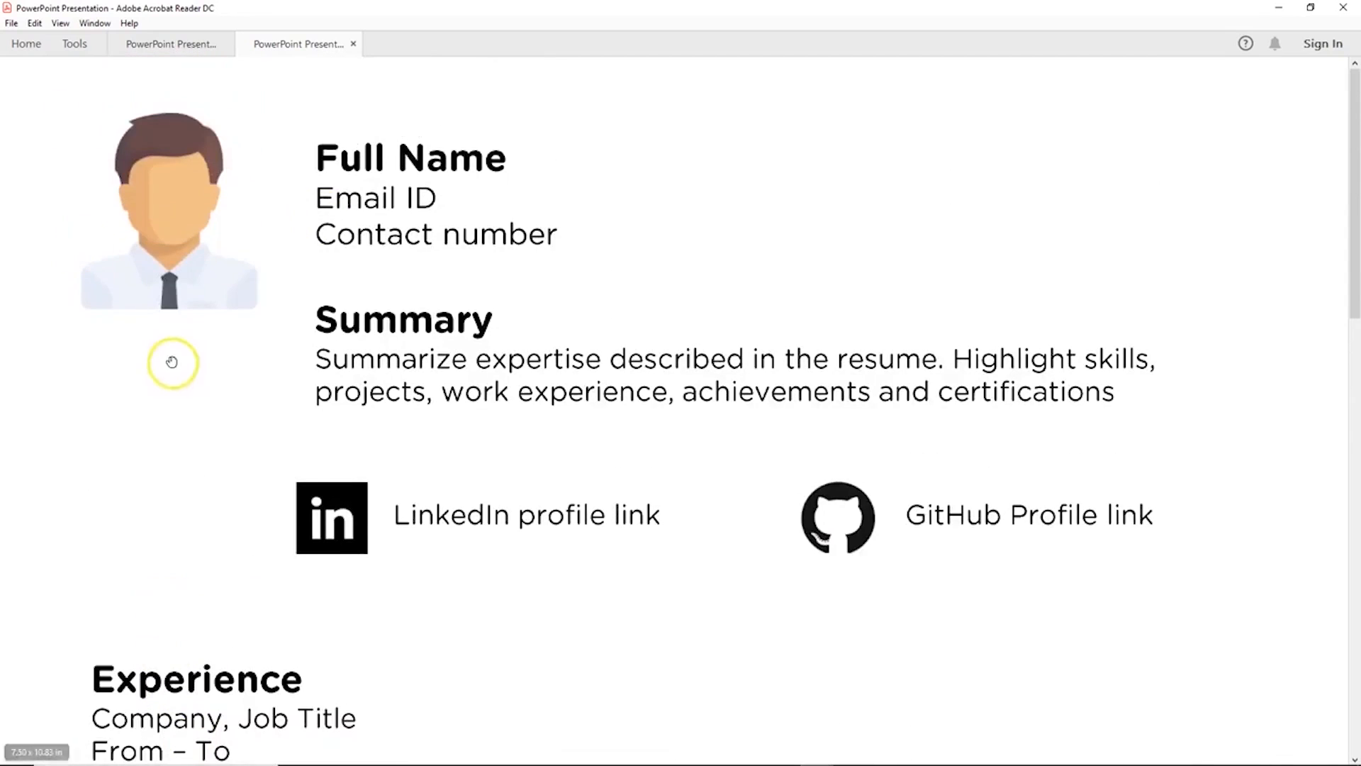
mouse_move(170, 564)
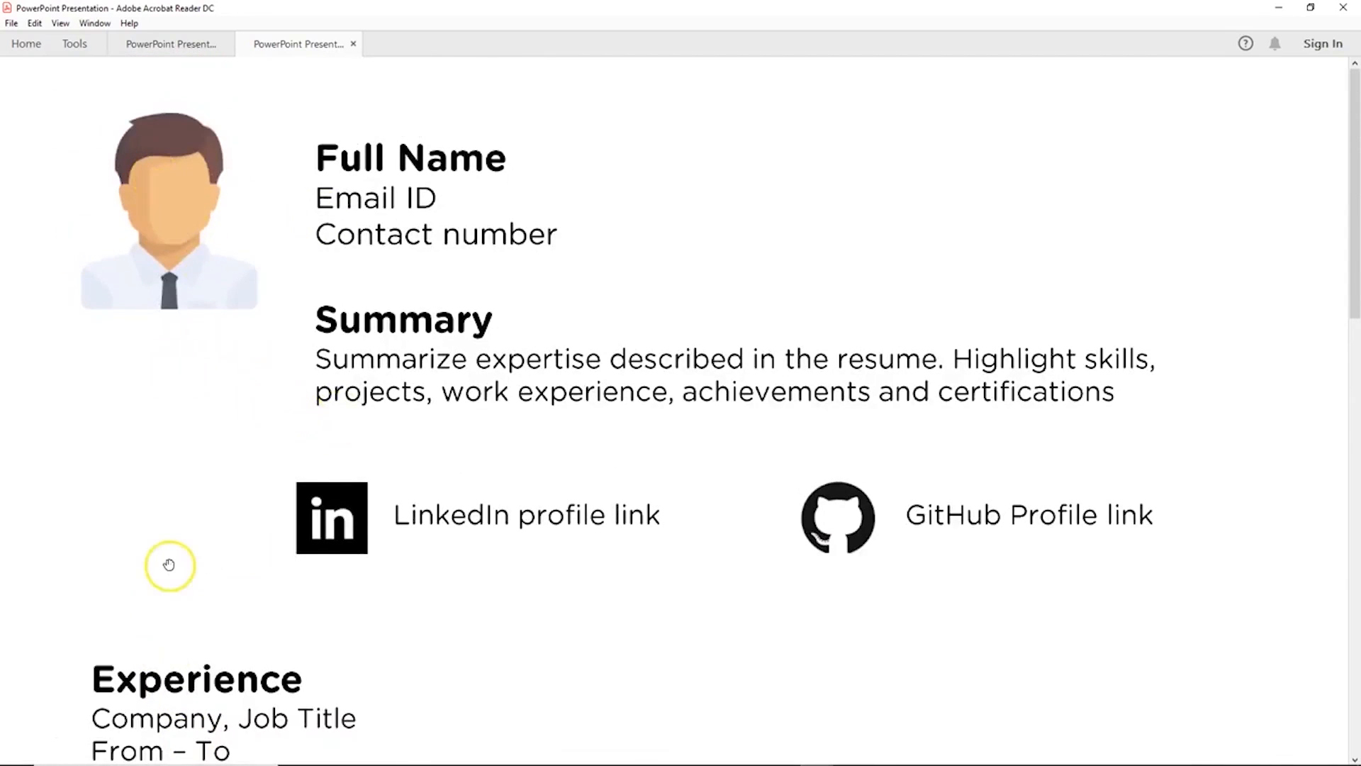
mouse_move(170, 568)
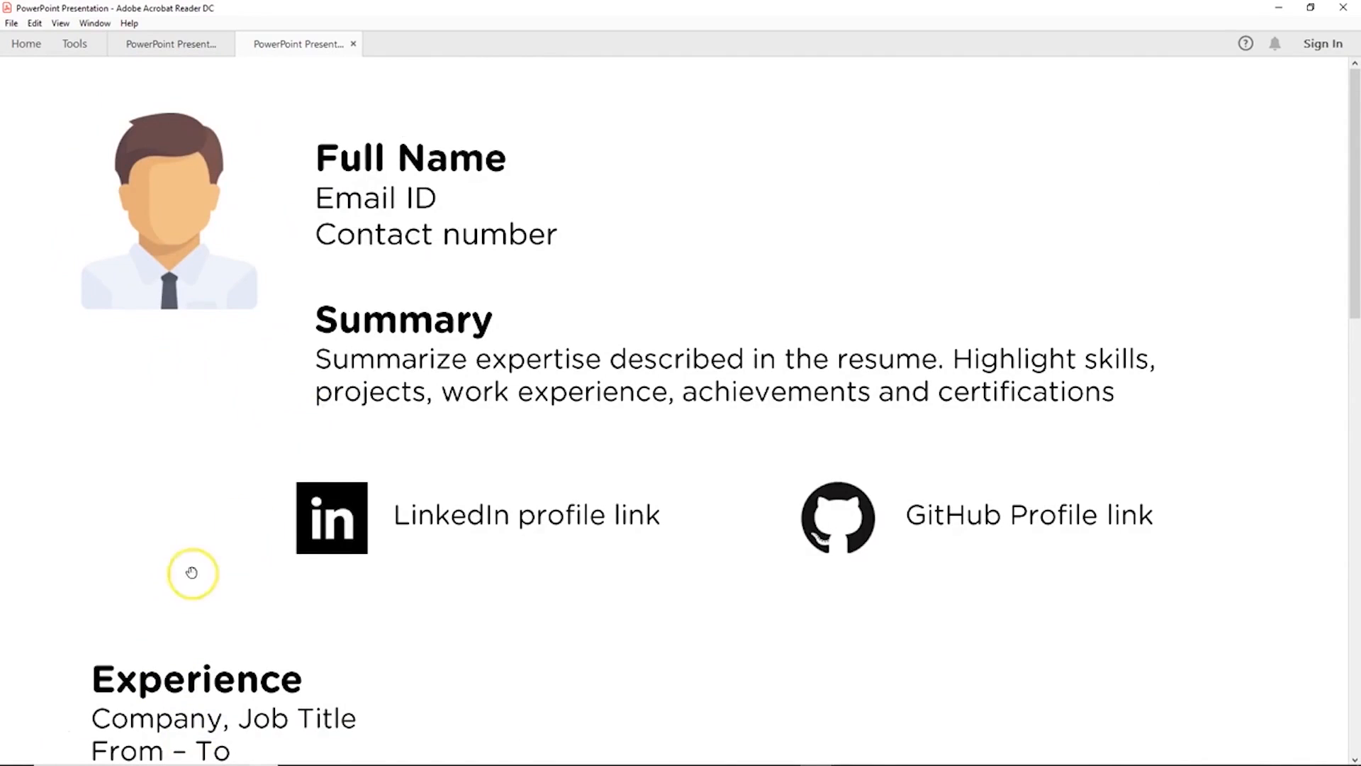
scroll(down, 3)
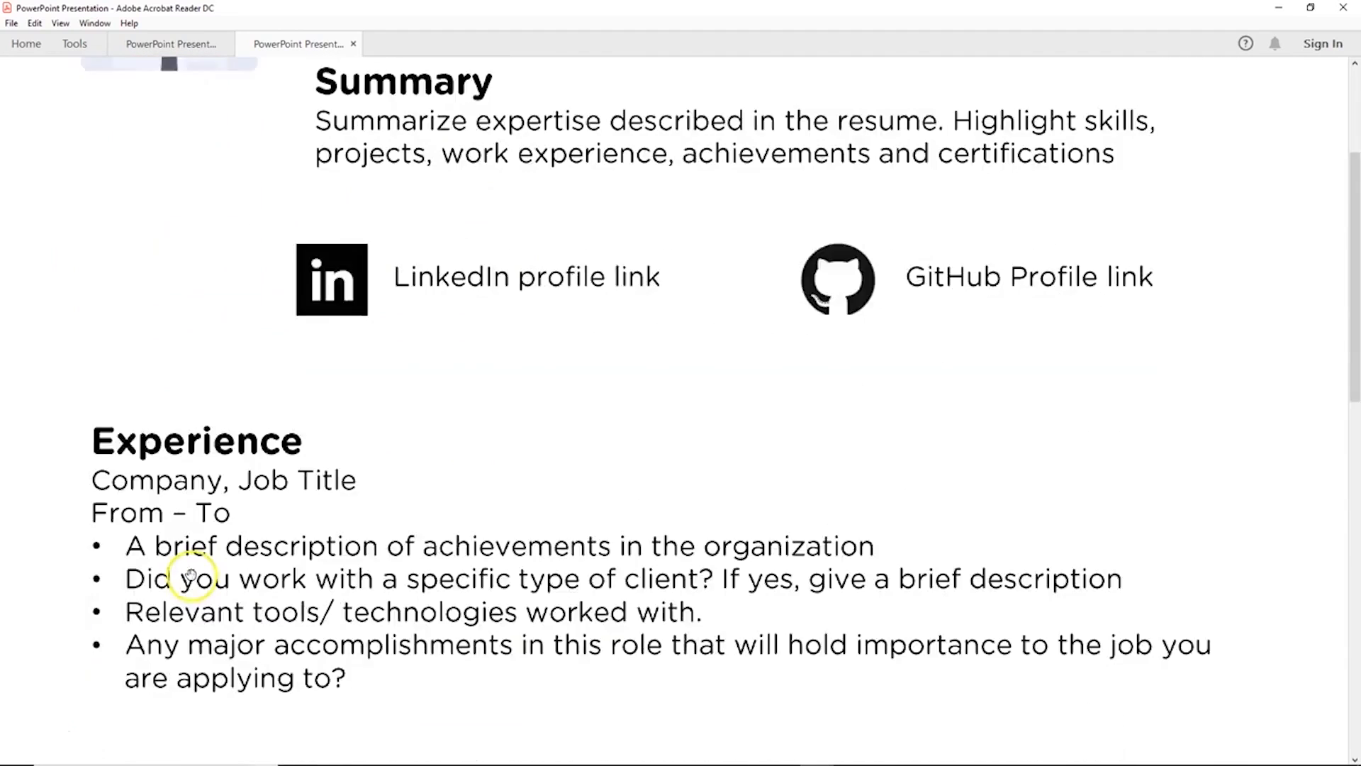
scroll(down, 3)
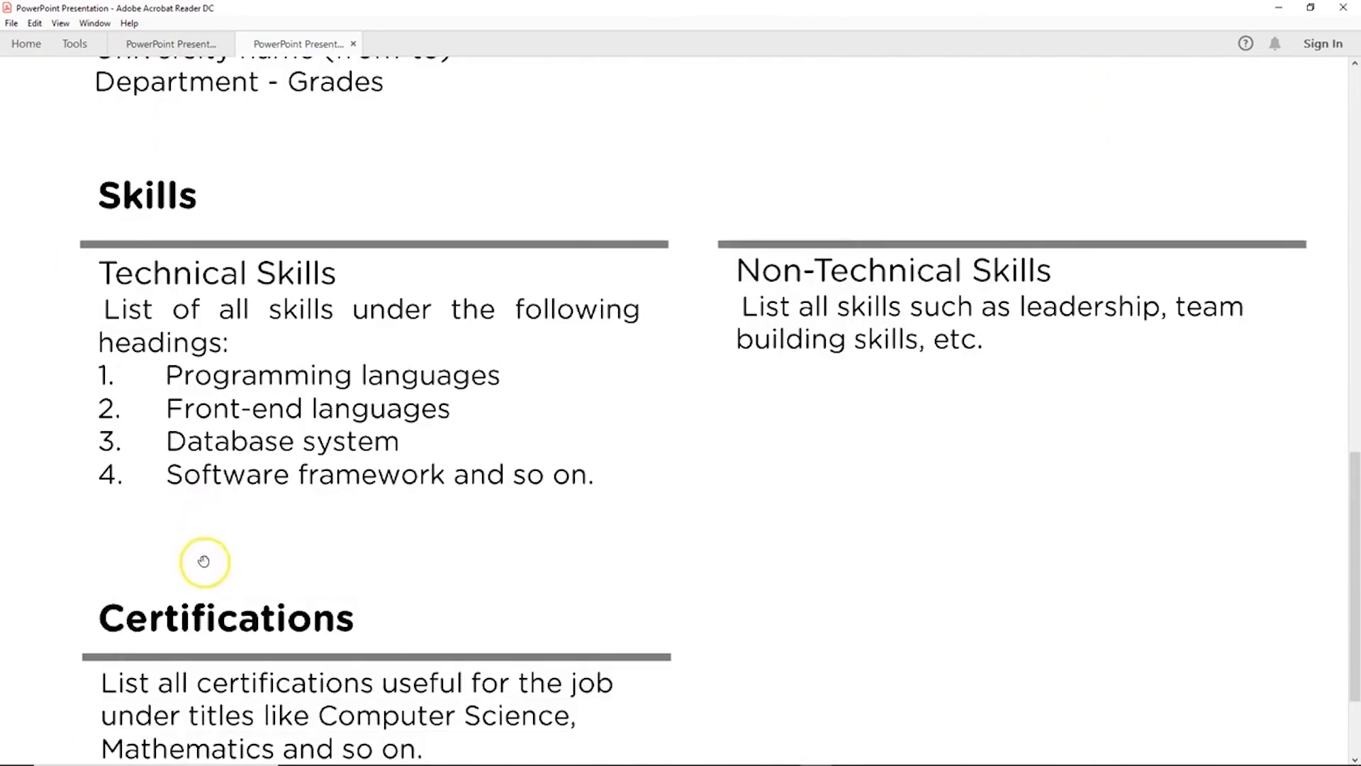
scroll(up, 3)
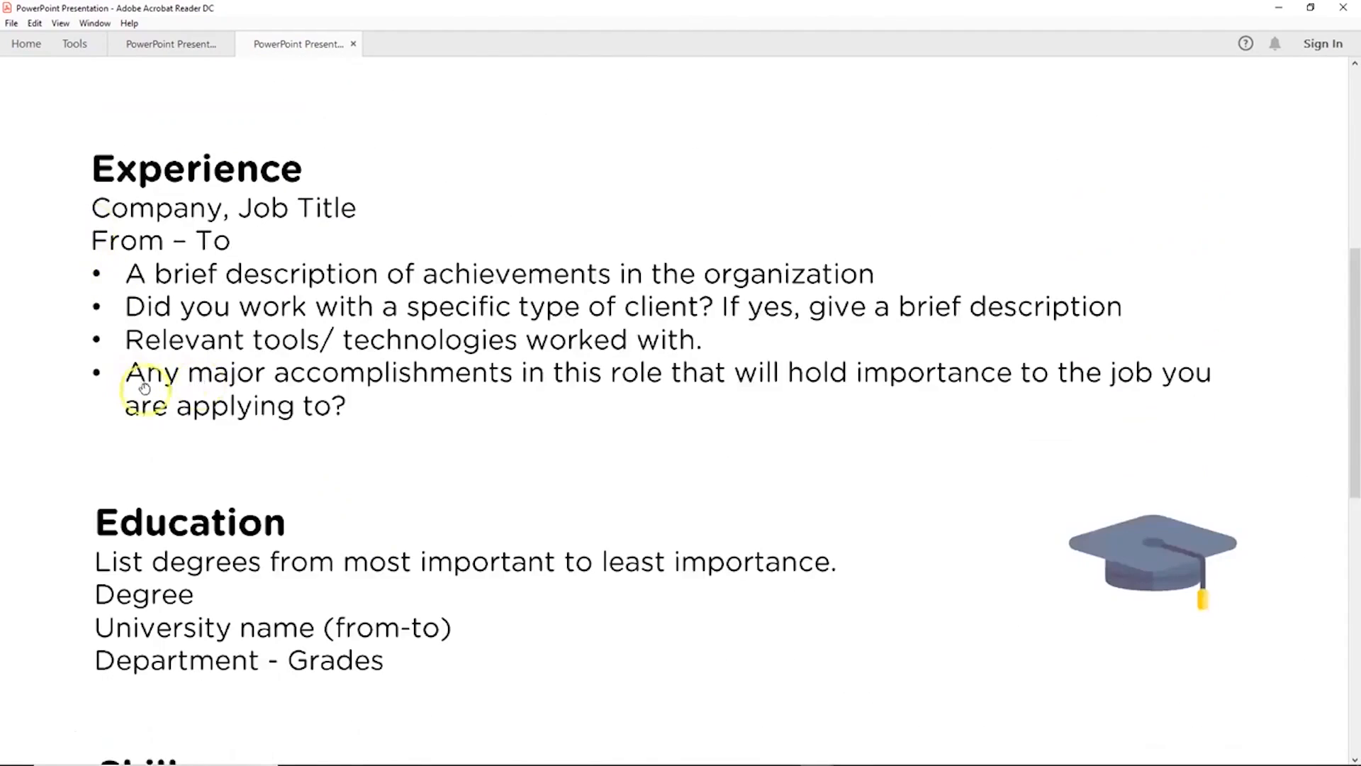
scroll(up, 3)
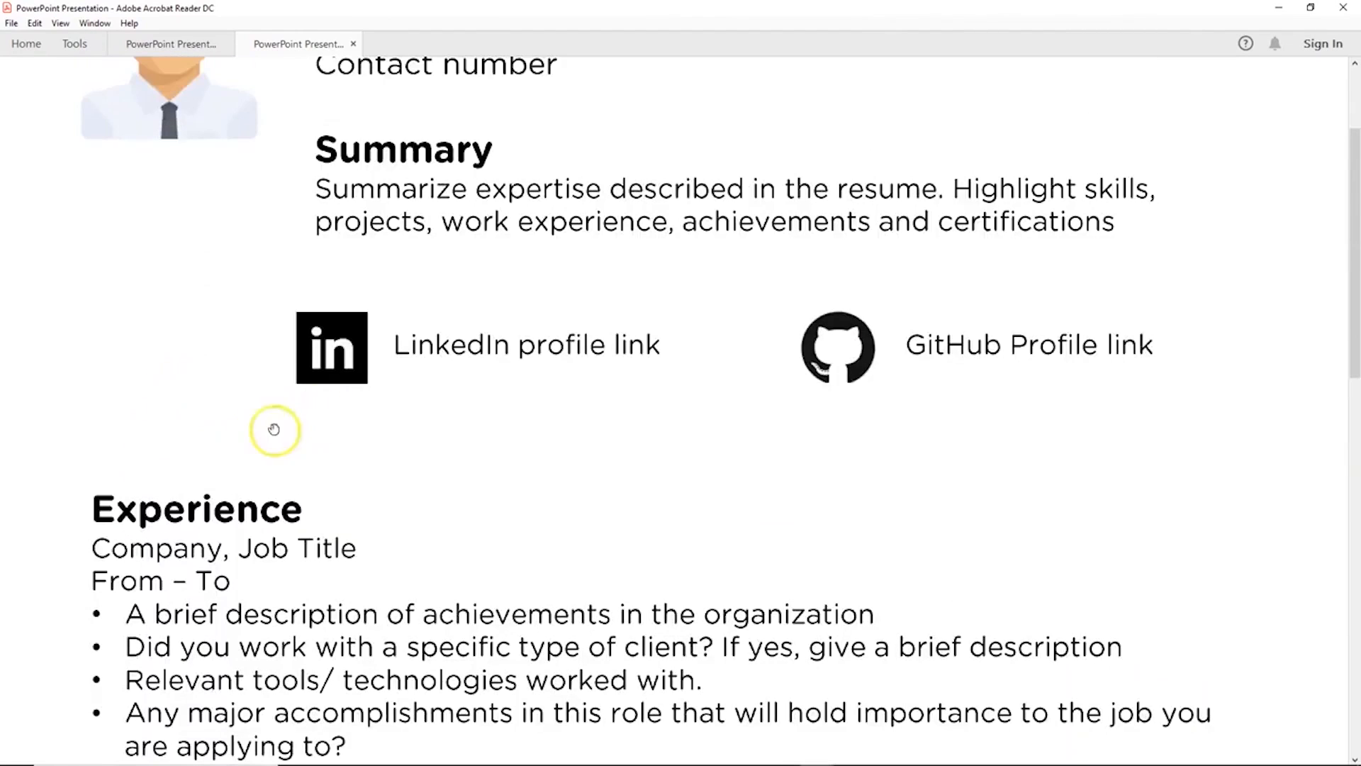
scroll(down, 3)
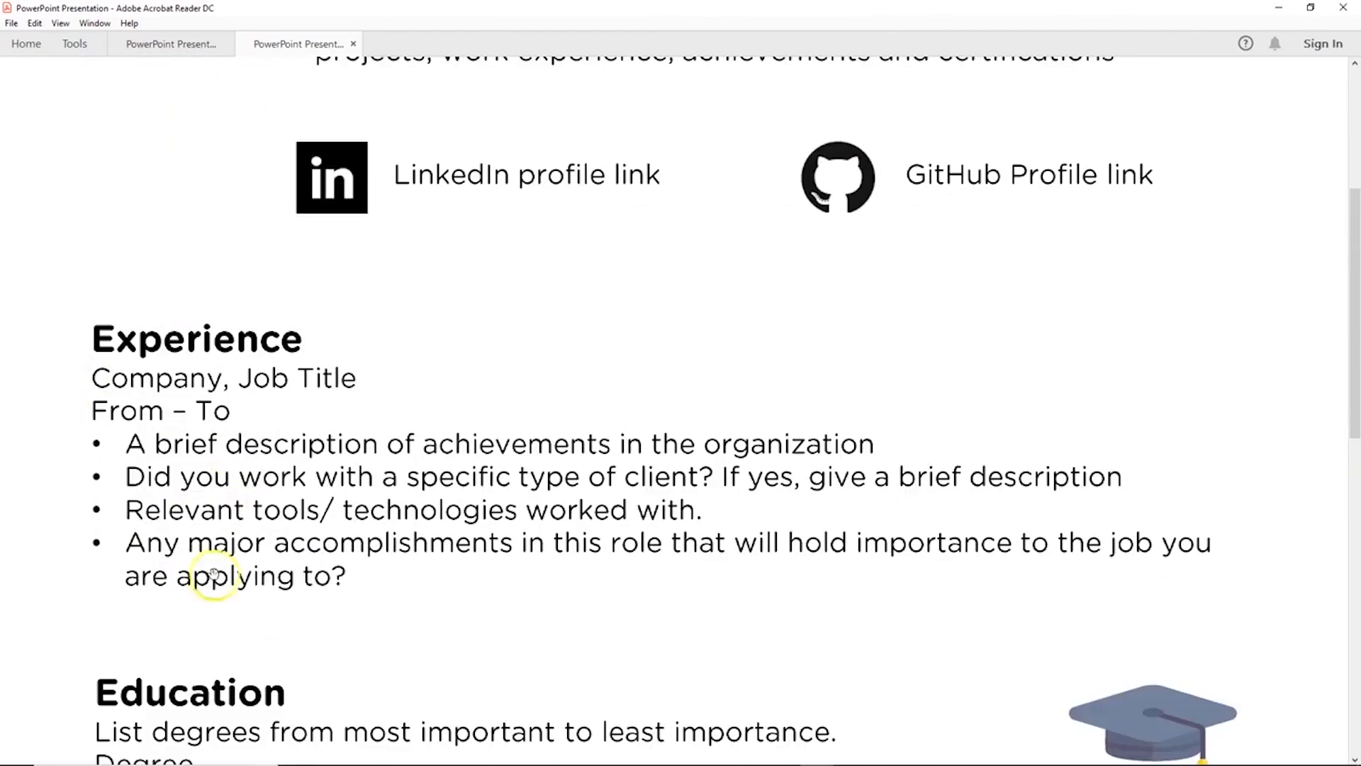
mouse_move(434, 486)
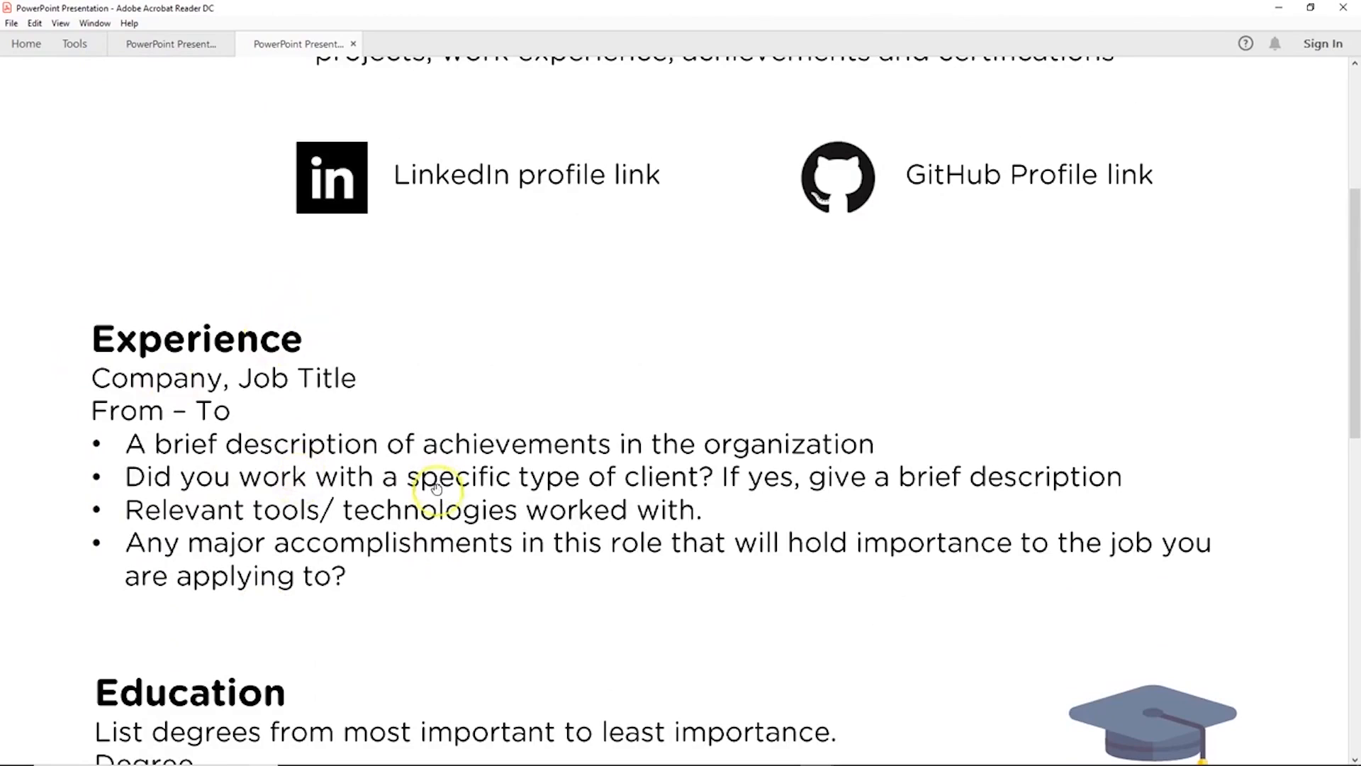
mouse_move(234, 534)
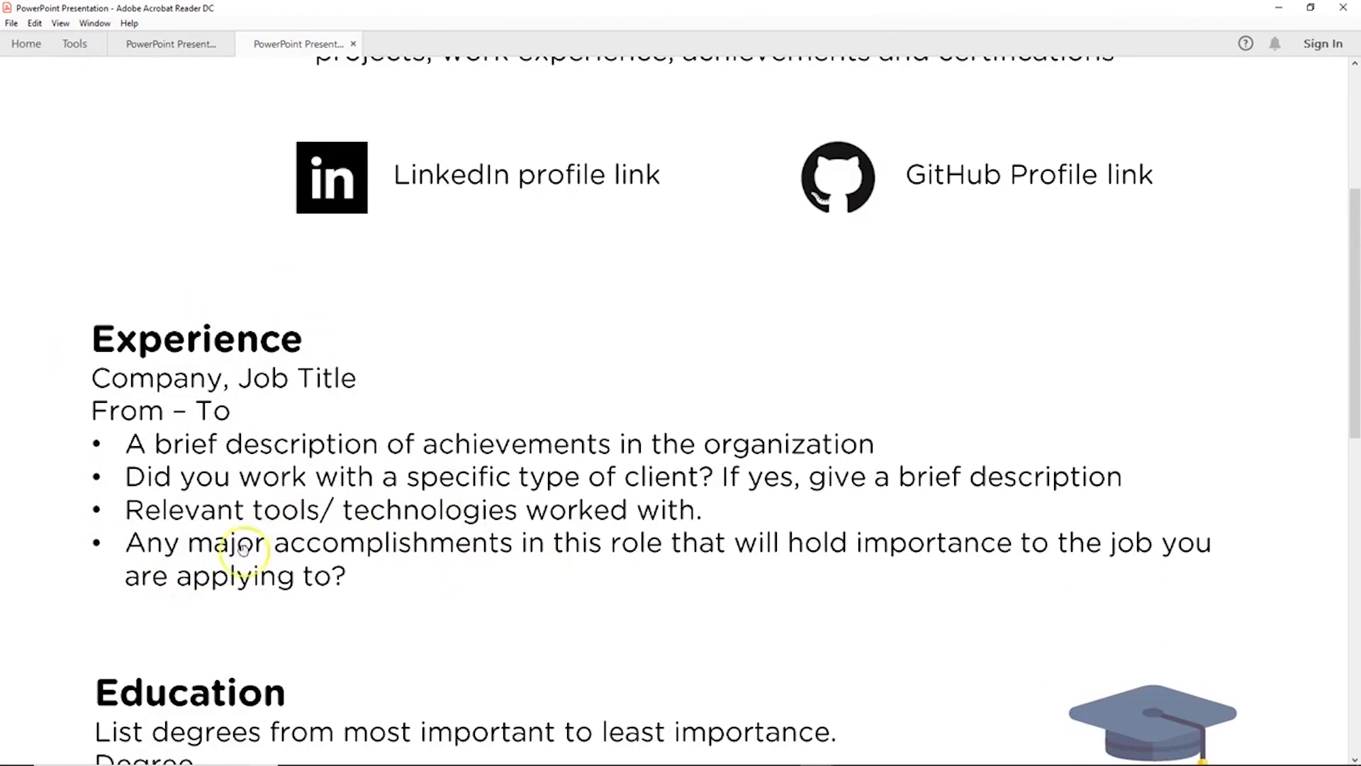
scroll(down, 3)
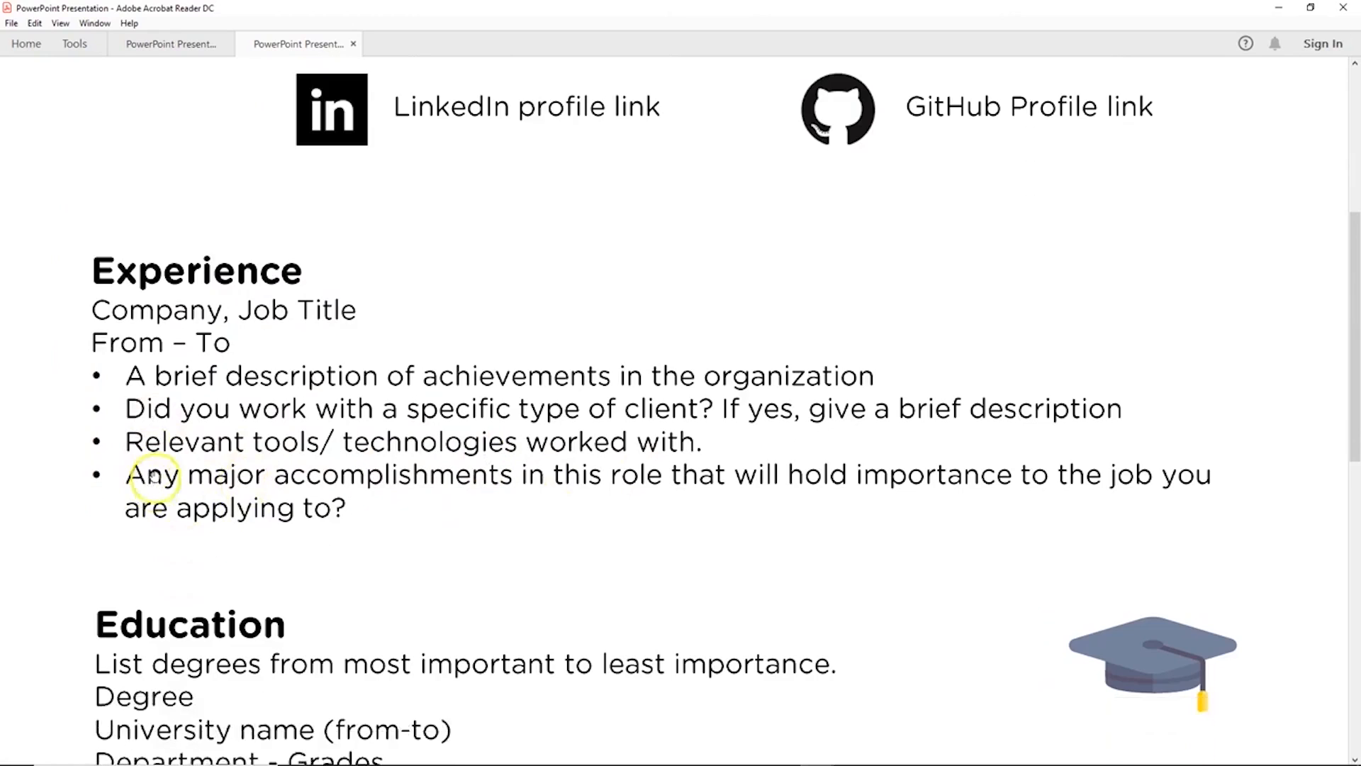
scroll(down, 3)
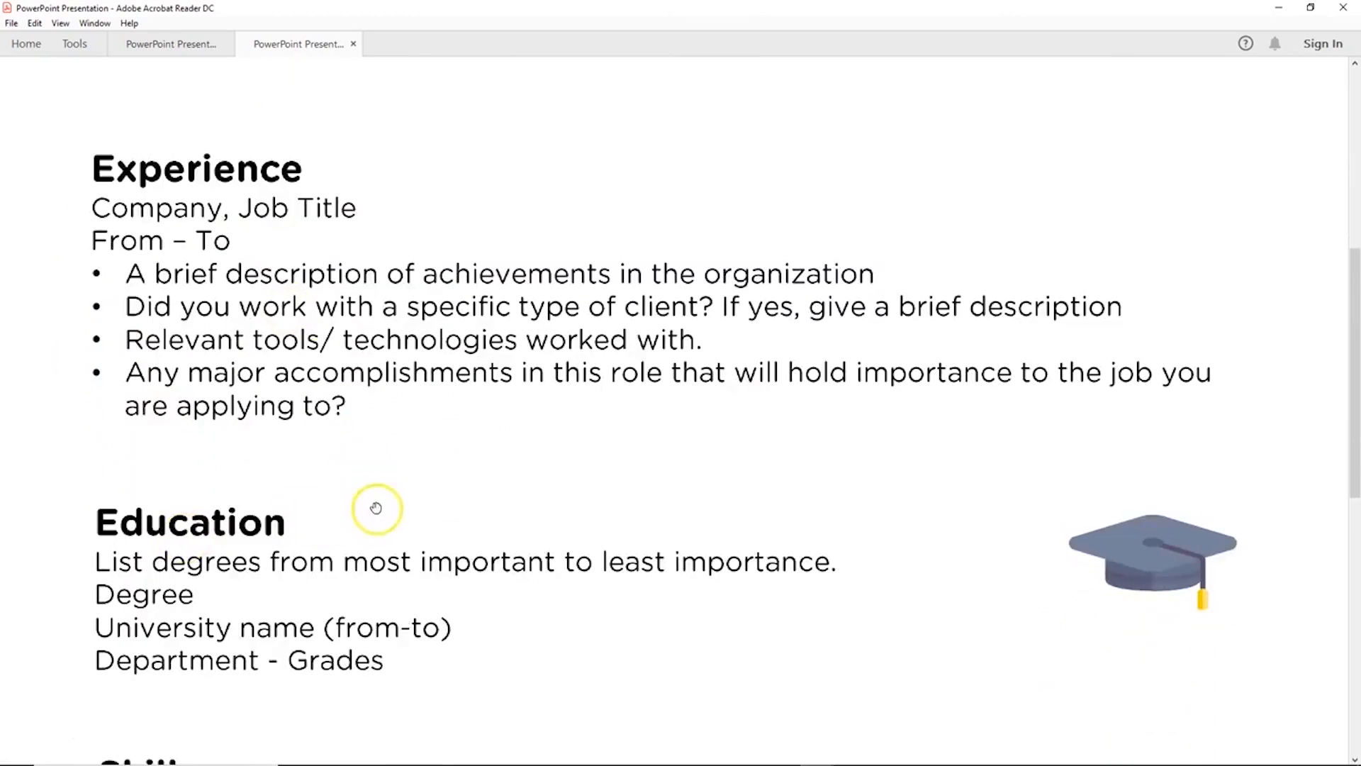
scroll(down, 3)
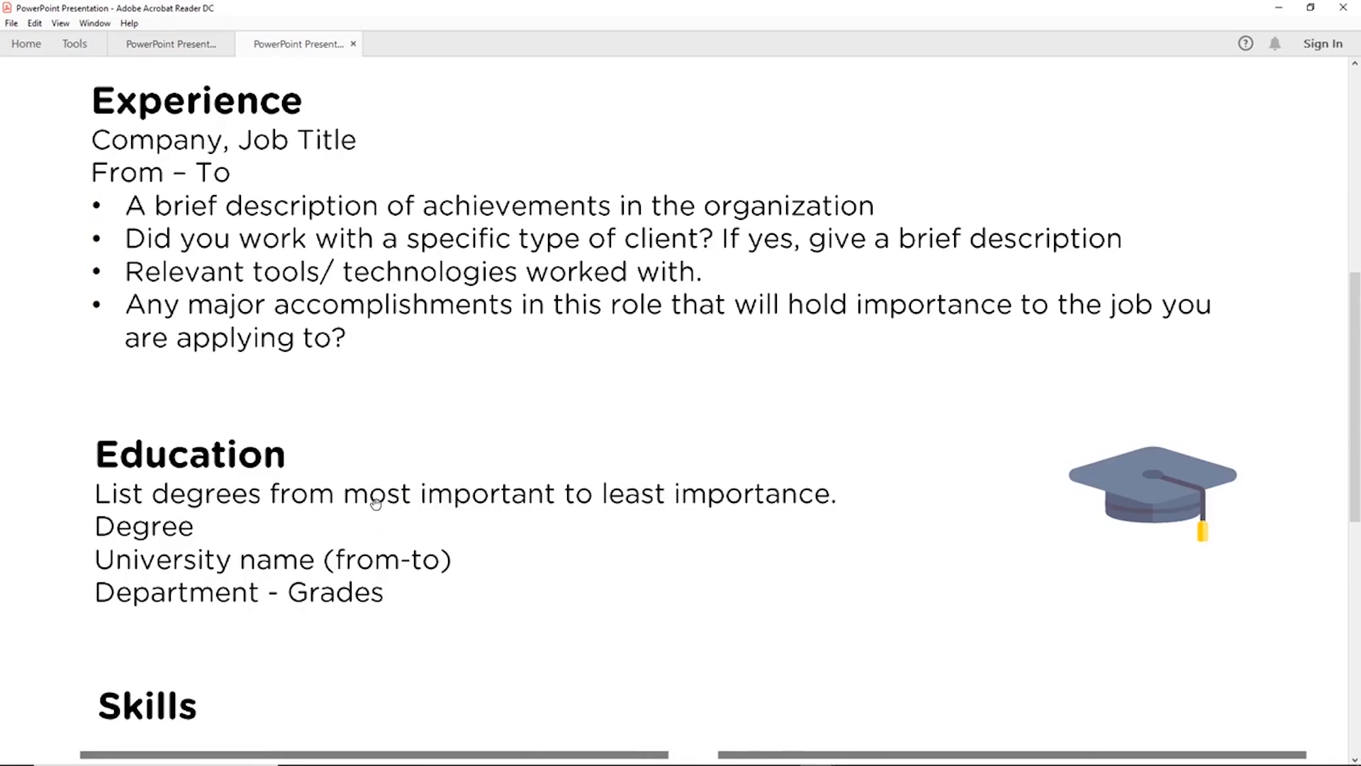
mouse_move(472, 525)
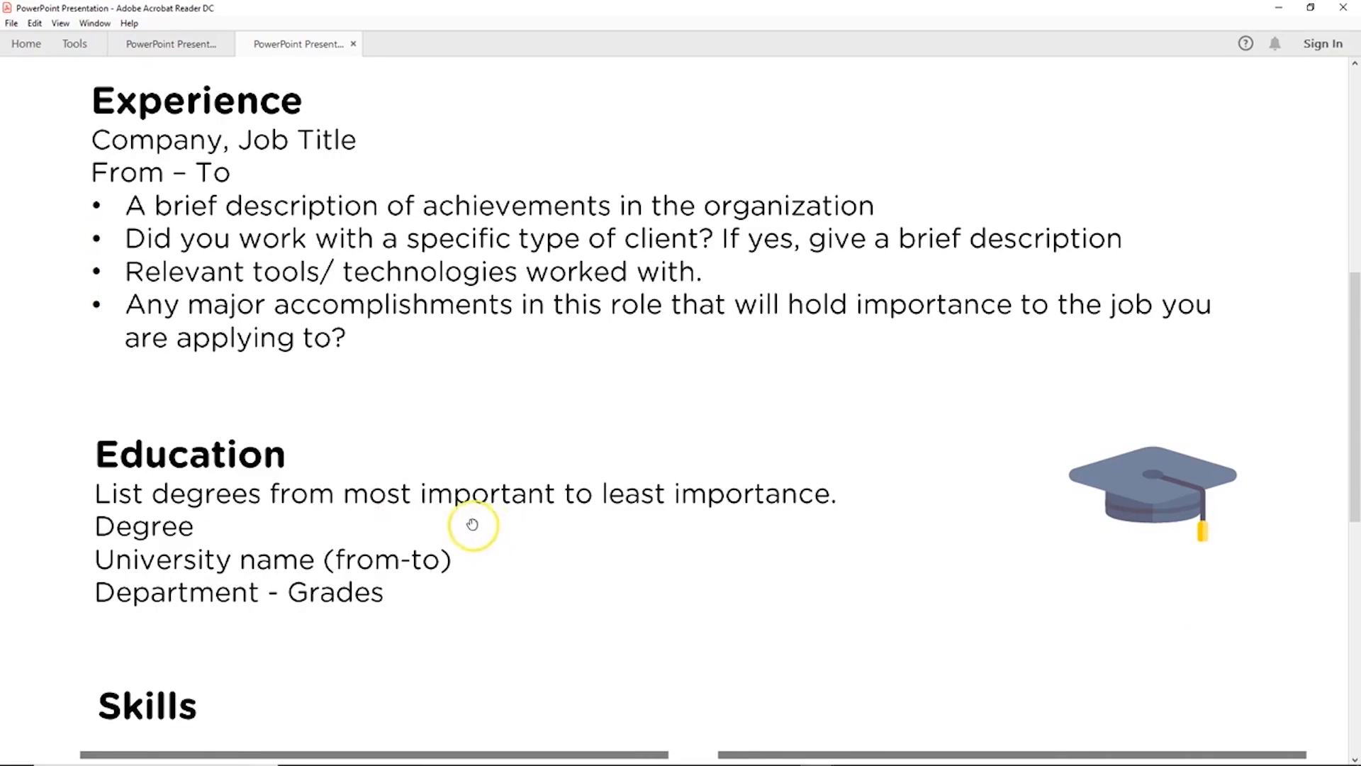
scroll(down, 3)
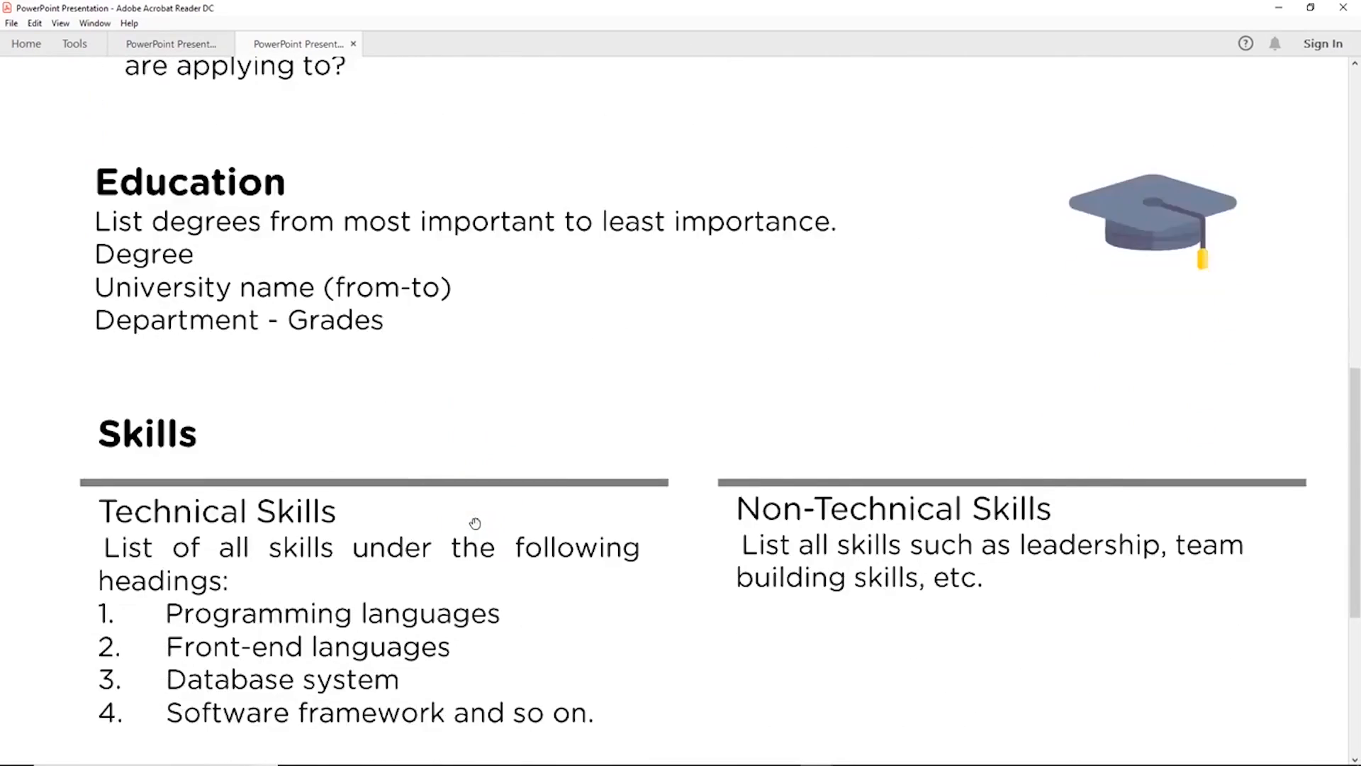
scroll(down, 3)
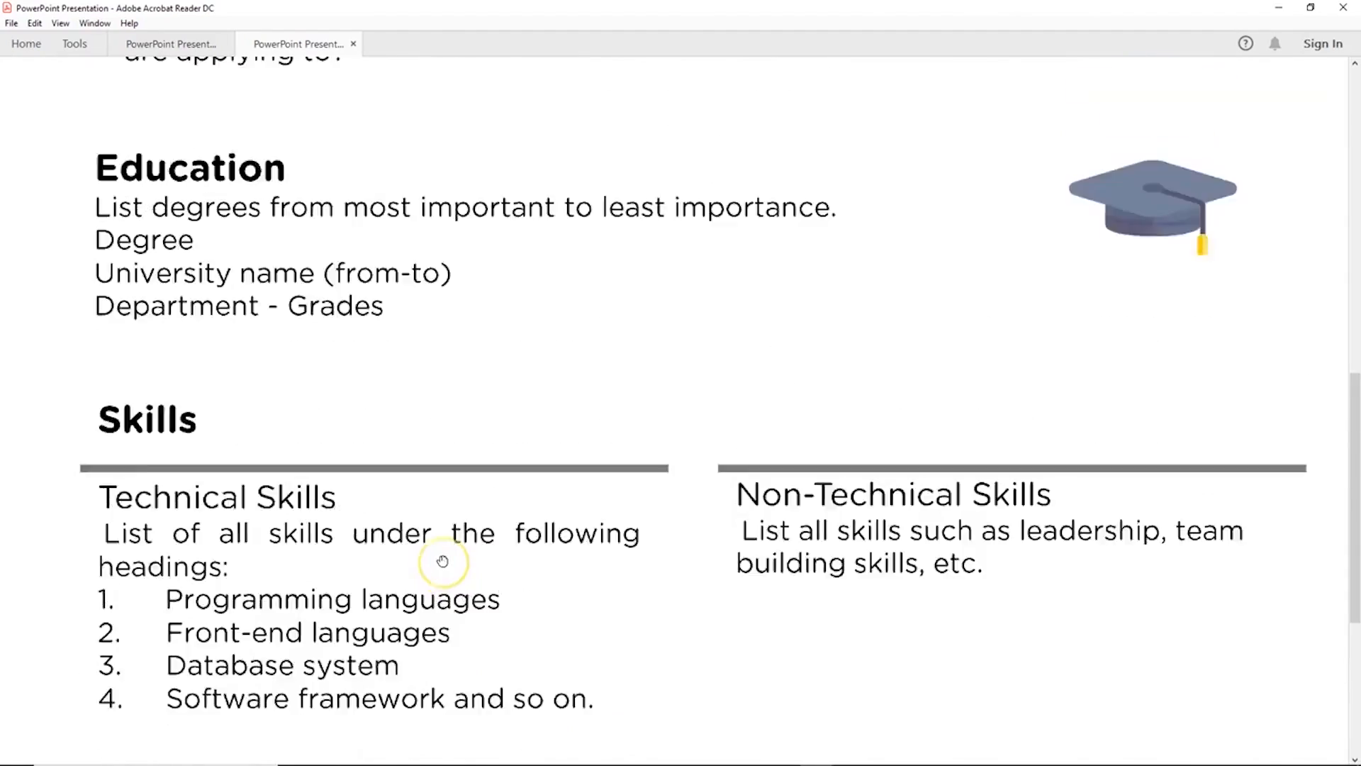
scroll(up, 3)
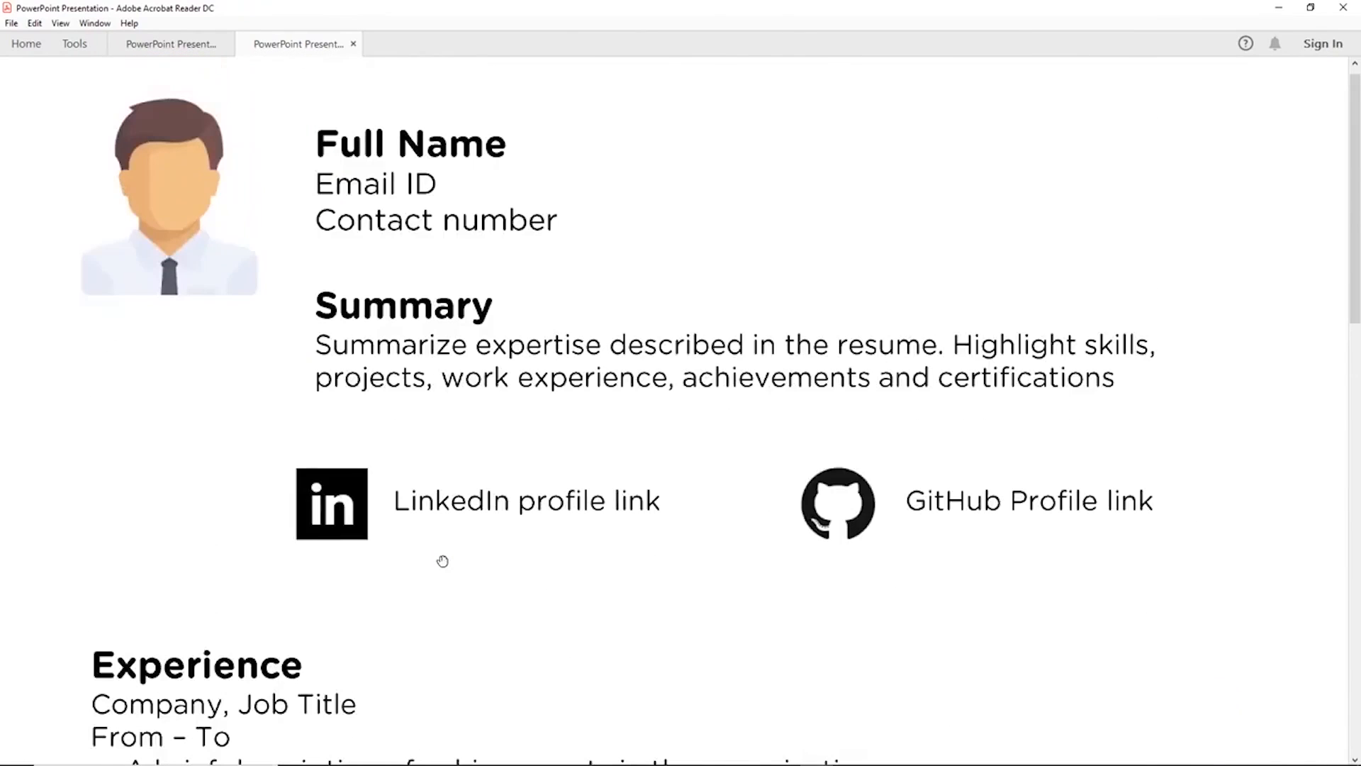
mouse_move(482, 559)
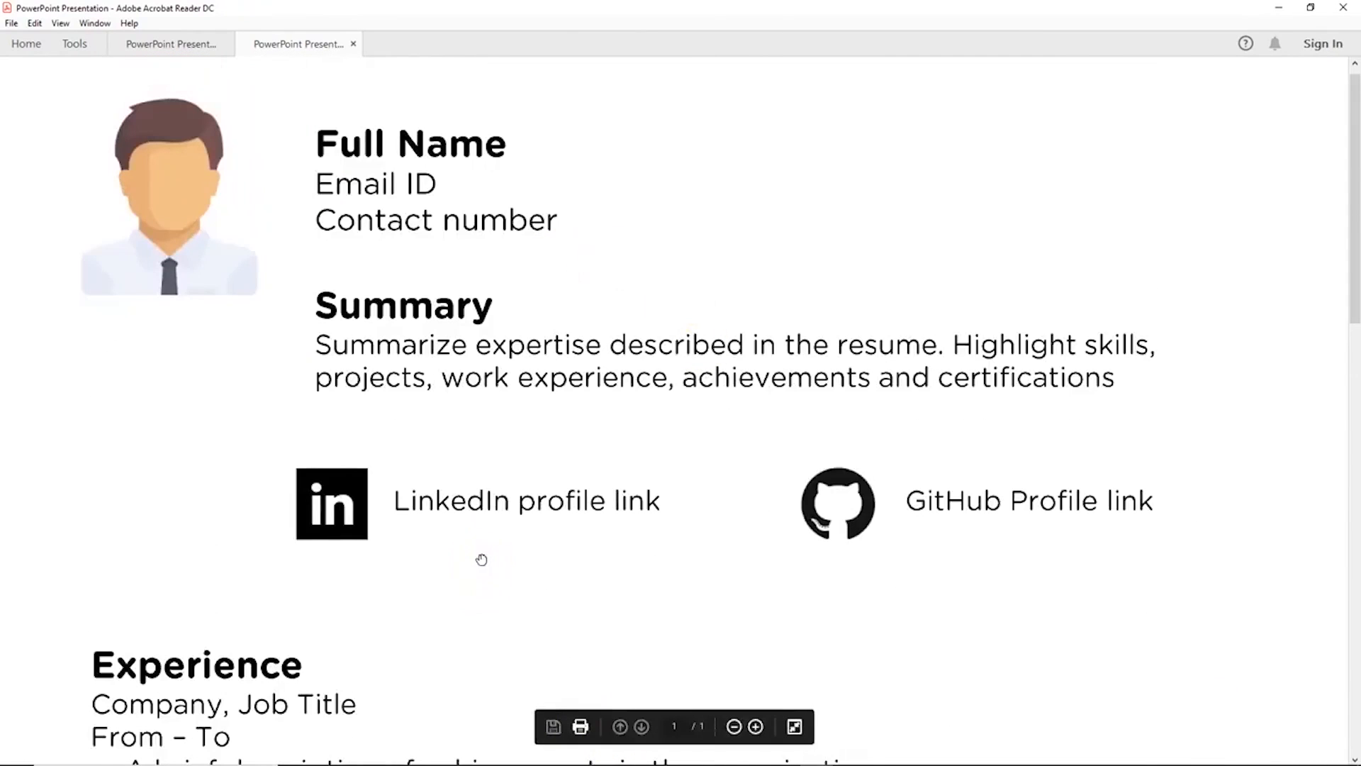
mouse_move(563, 579)
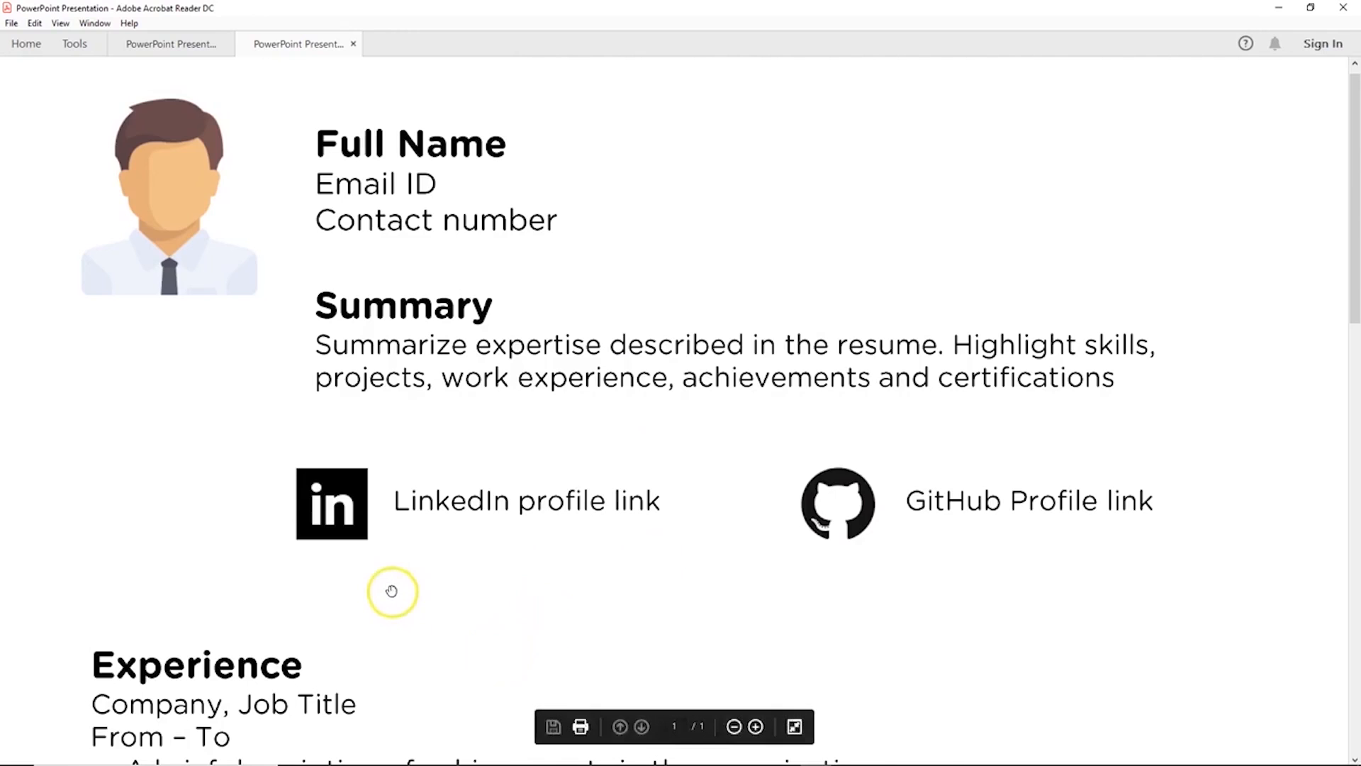
mouse_move(310, 518)
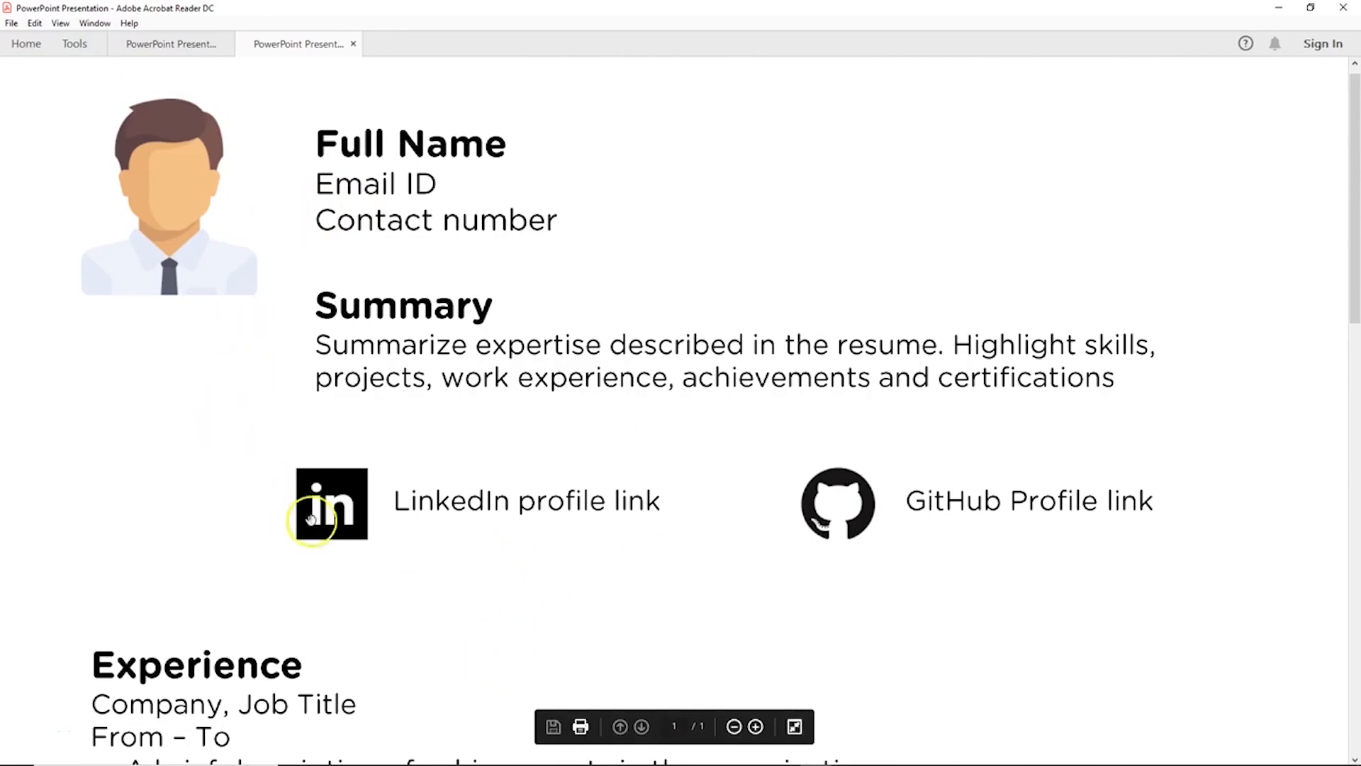
scroll(down, 3)
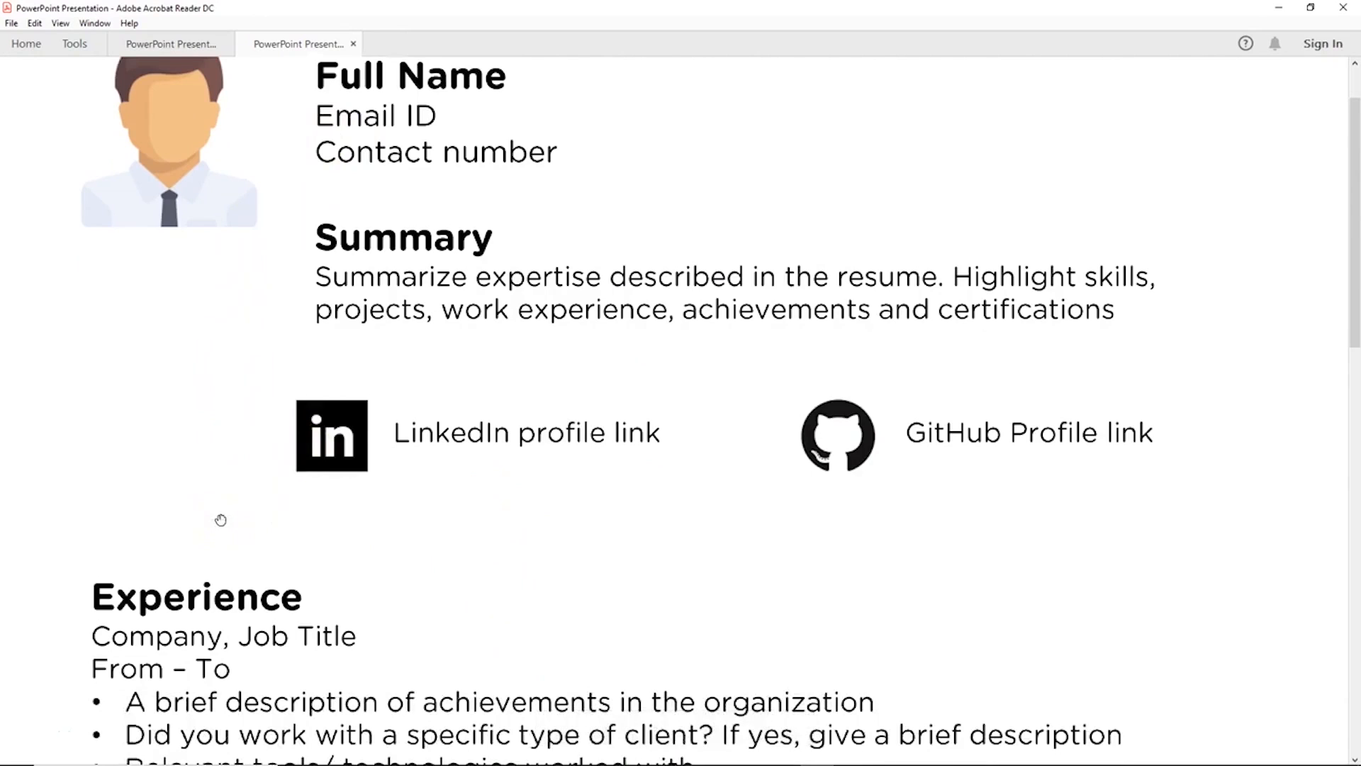